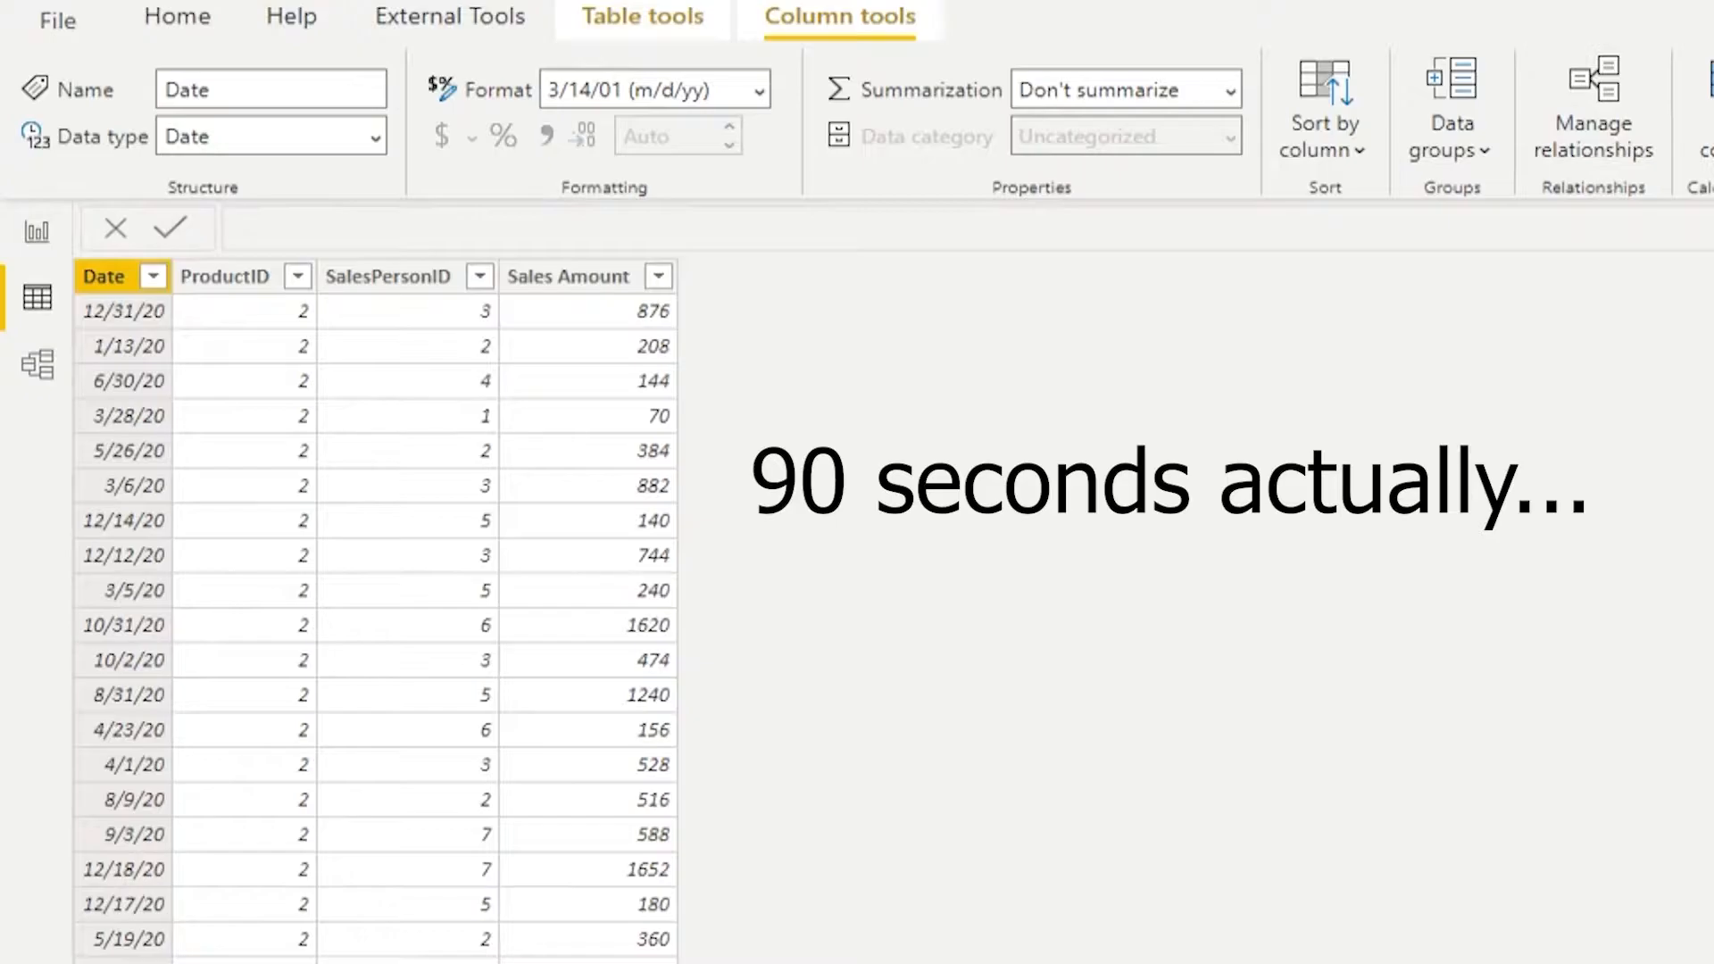
pyautogui.moveTo(270, 336)
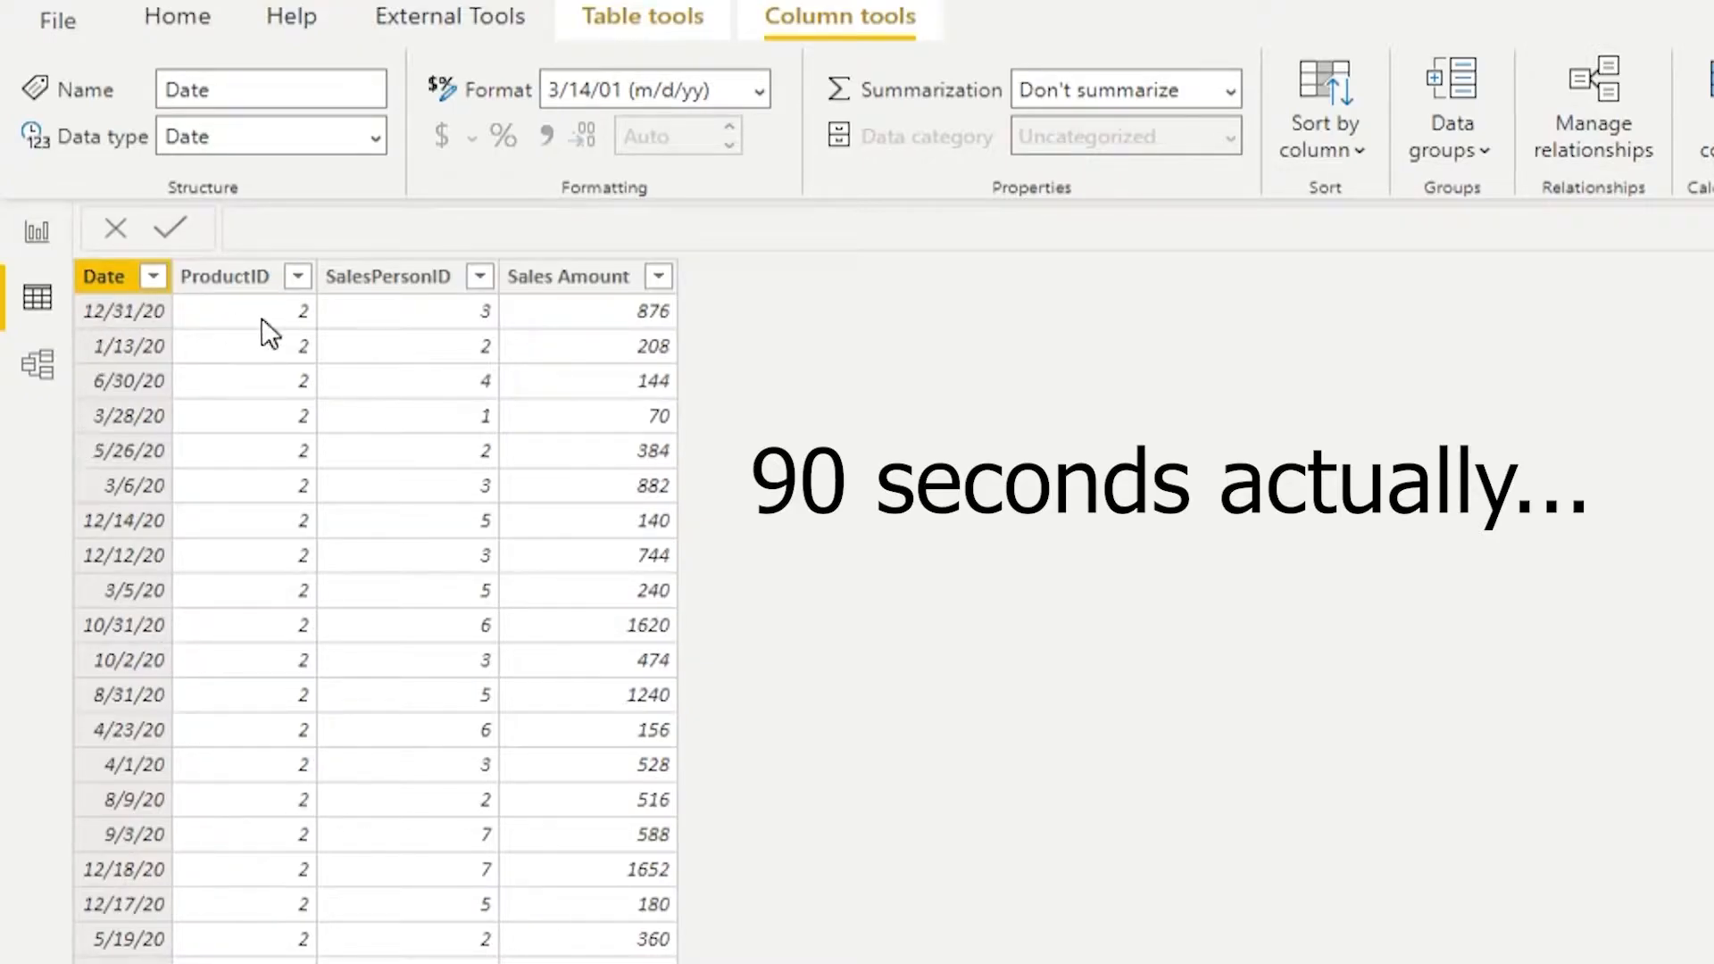
pyautogui.moveTo(568, 276)
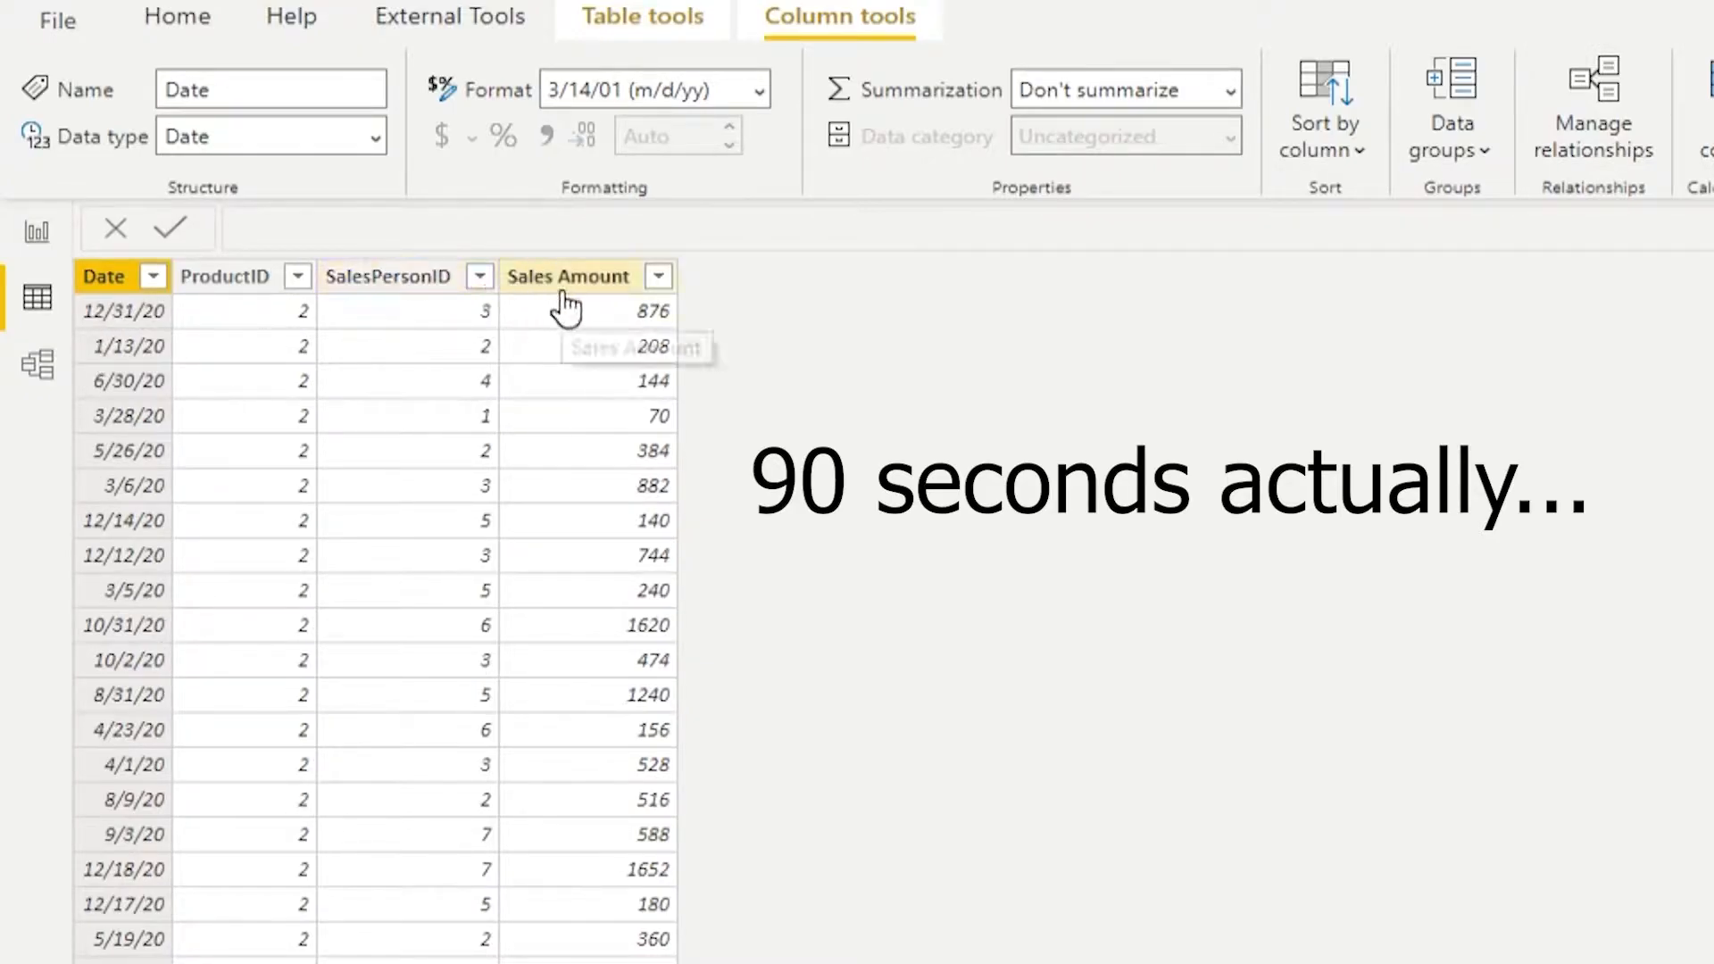
# Step: Show the report's $442,158 Sales card and review the Sales measure's SUM of Sales Amount formula
pyautogui.click(23, 131)
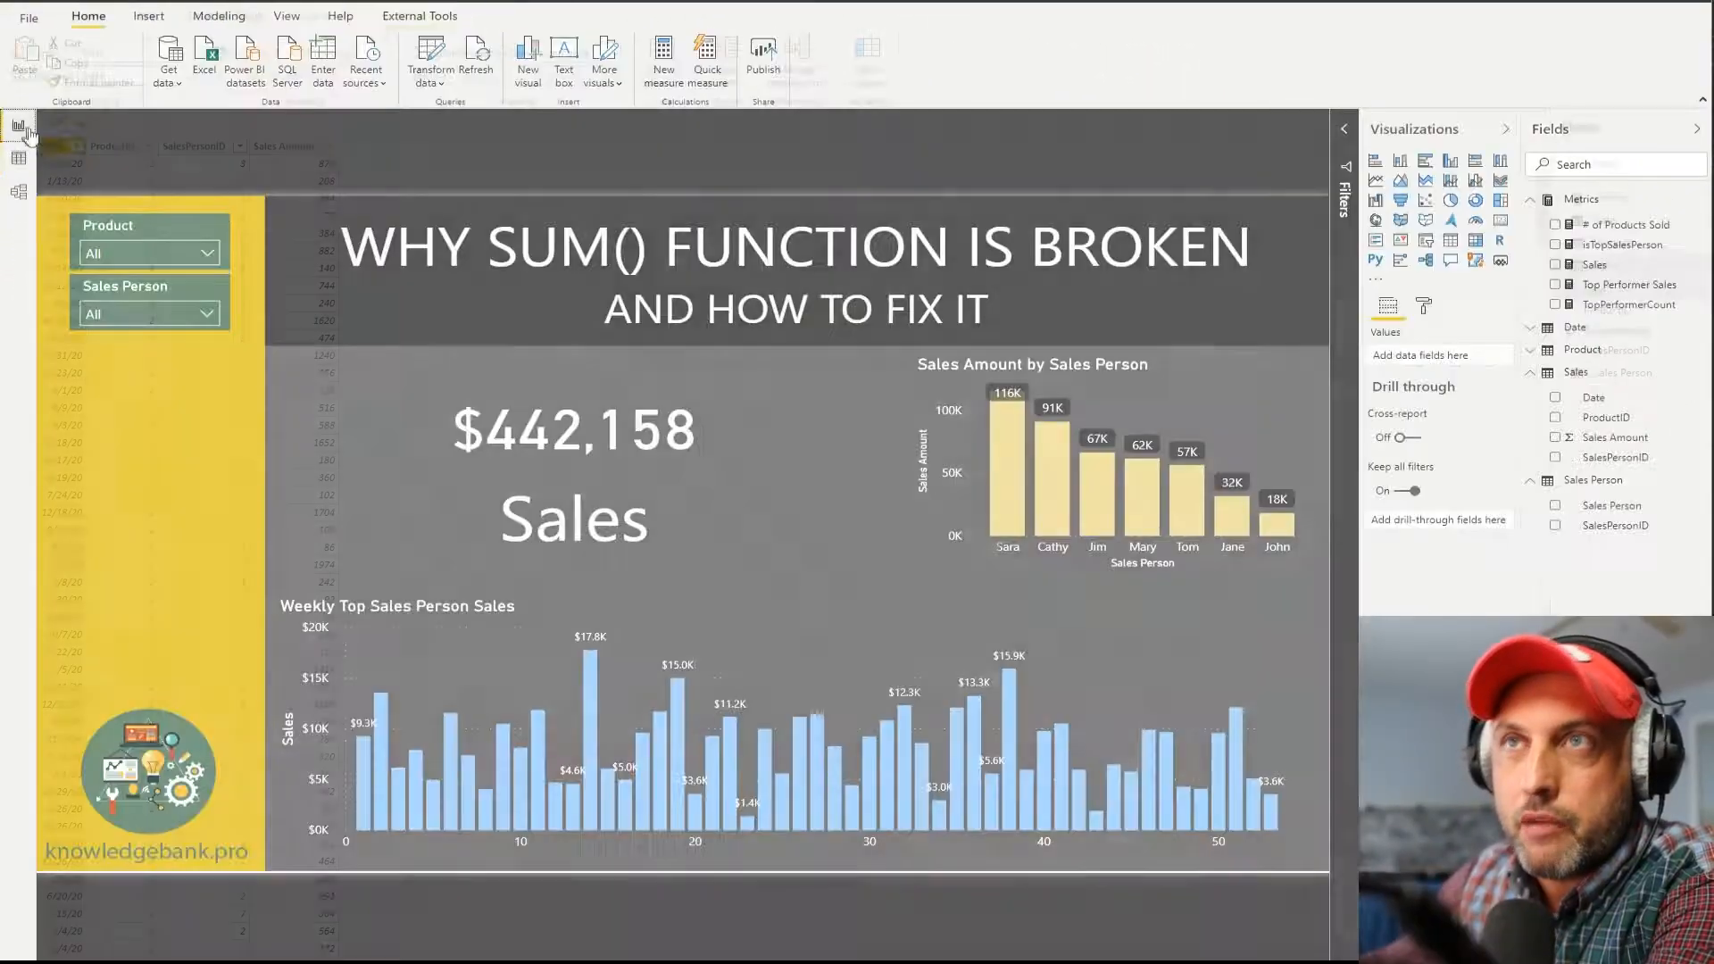
pyautogui.click(18, 123)
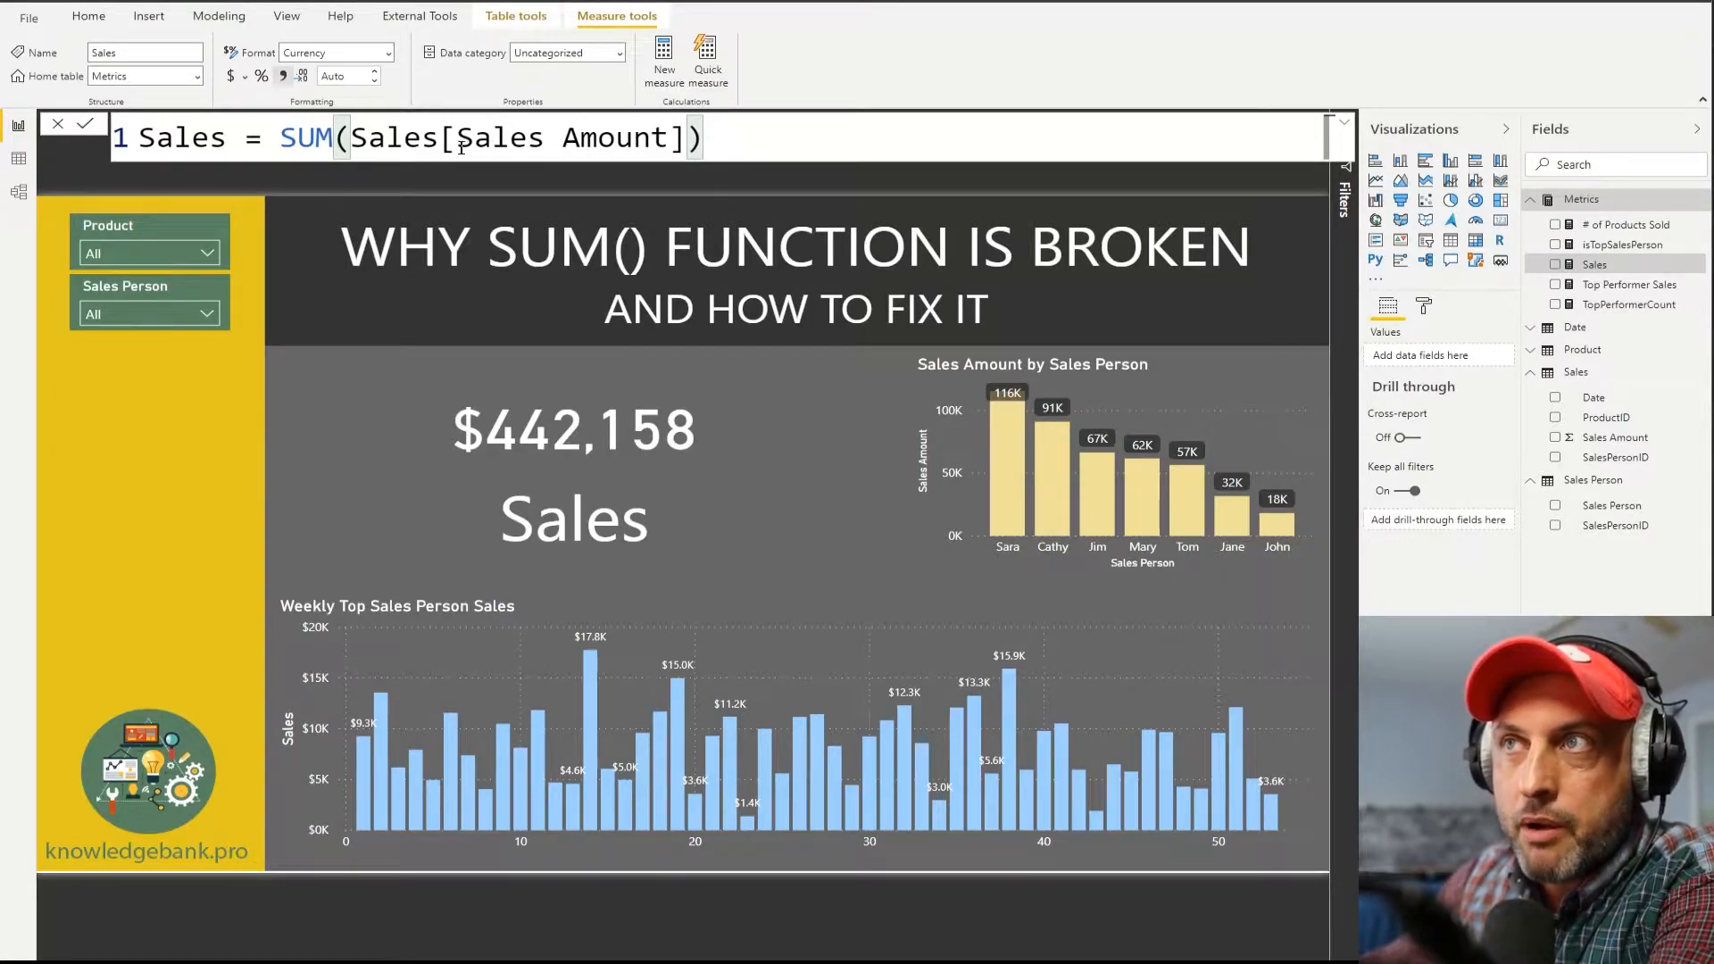
pyautogui.click(661, 470)
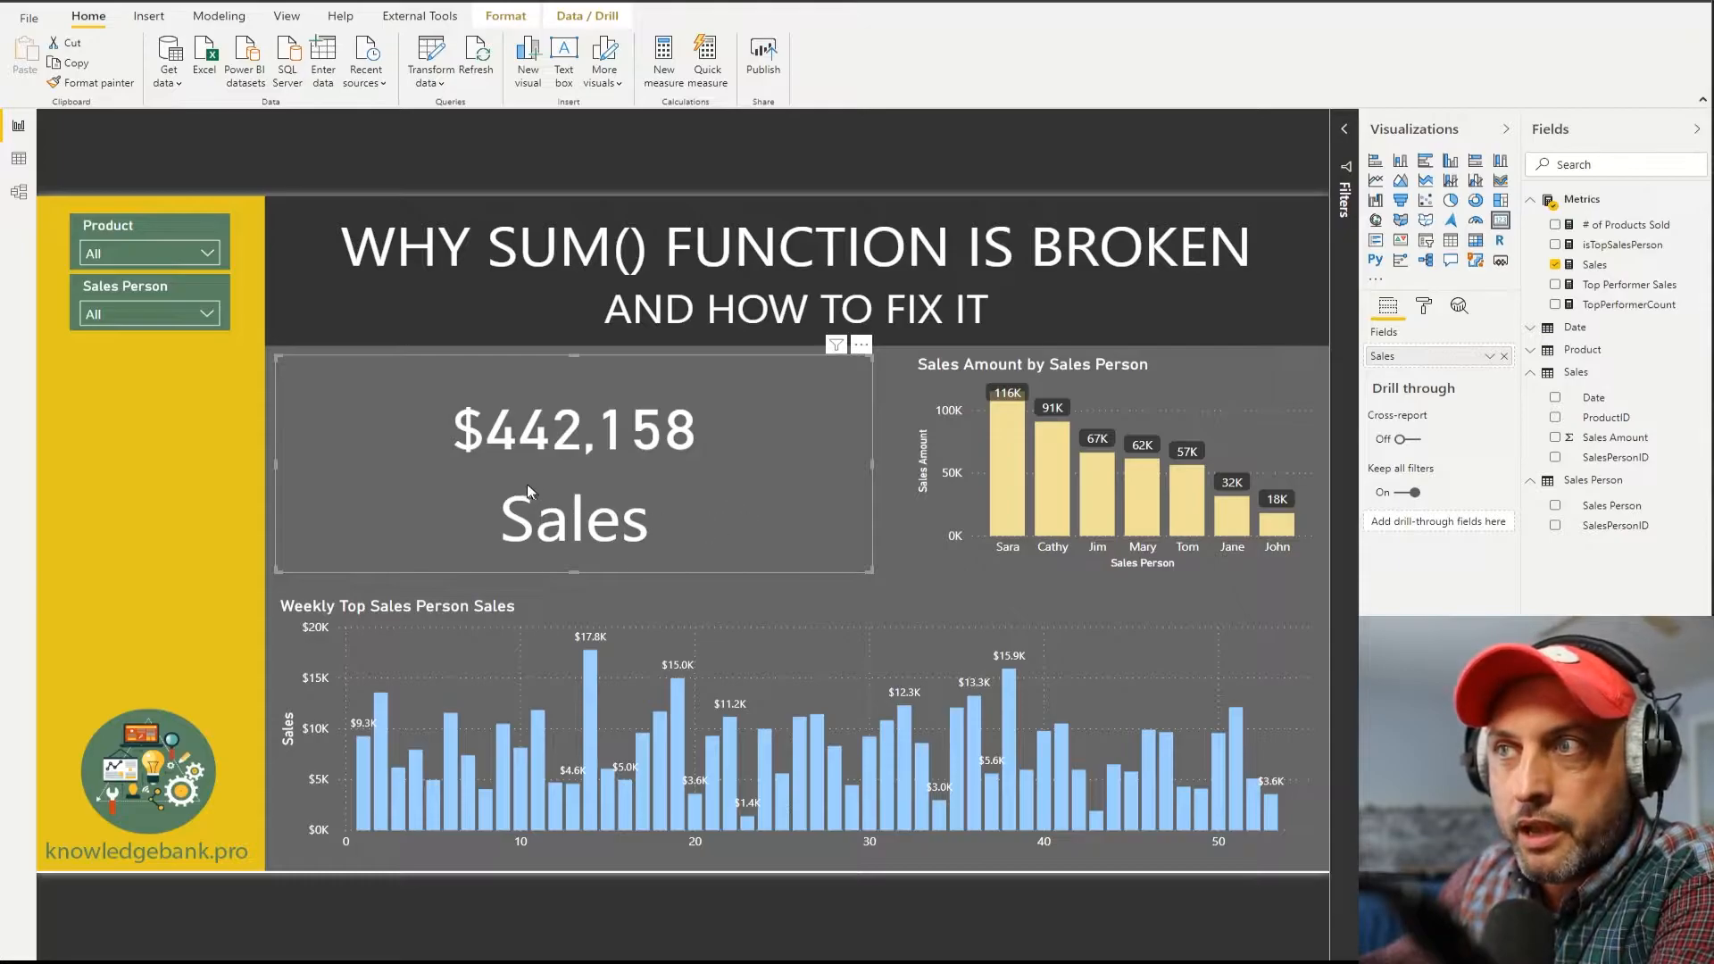
pyautogui.moveTo(538, 531)
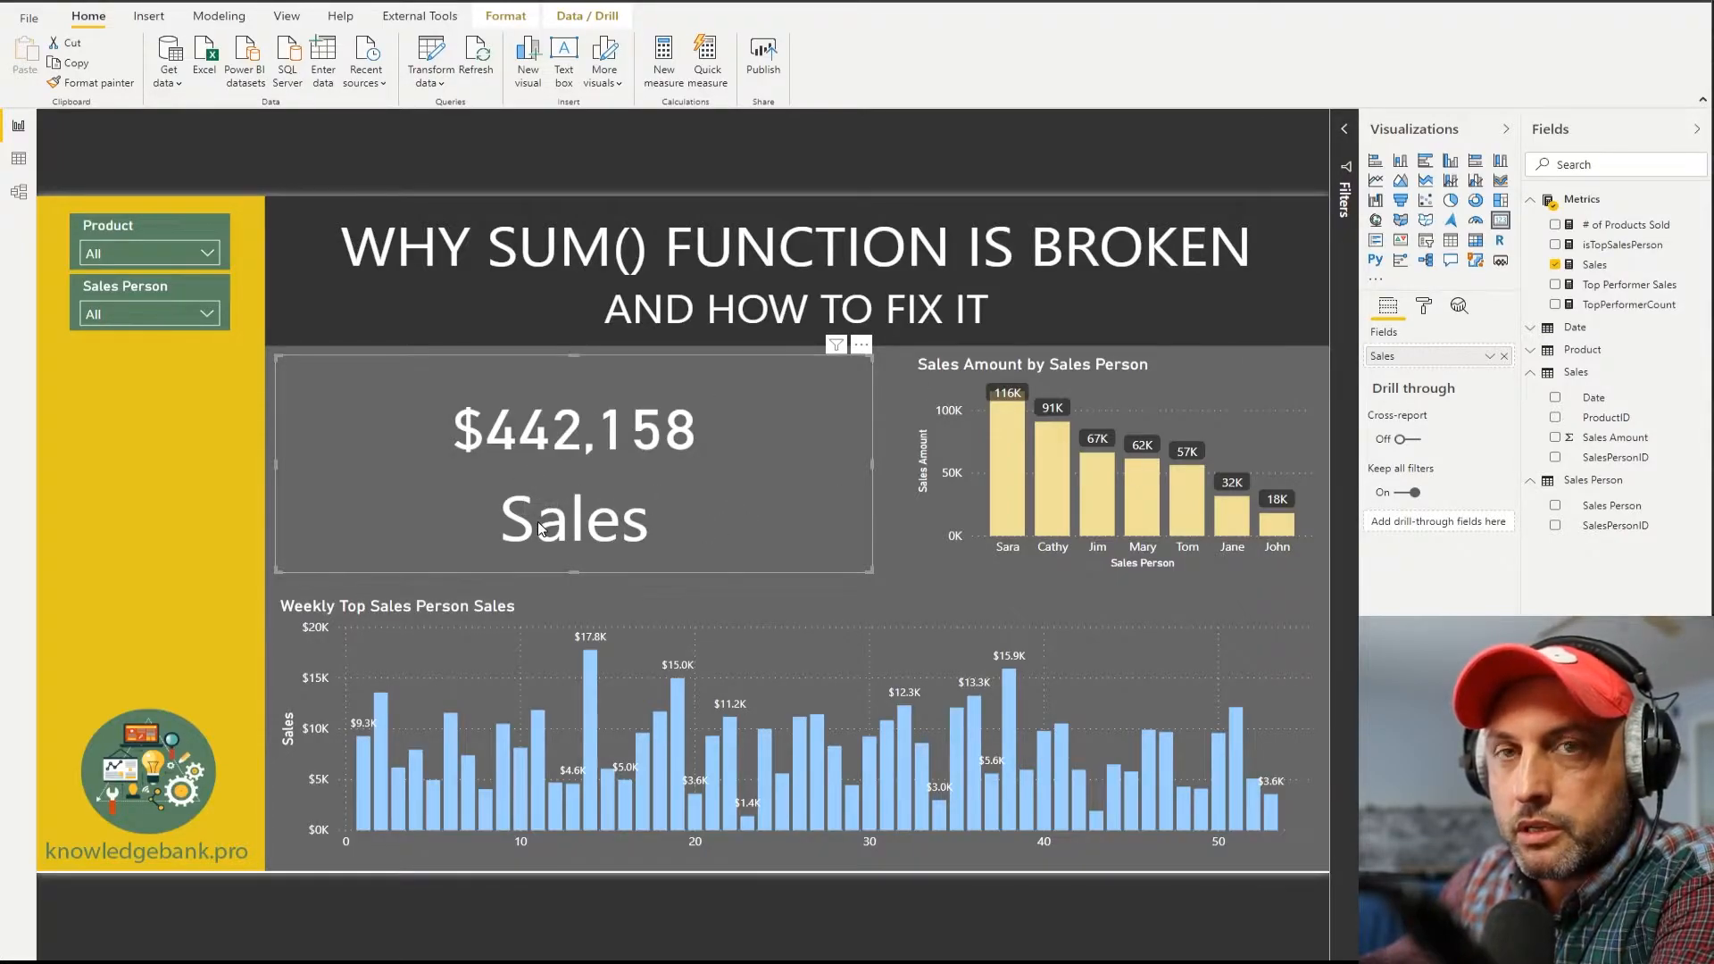
pyautogui.moveTo(567, 454)
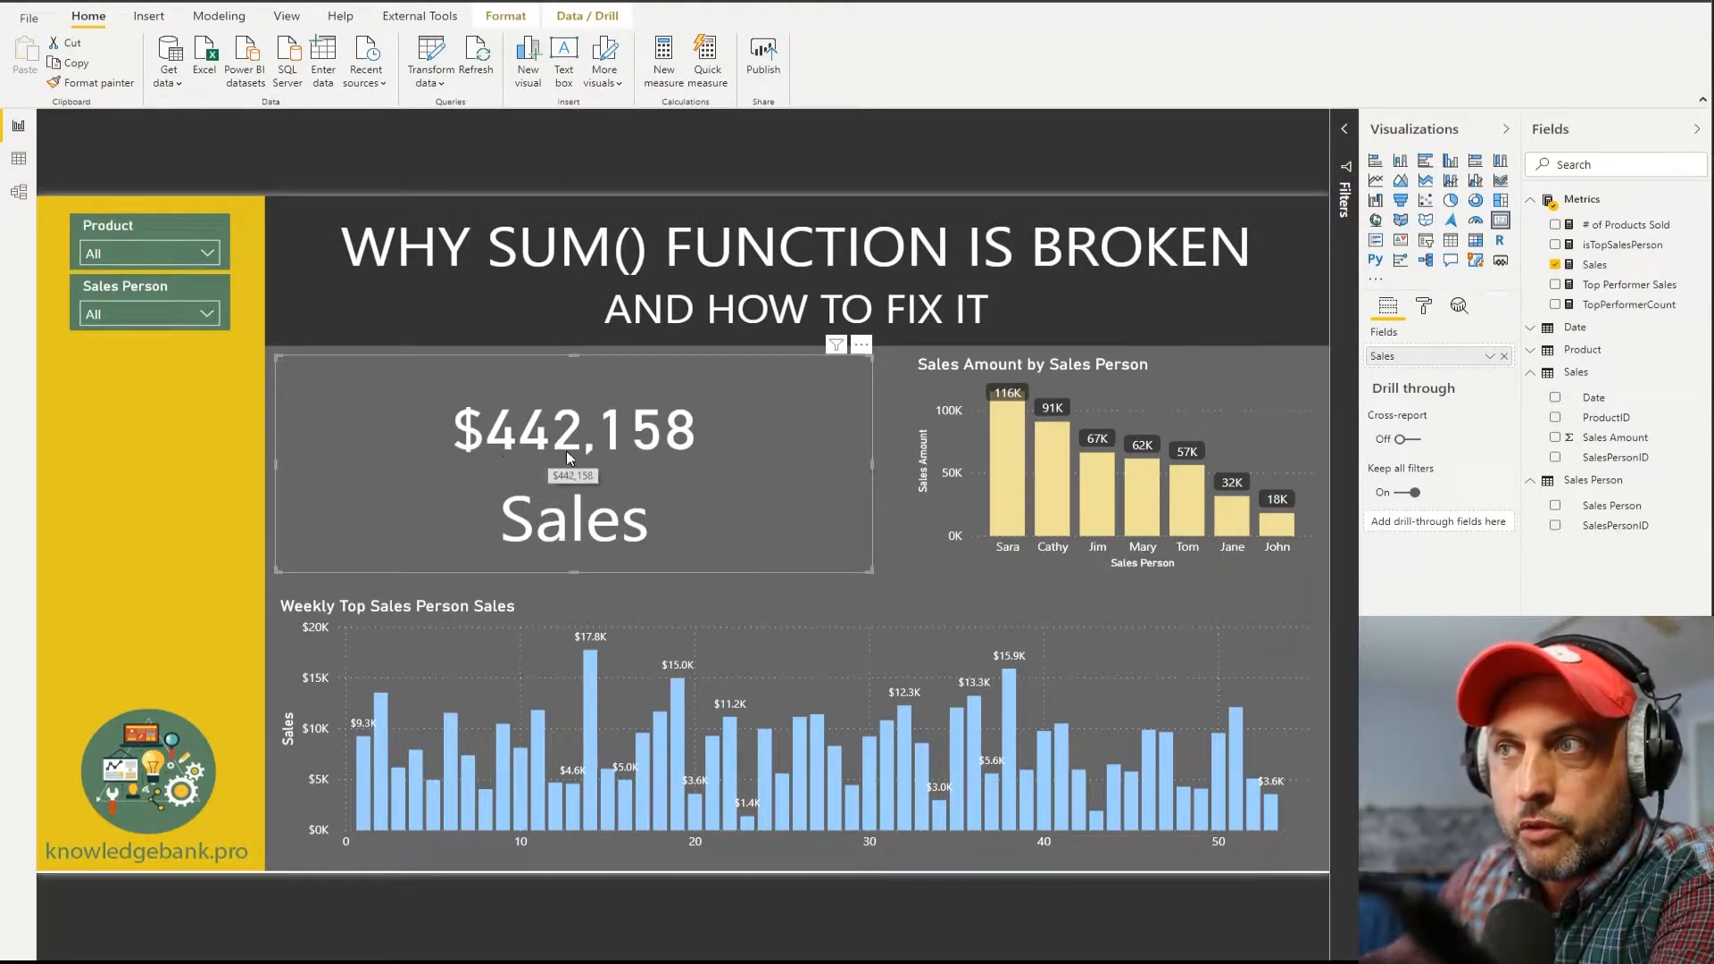
pyautogui.moveTo(669, 465)
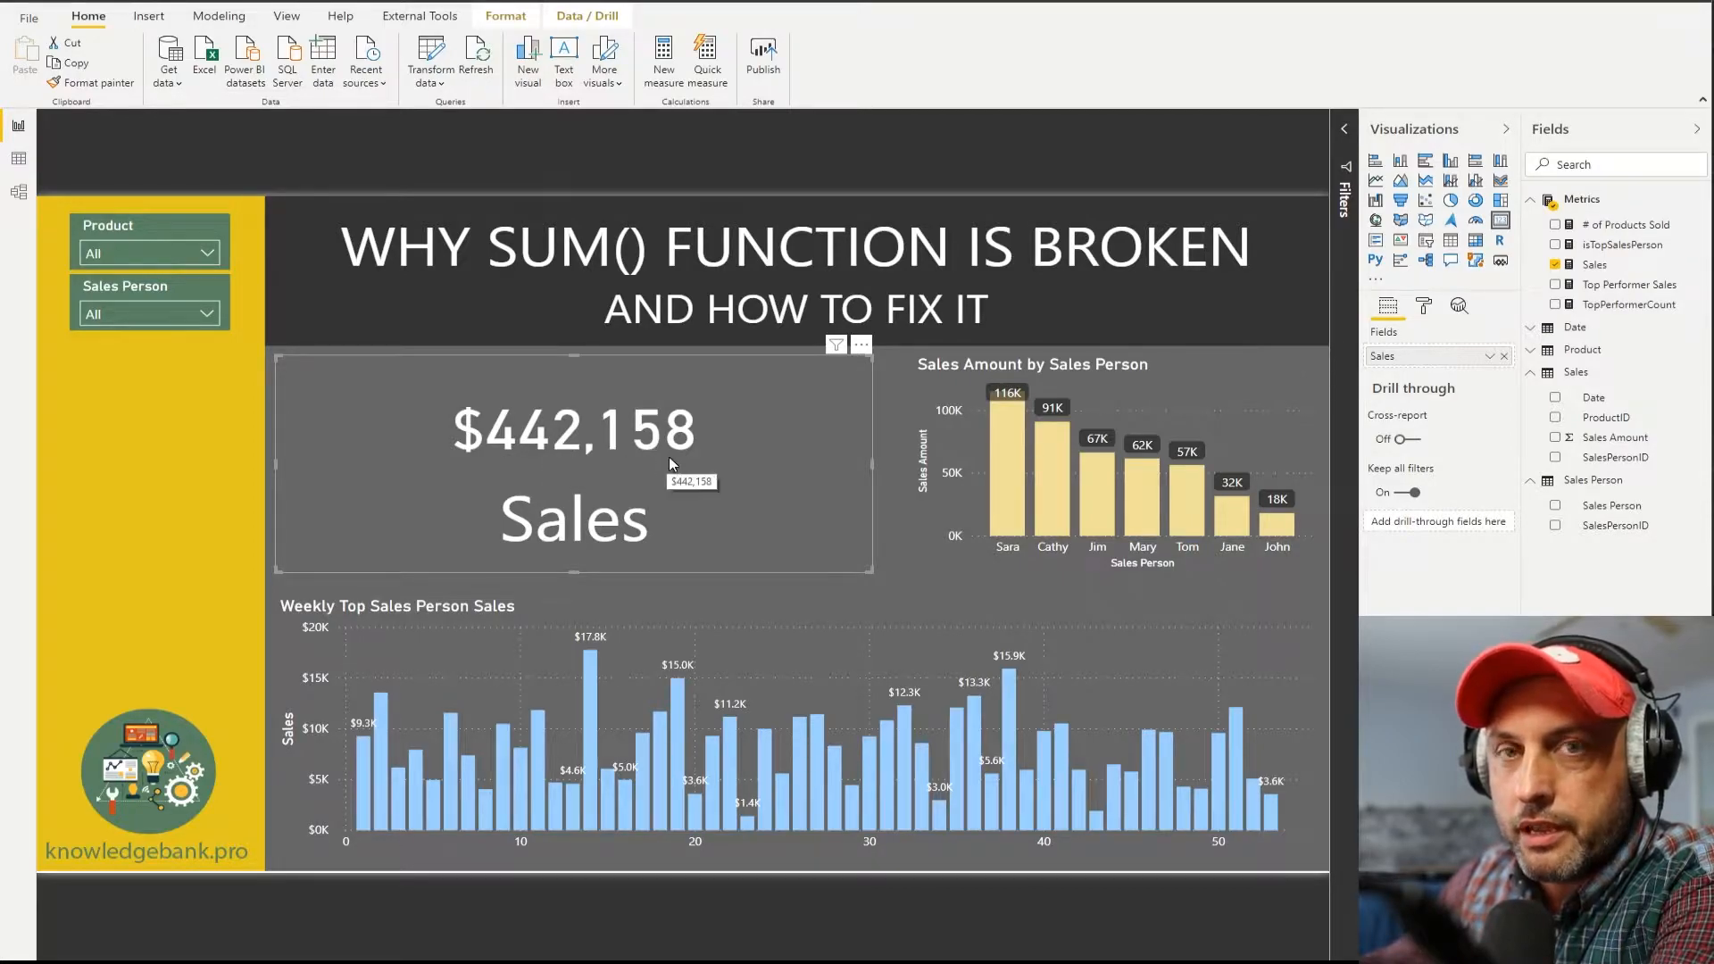
pyautogui.moveTo(671, 466)
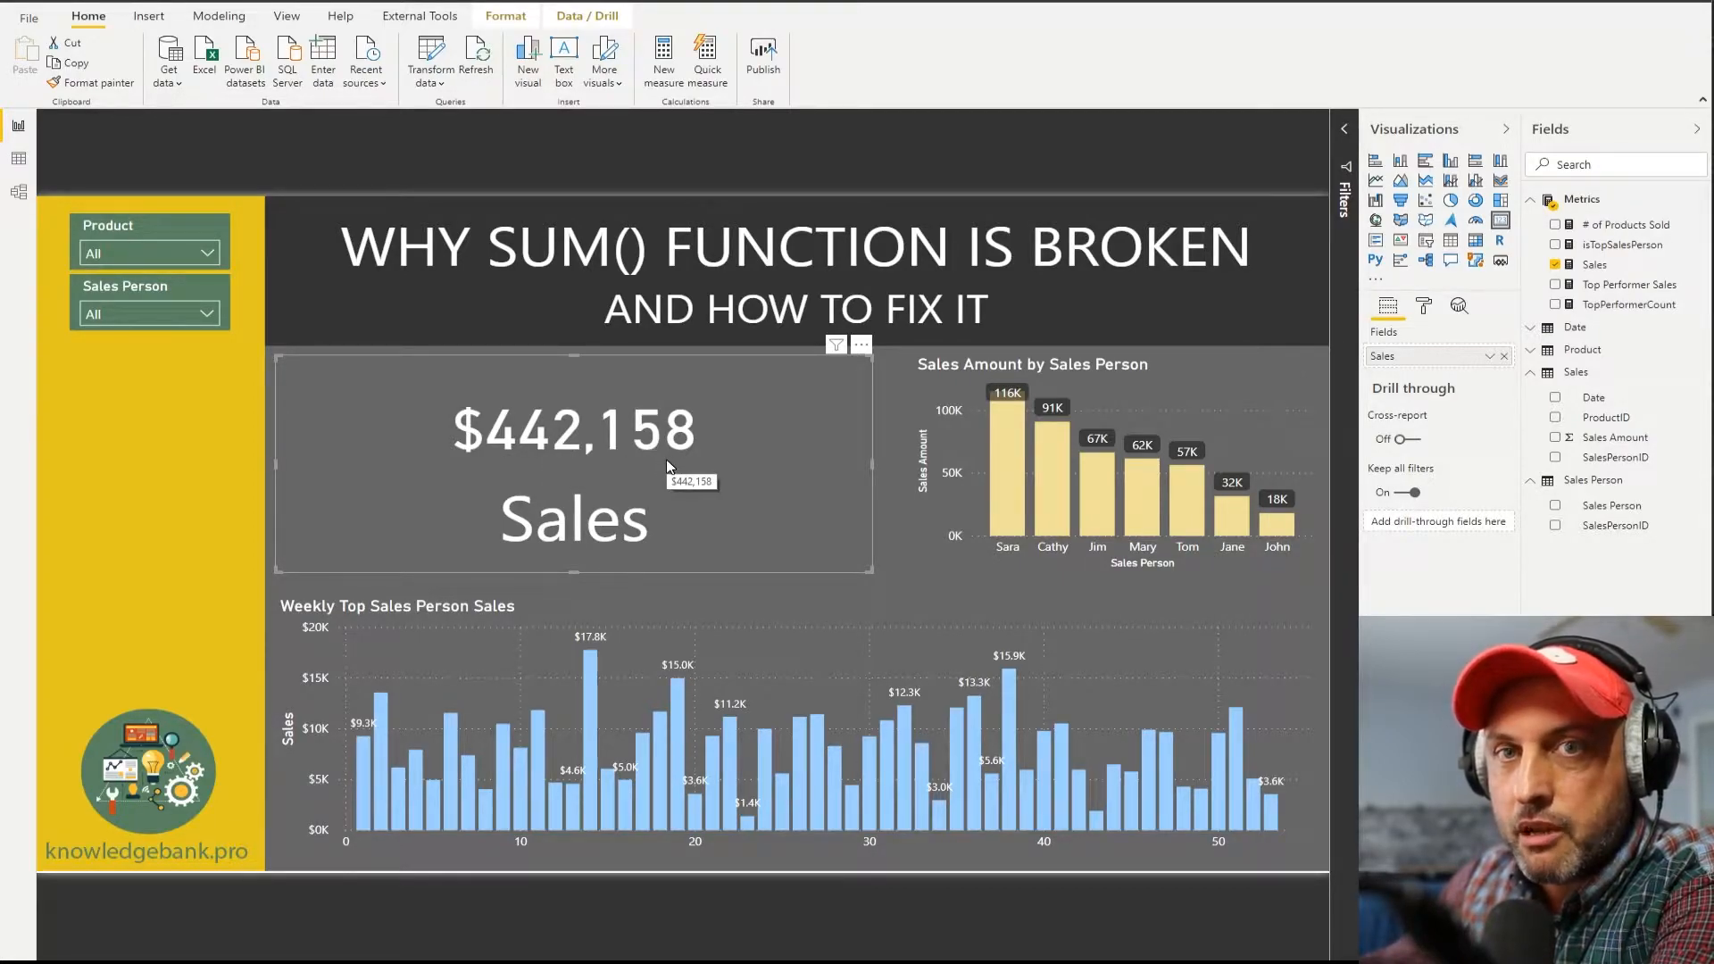
pyautogui.moveTo(661, 470)
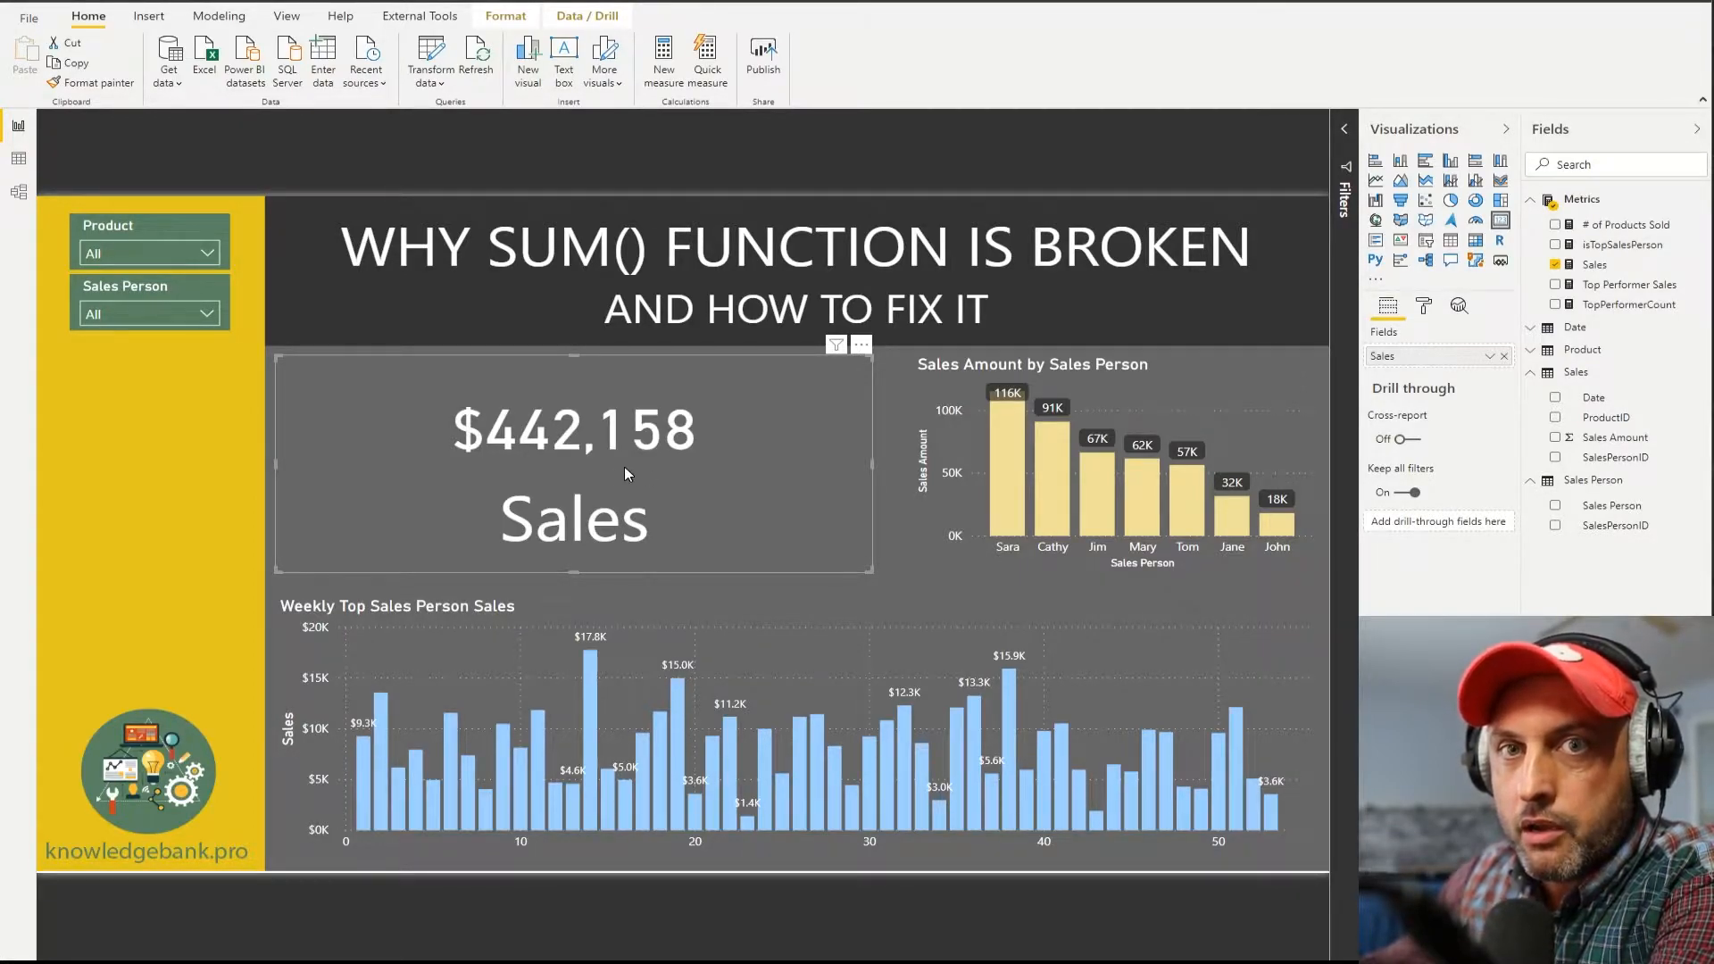
# Step: Create the Sales calculated column as SUM(Sales[Sales Amount]), showing 442158 on every row
pyautogui.click(18, 159)
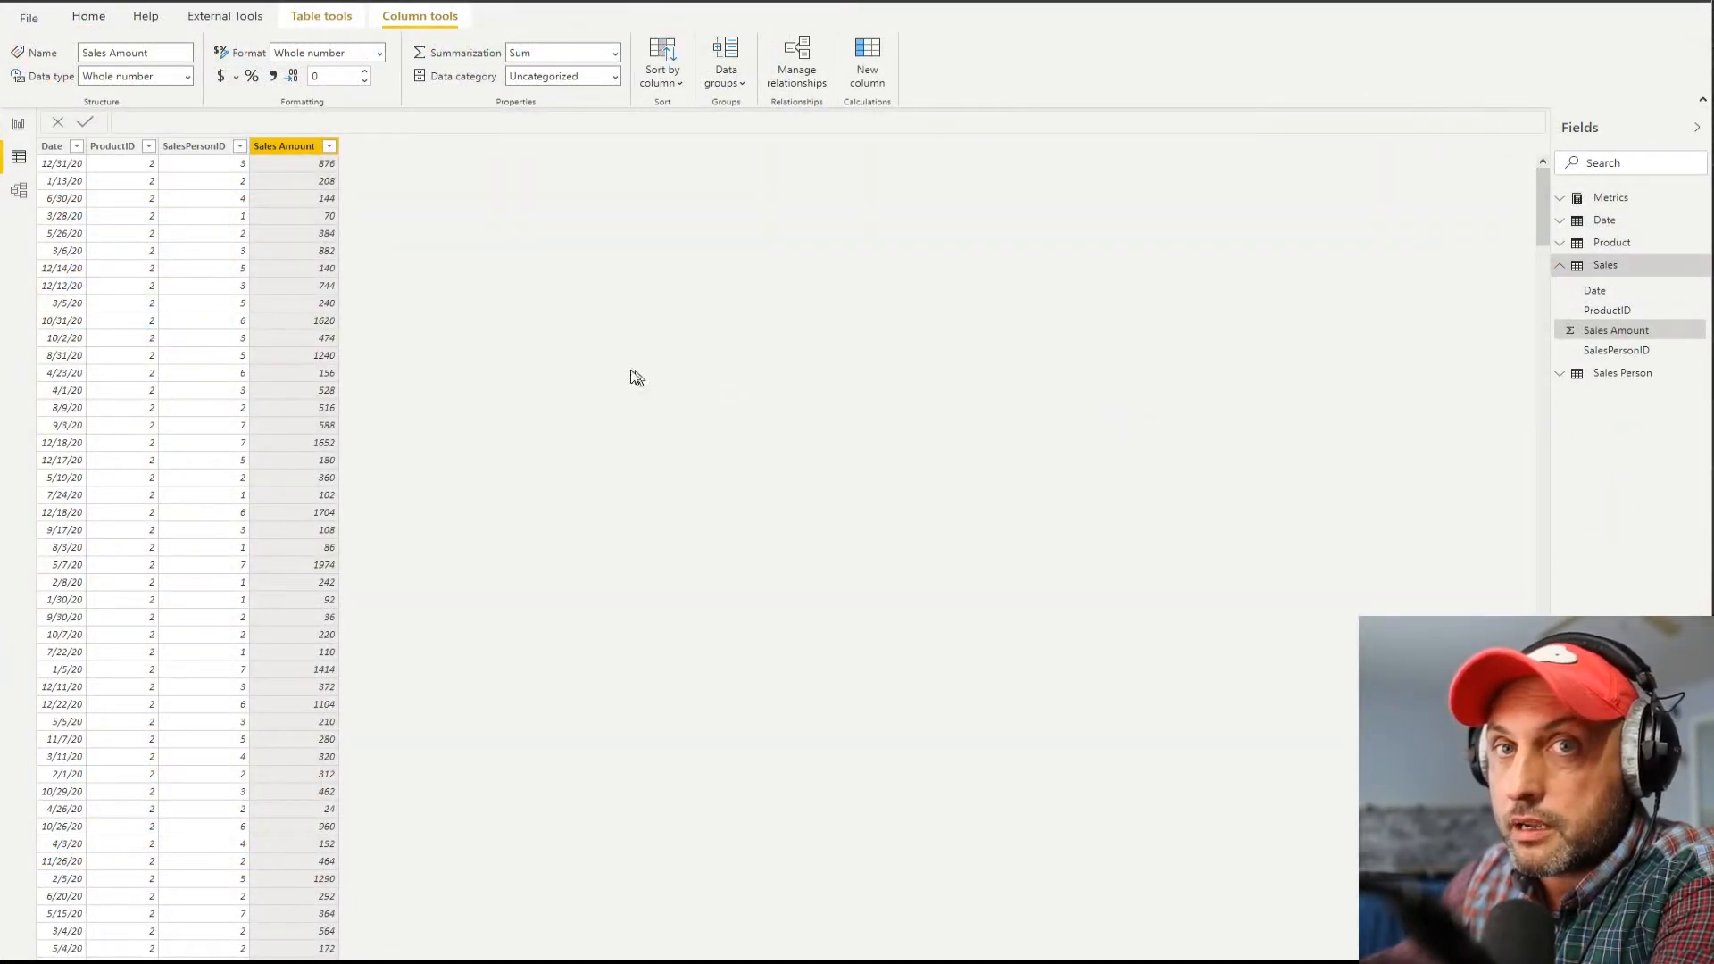
pyautogui.moveTo(391, 325)
pyautogui.write('Sales = SUM(Sales[Sales Amount])')
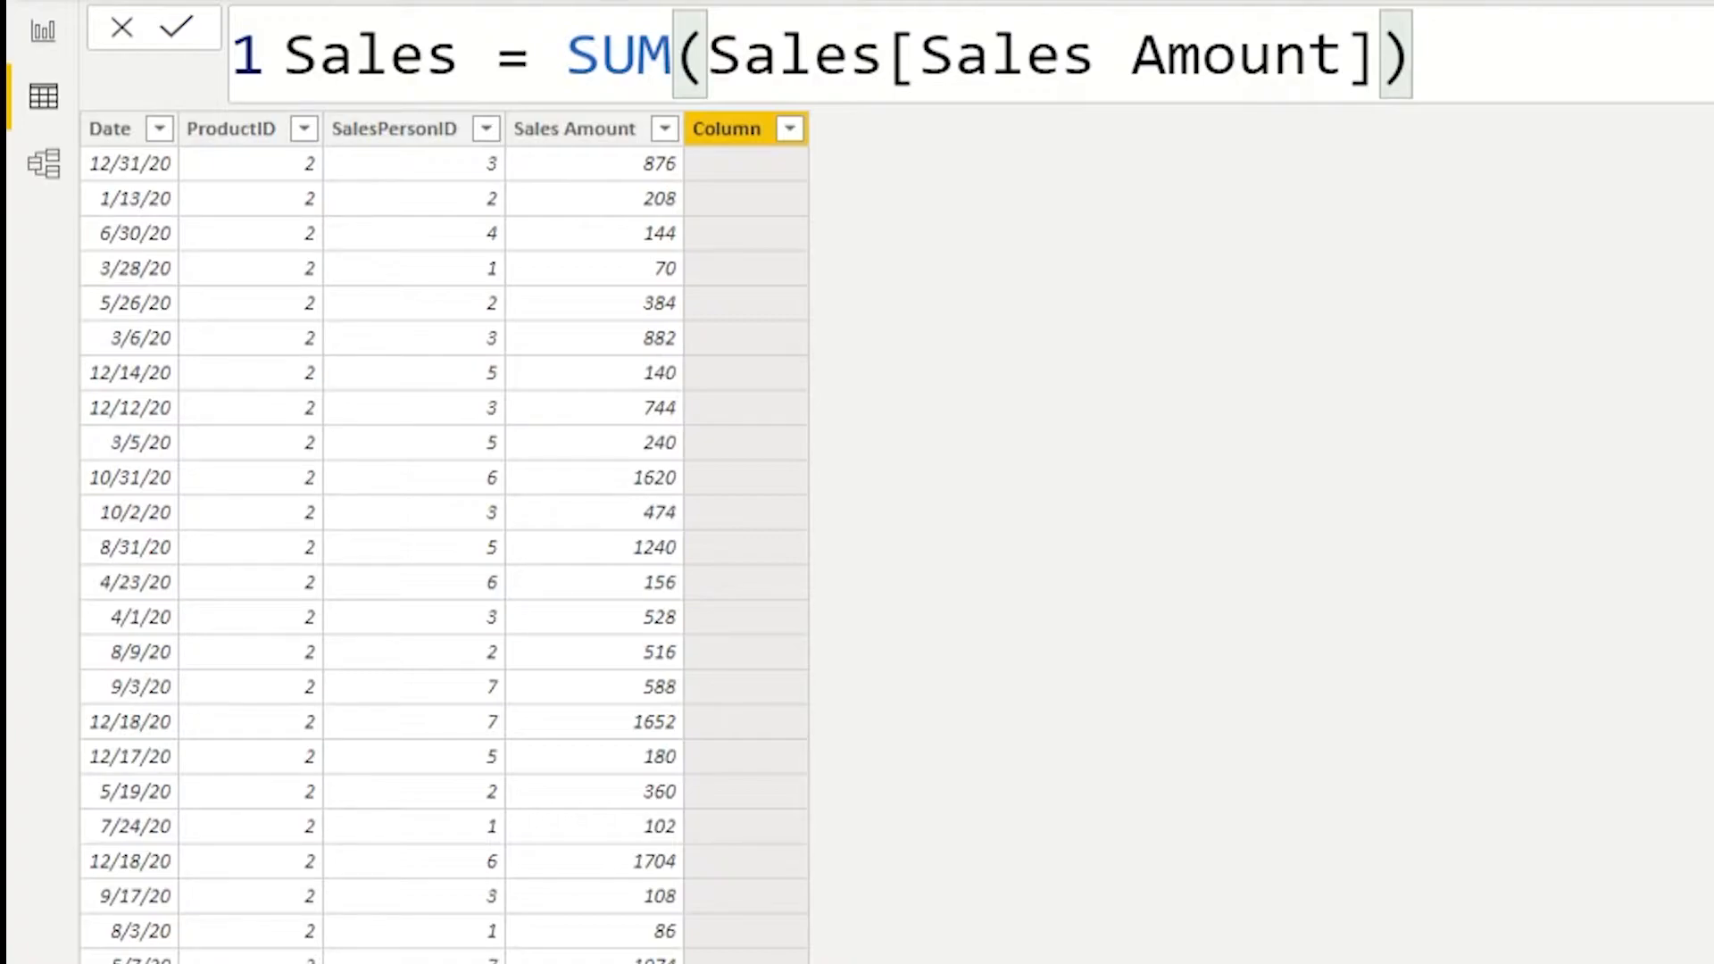
pyautogui.click(179, 27)
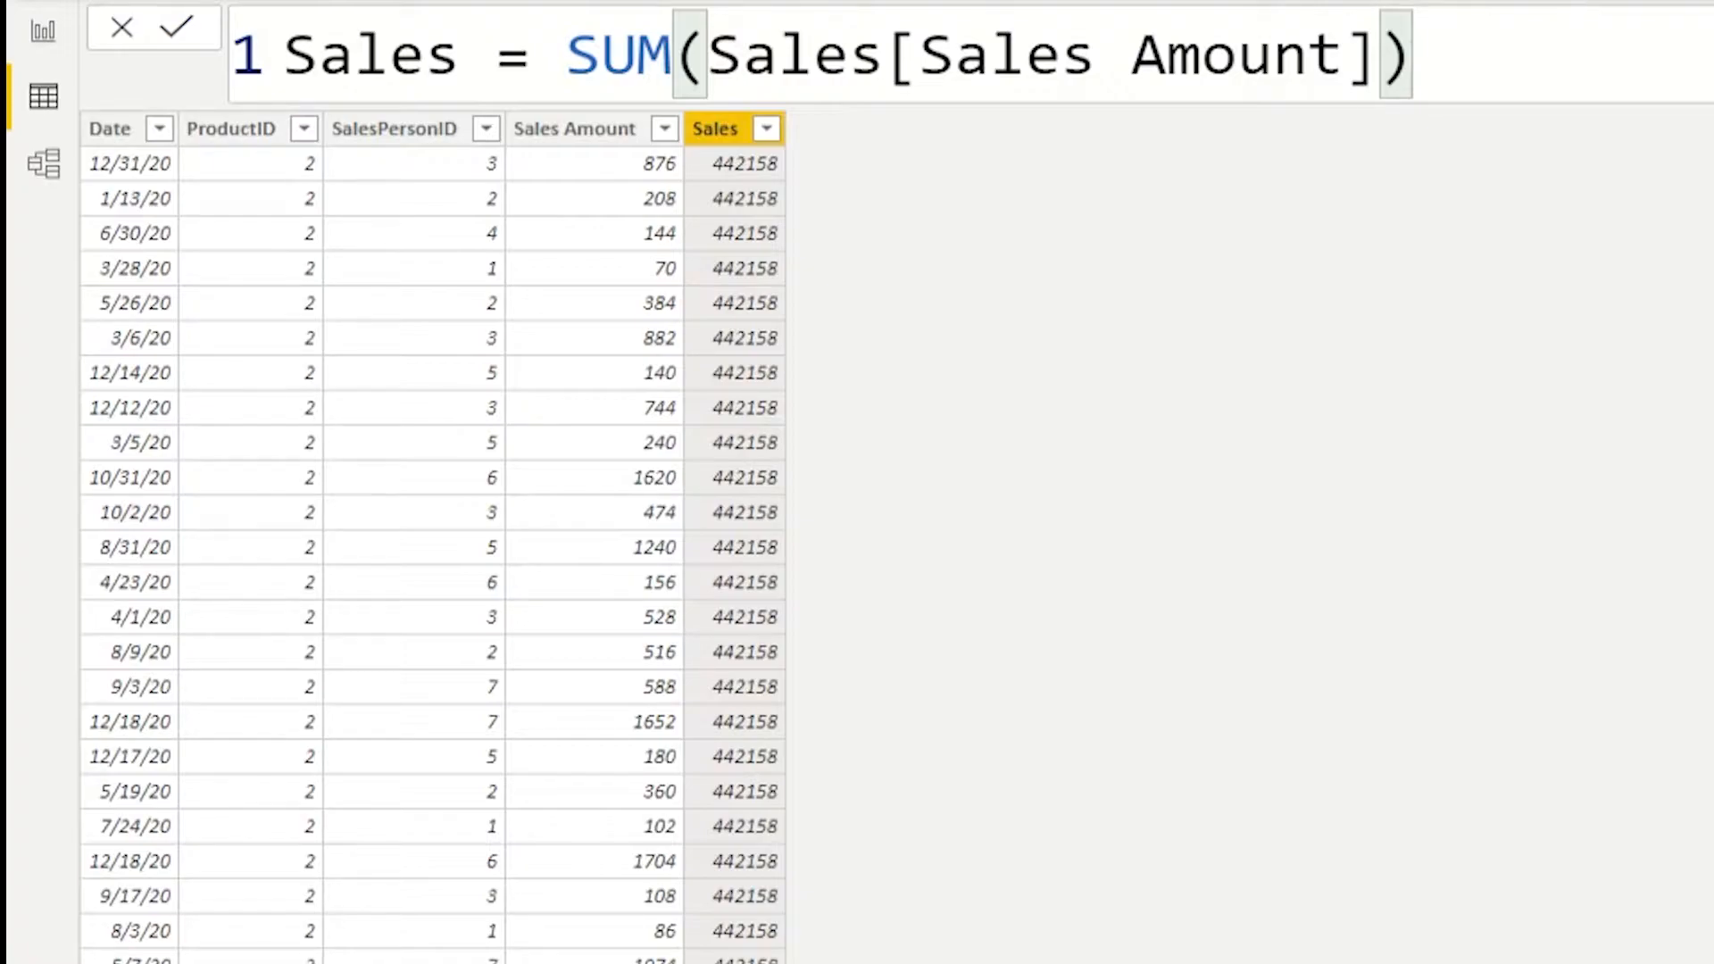
pyautogui.moveTo(1693, 164)
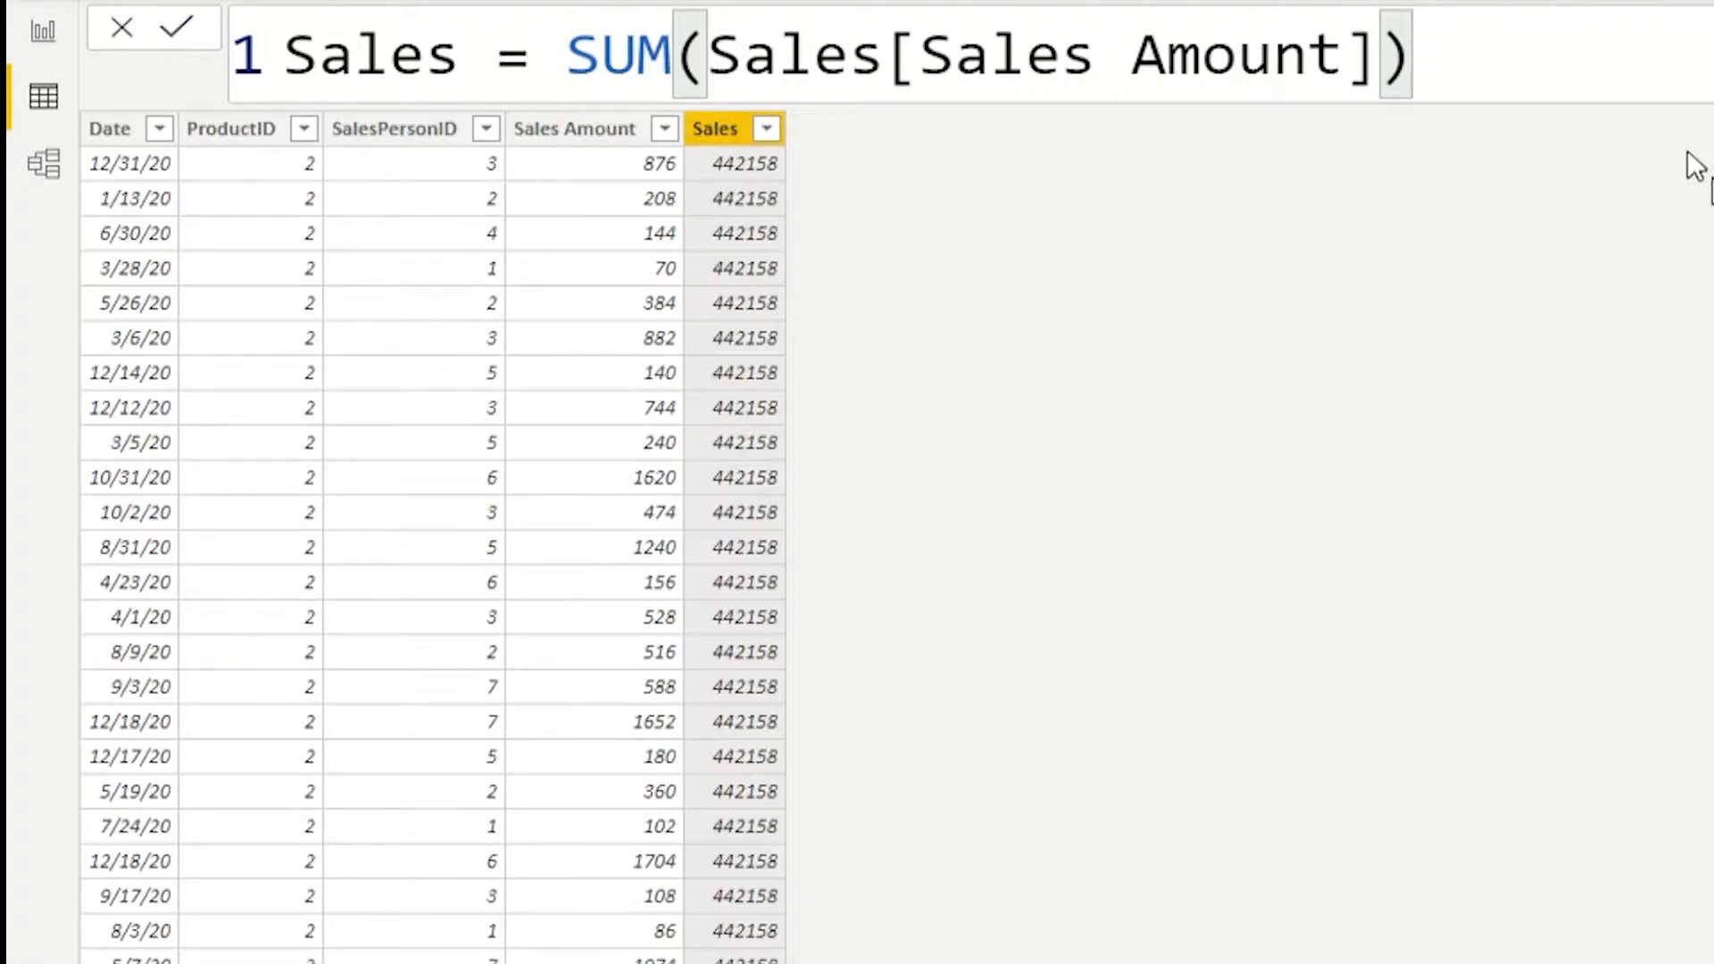
pyautogui.moveTo(1532, 46)
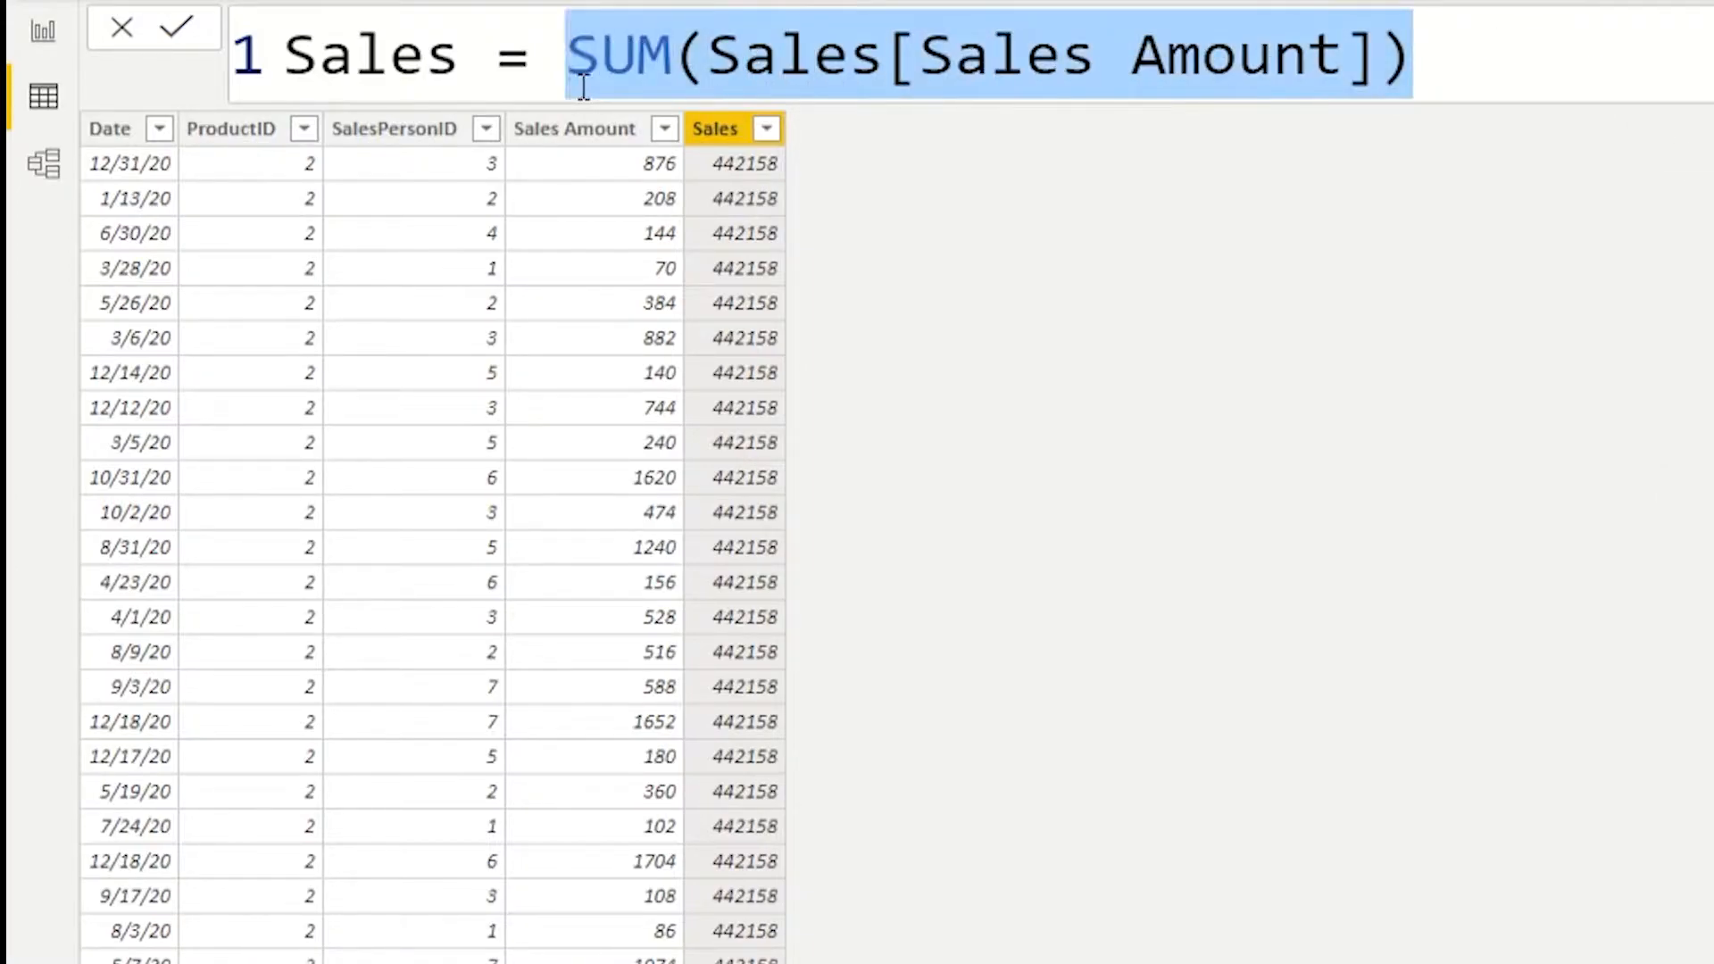
pyautogui.moveTo(1214, 55)
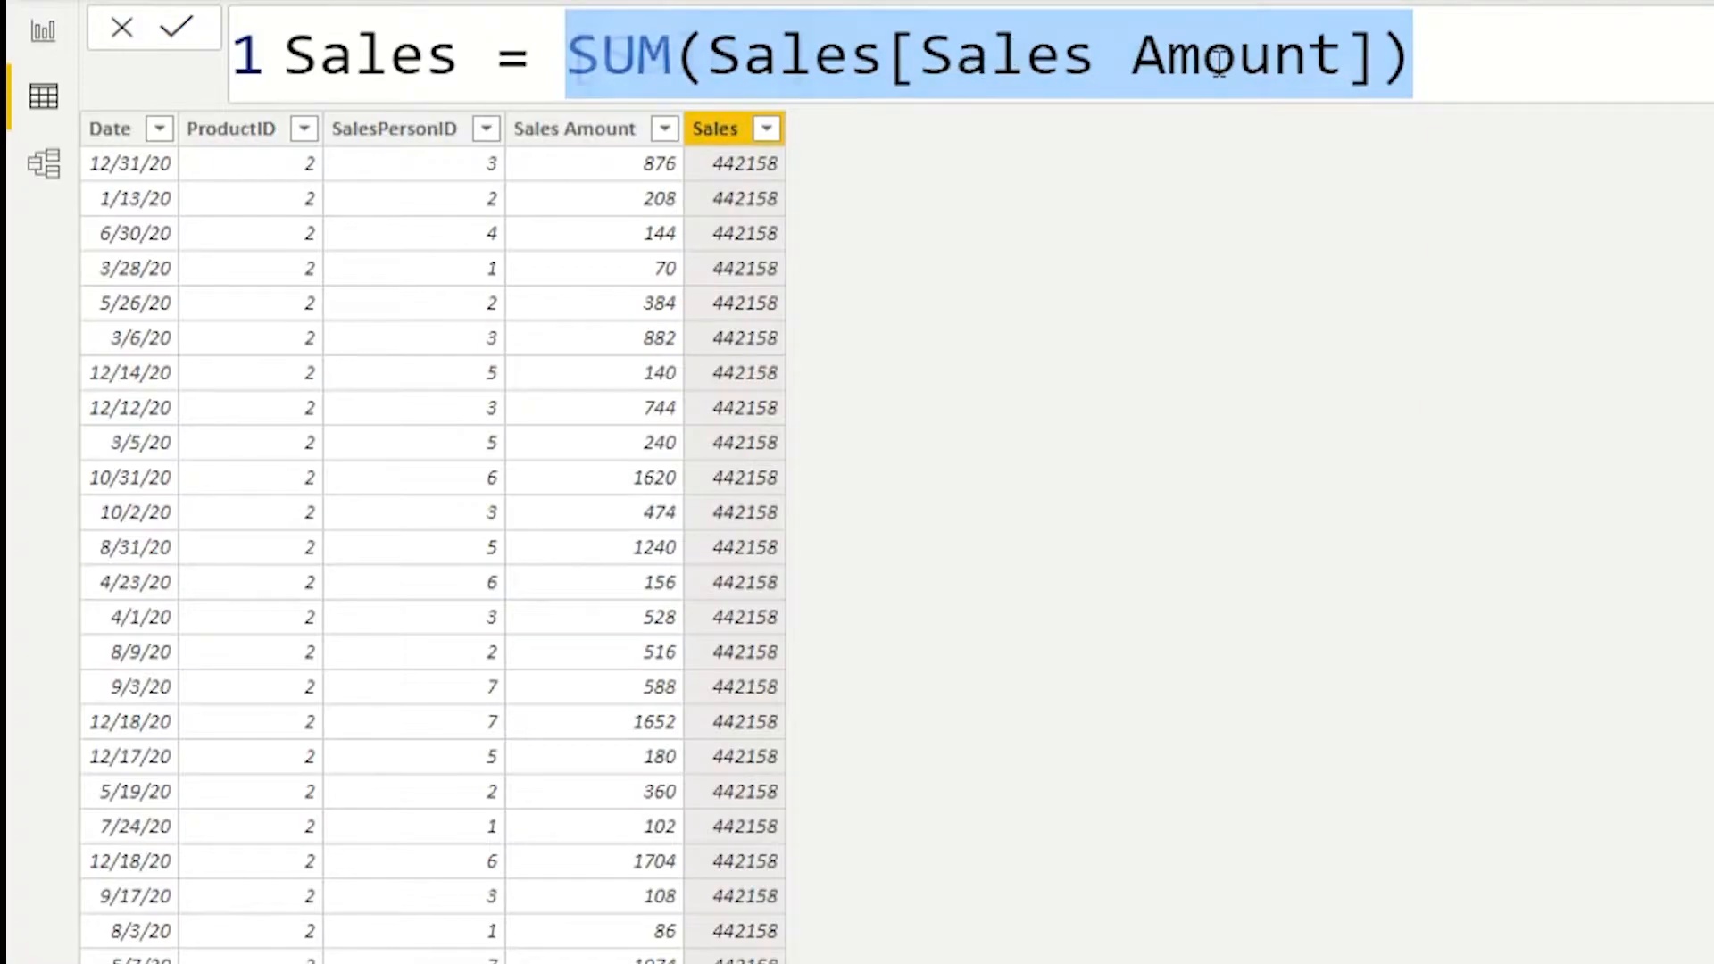
# Step: Redefine the Sales column as the [Sales] measure so each row shows its own amount
pyautogui.write('[Sales]')
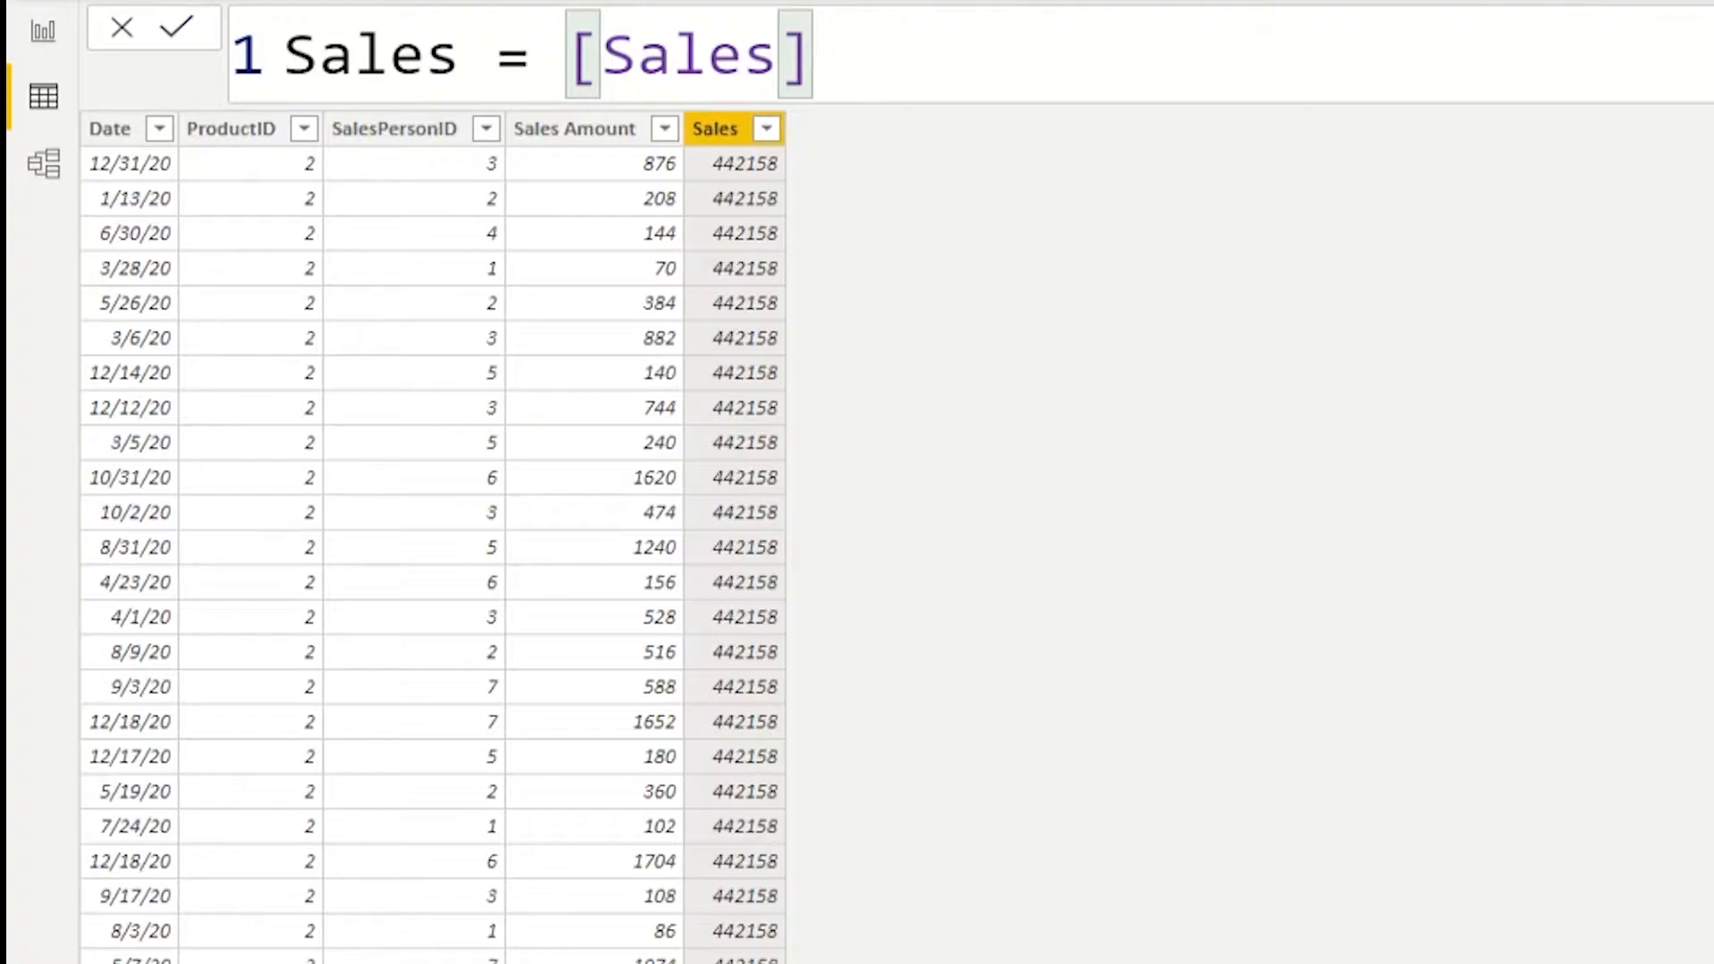
pyautogui.click(179, 26)
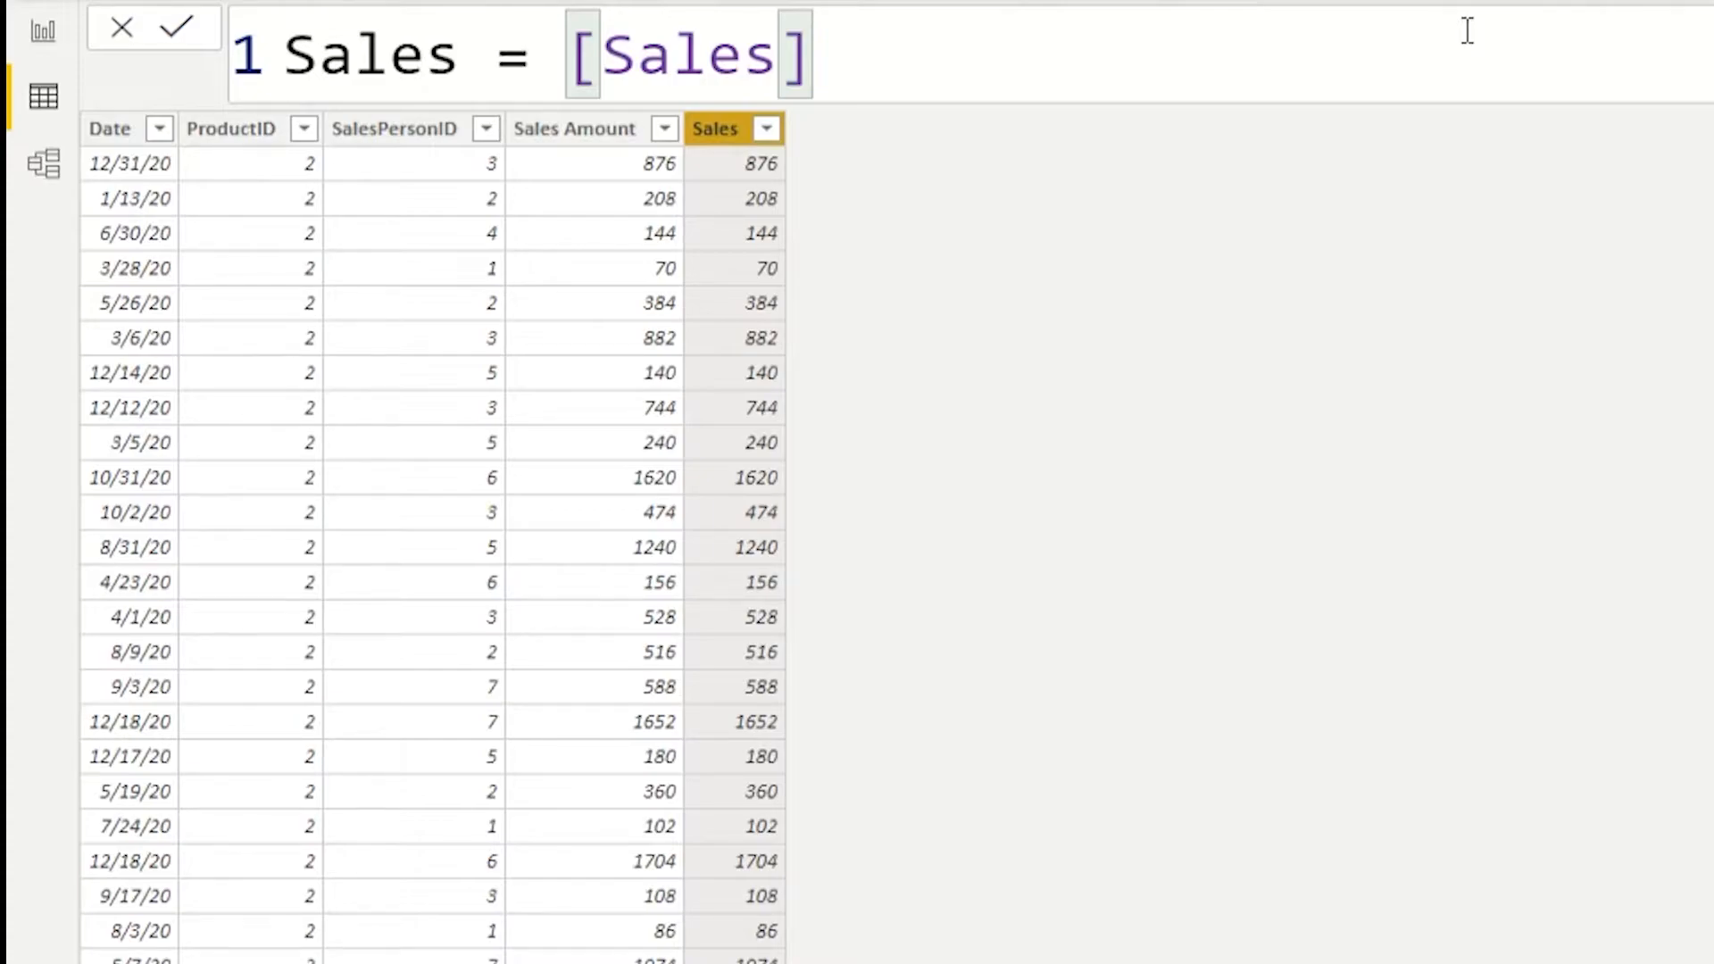
# Step: Restore Sales = SUM(Sales[Sales Amount]) and begin wrapping it in CALCULATE(
pyautogui.write('SUM(Sales[Sales Amount])')
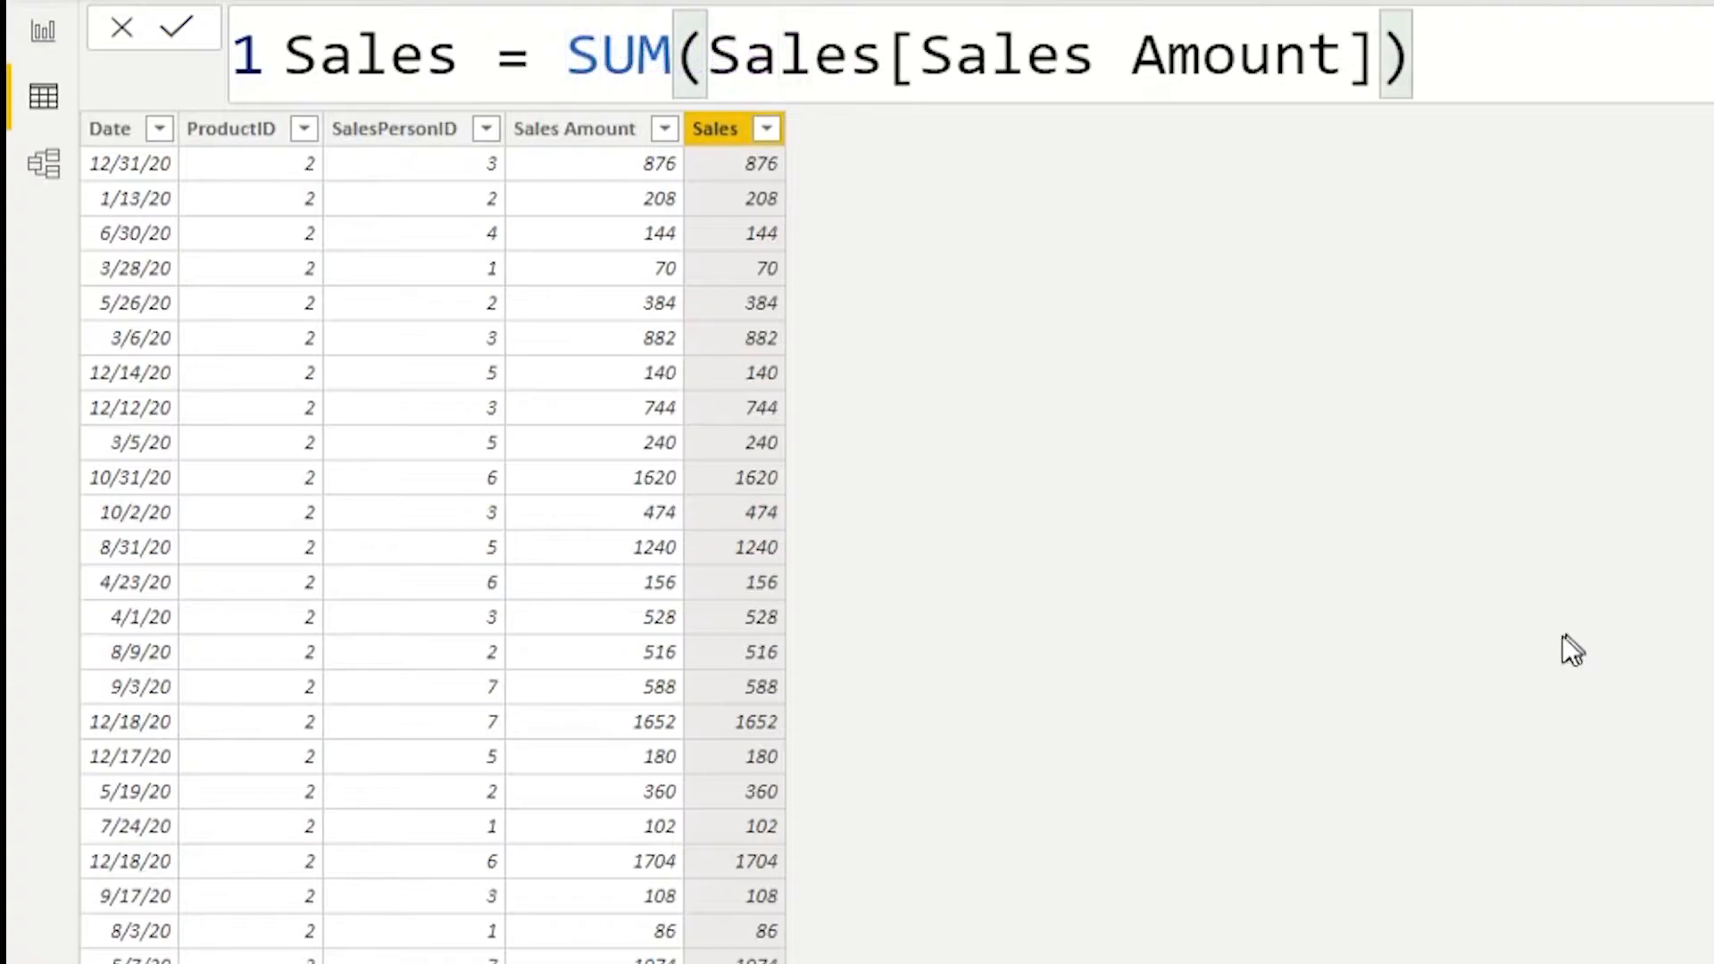
pyautogui.moveTo(1527, 61)
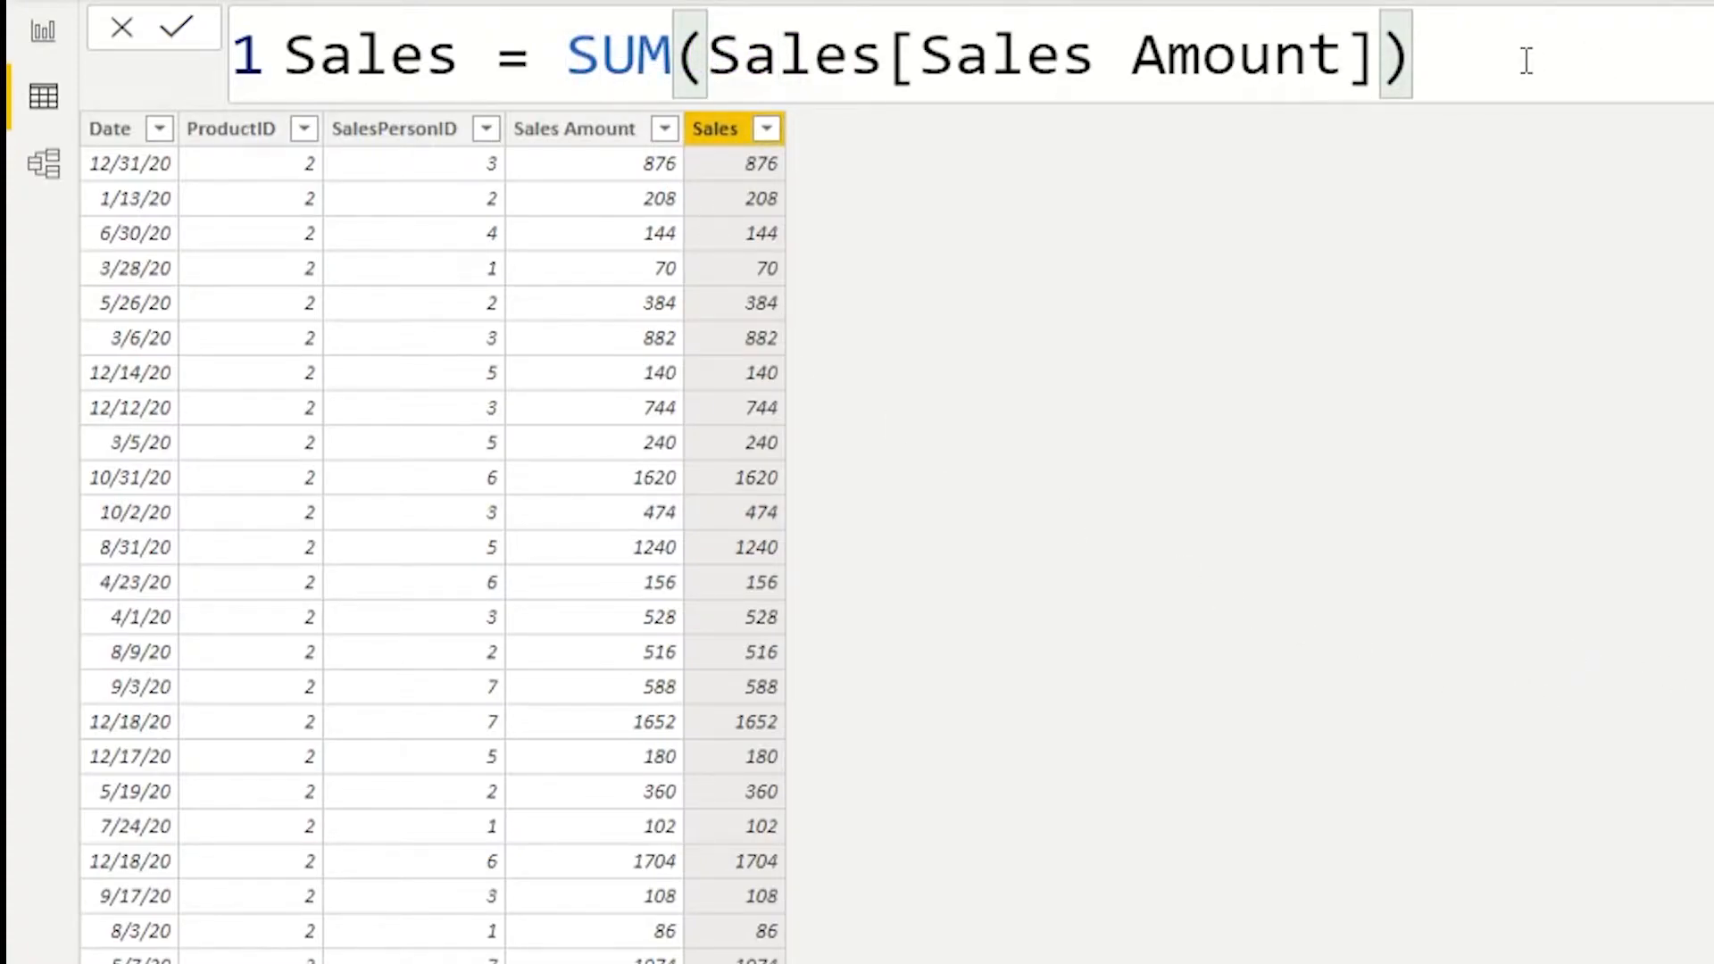
pyautogui.click(177, 27)
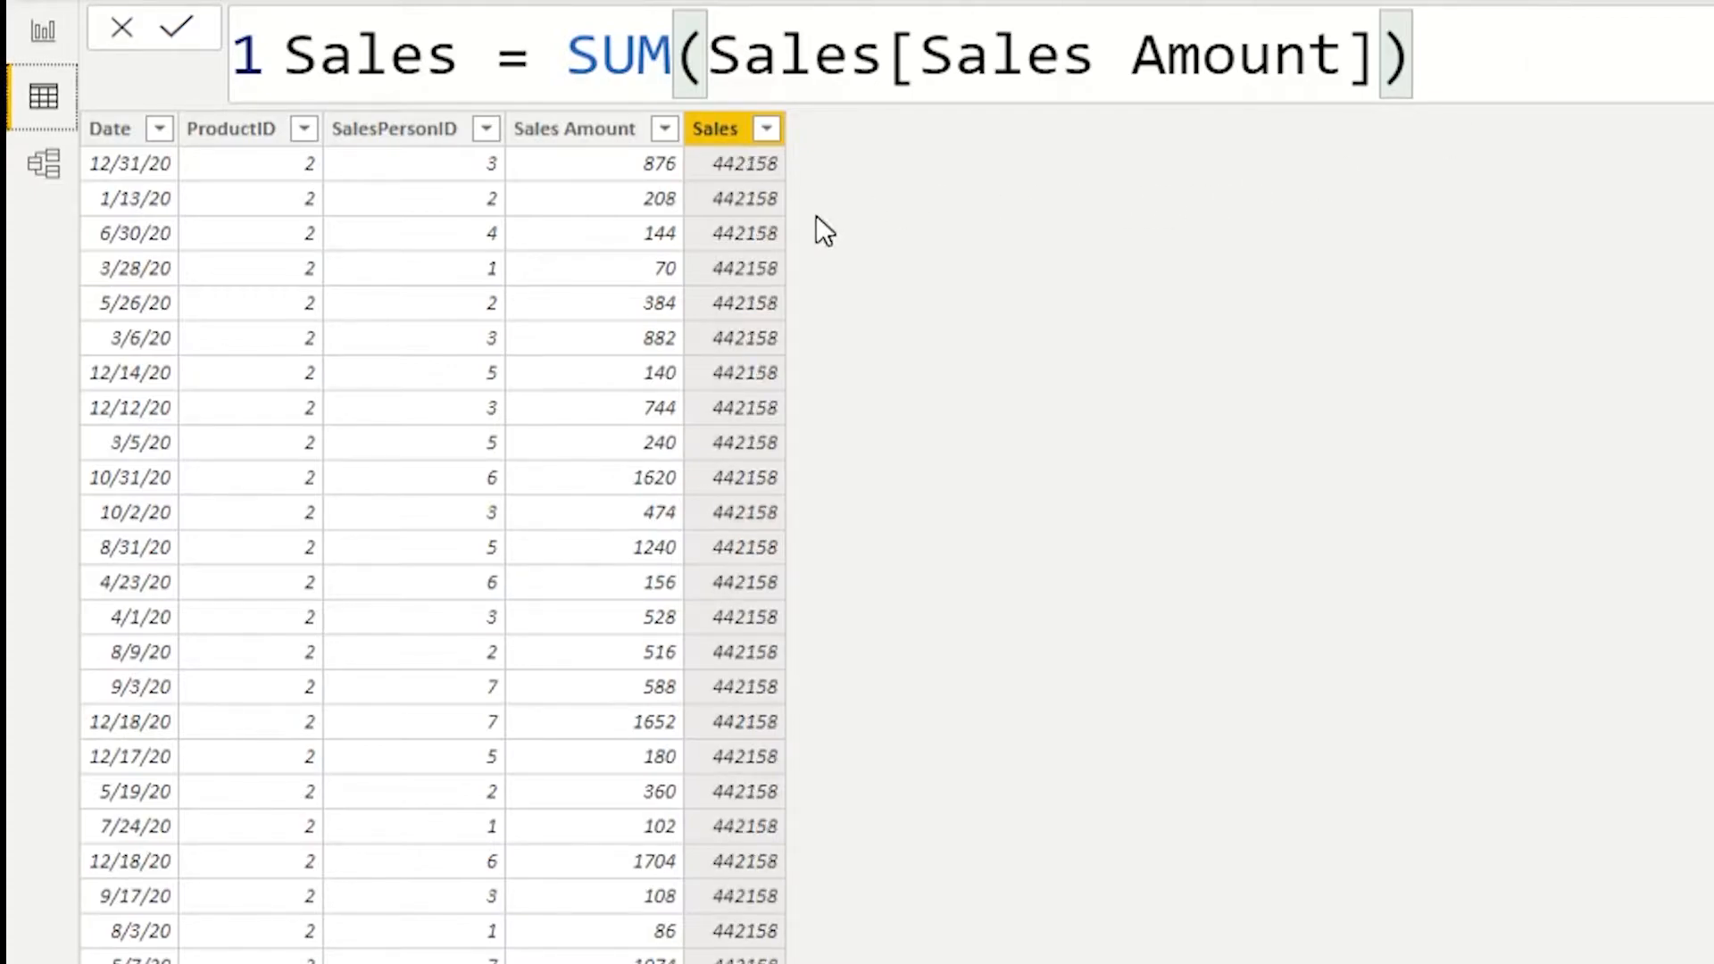
pyautogui.moveTo(1361, 282)
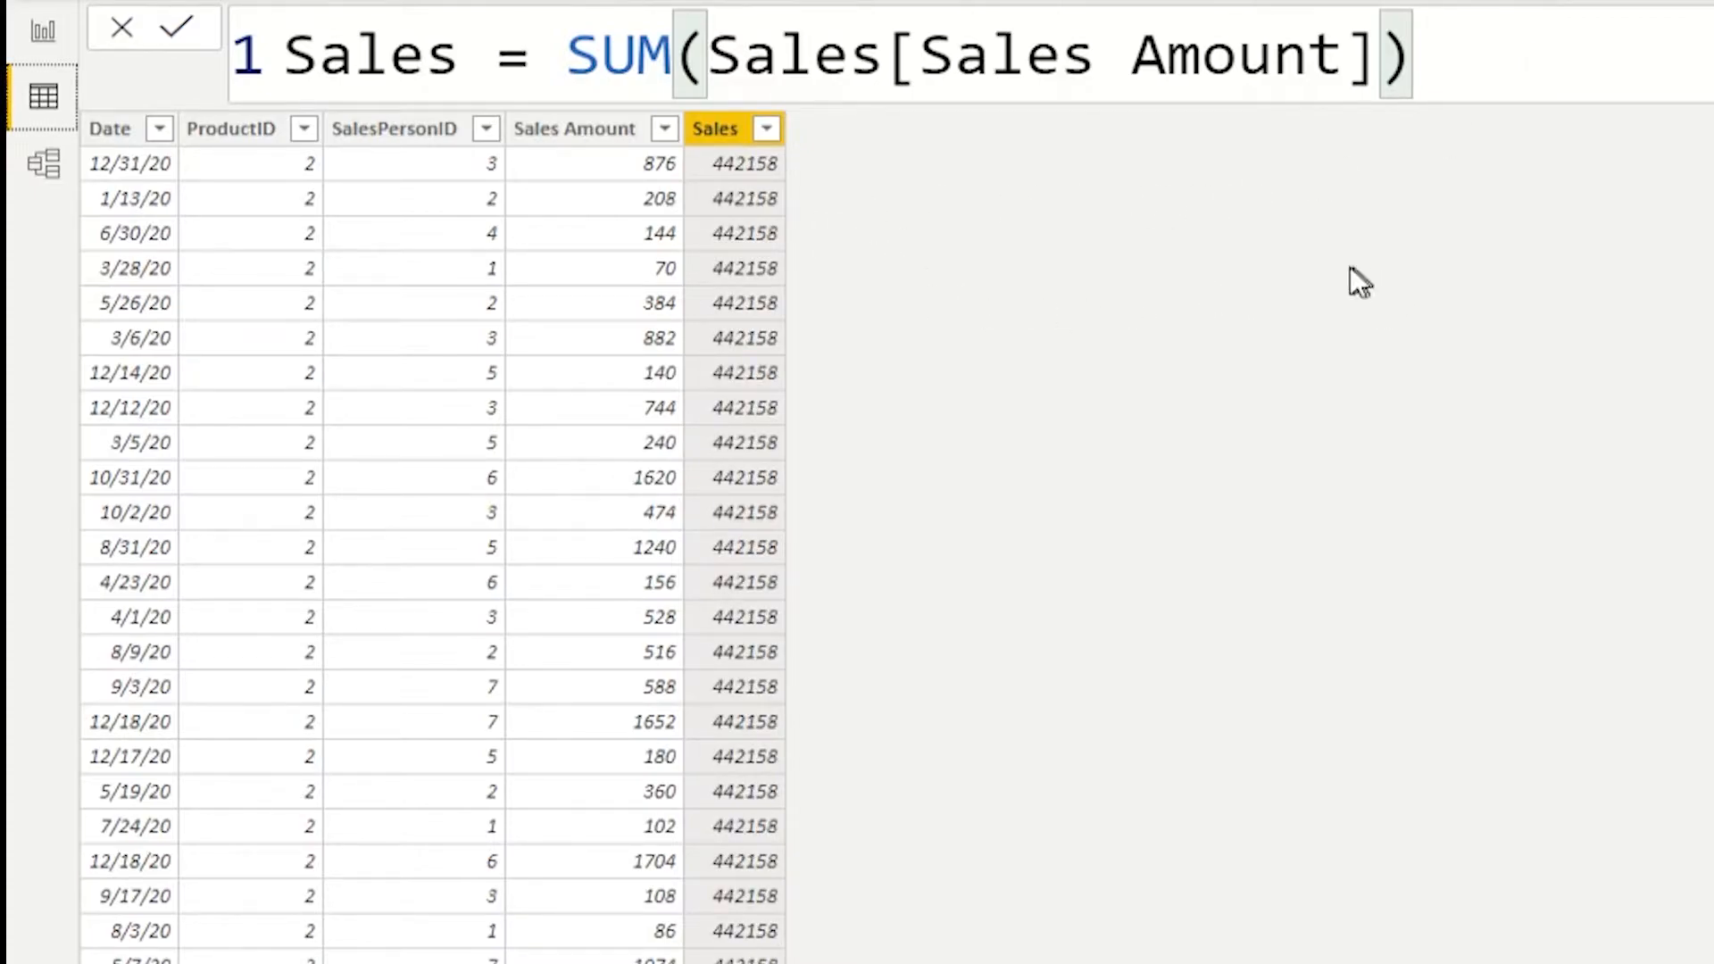
pyautogui.moveTo(1296, 278)
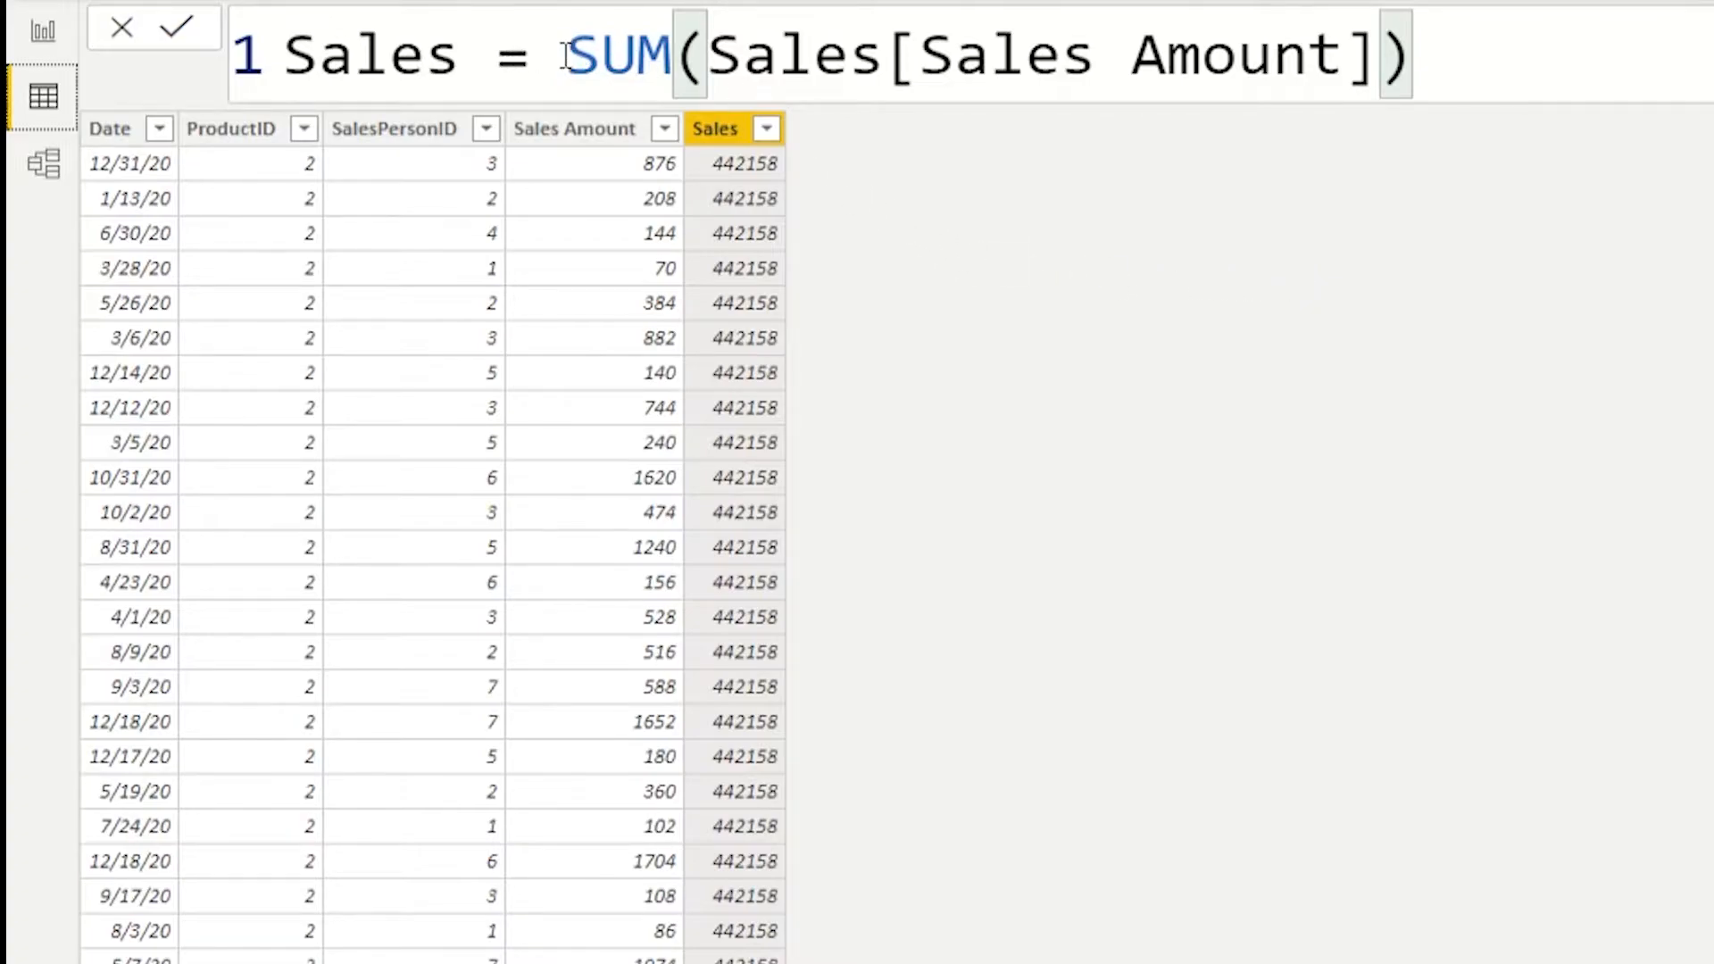
pyautogui.write('CALCULATE(')
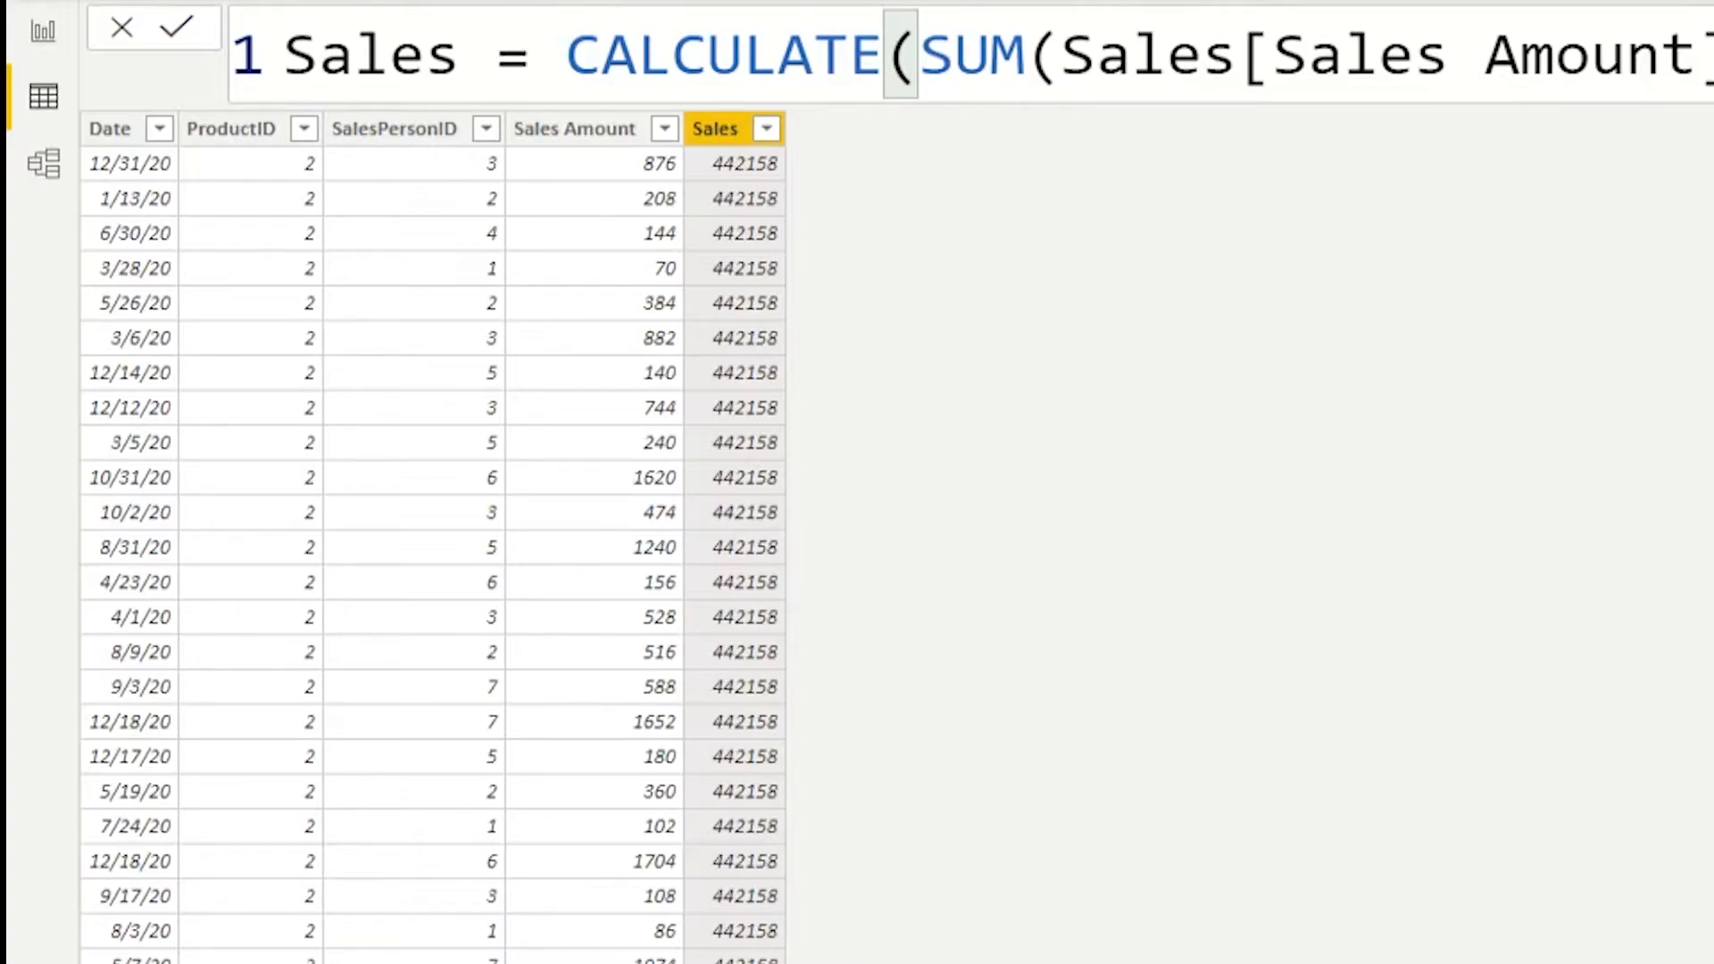
pyautogui.click(184, 27)
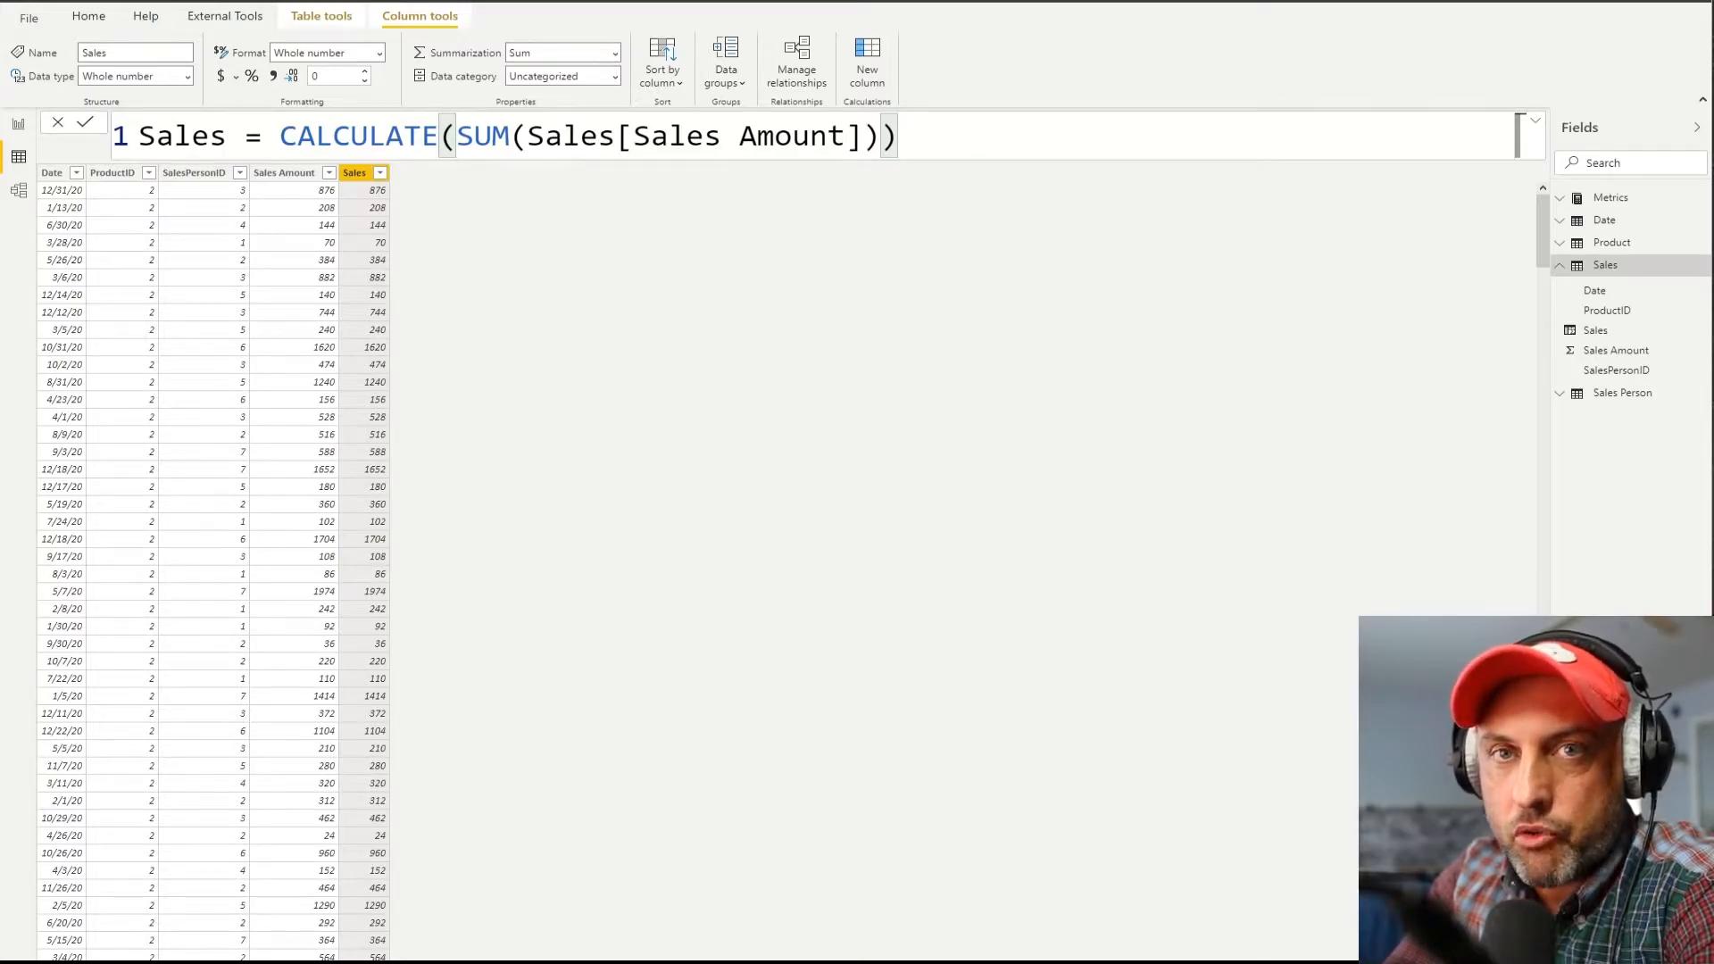
pyautogui.moveTo(602, 361)
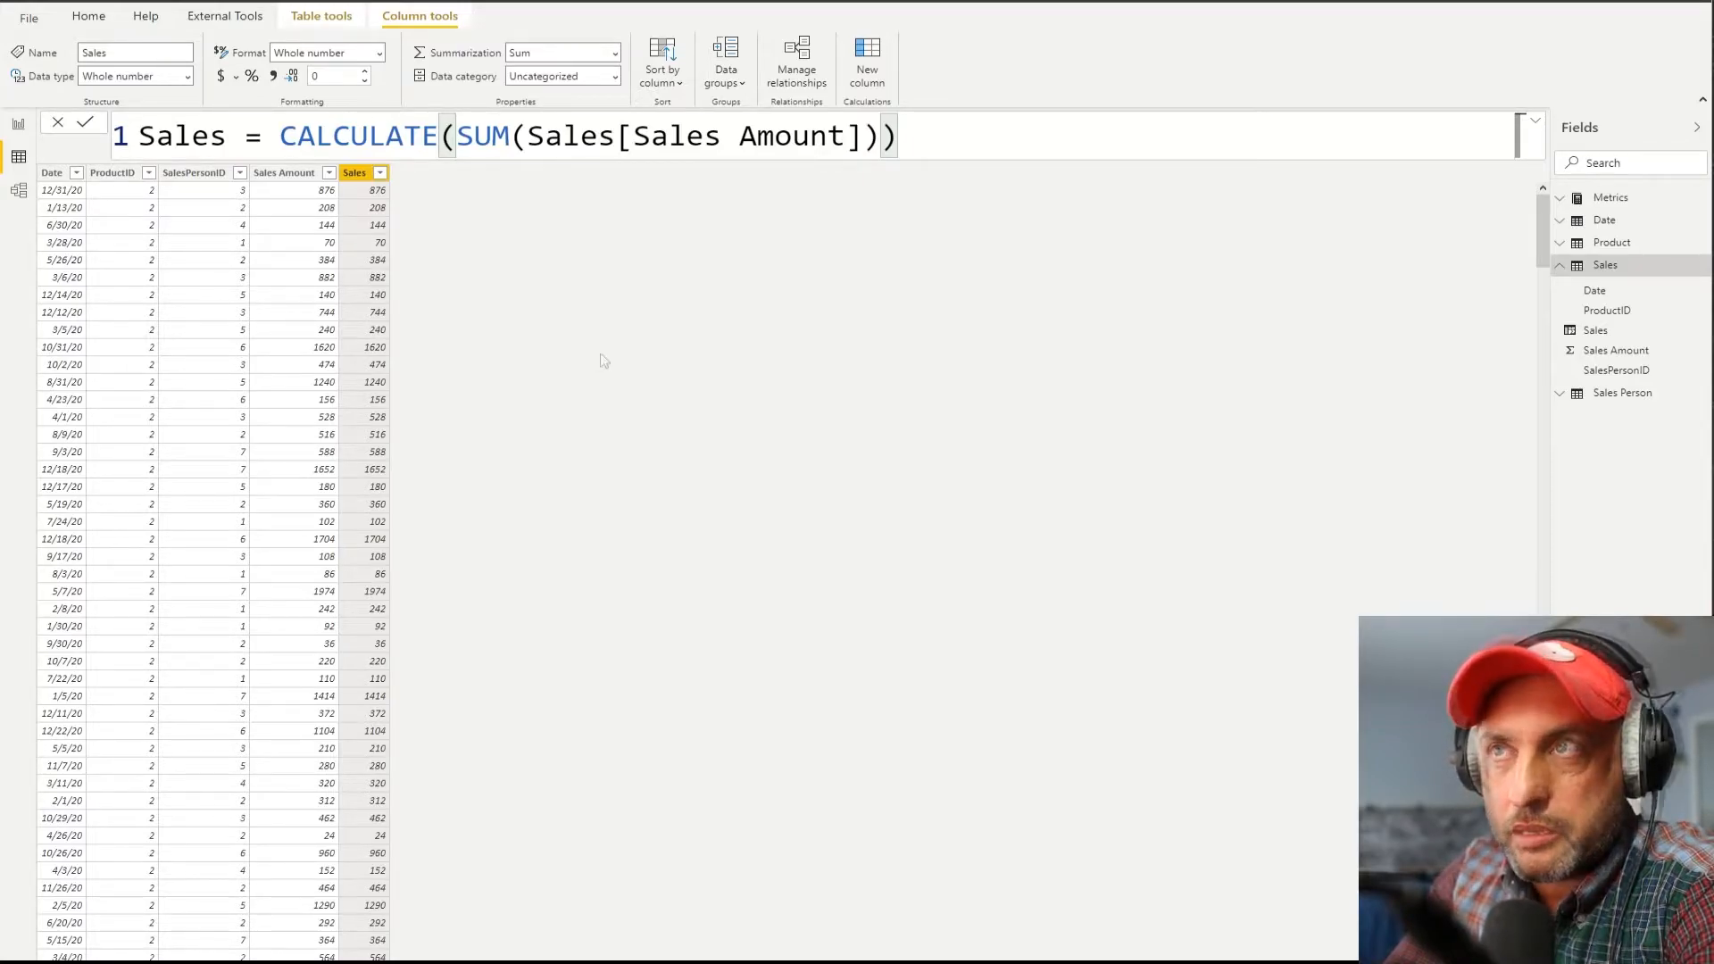
pyautogui.moveTo(598, 362)
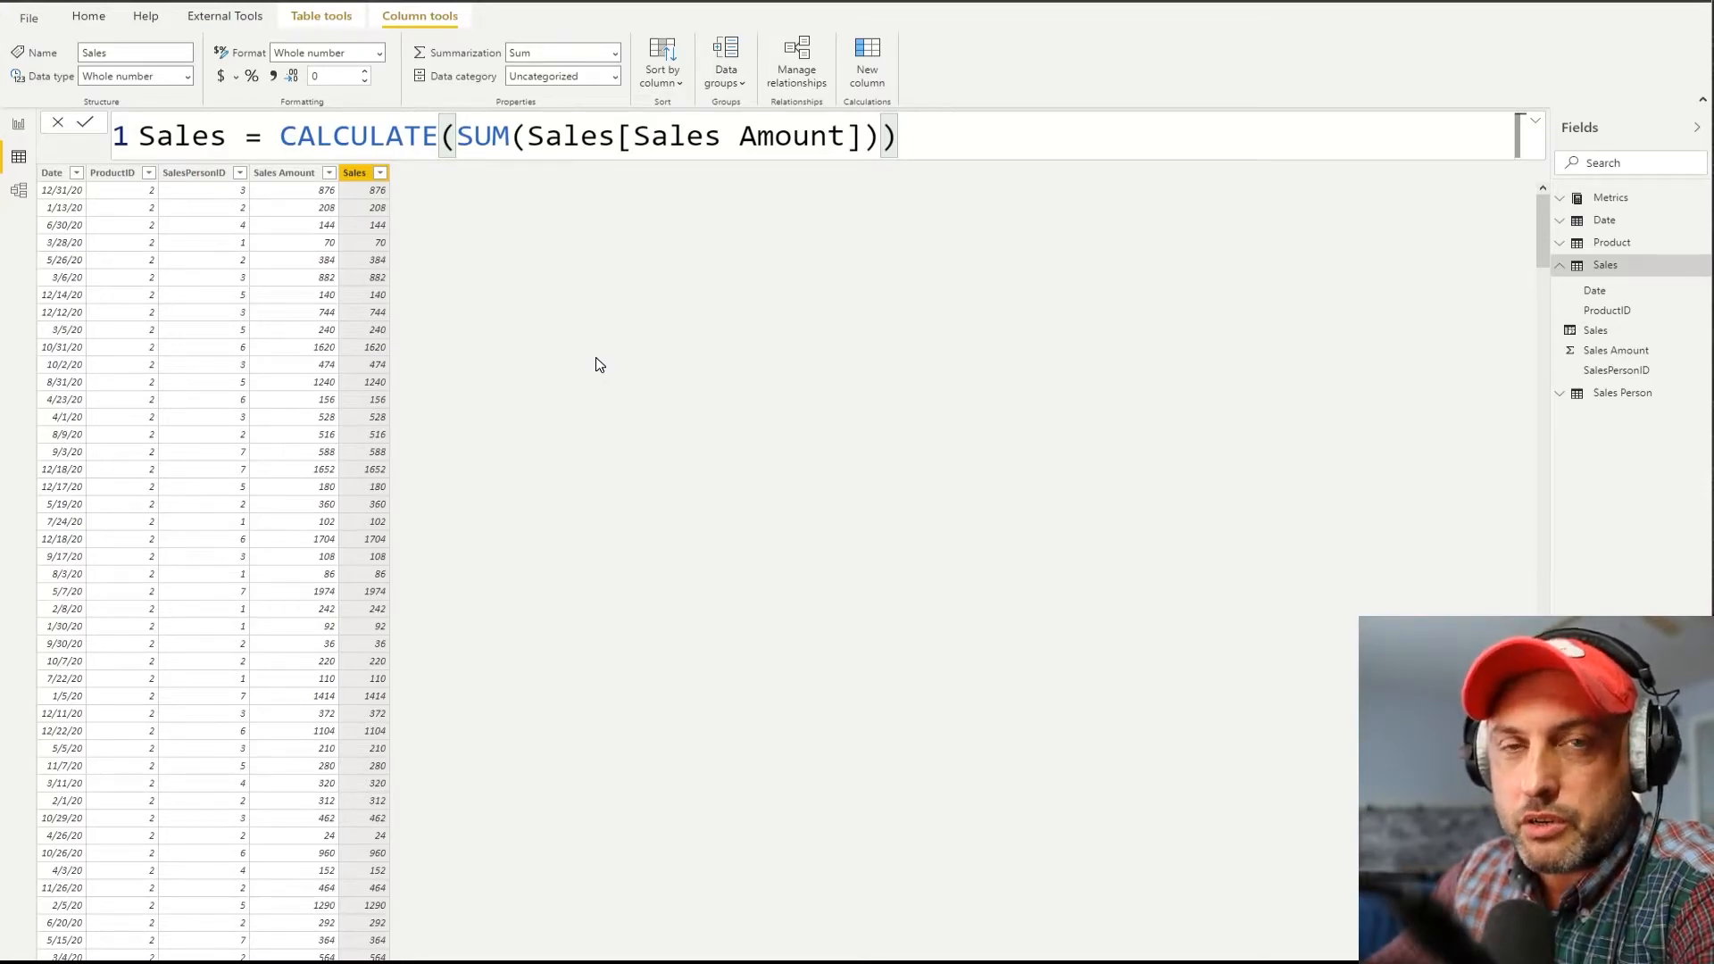
# Step: Inspect the model diagram relating Sales to Date, Product, Sales Person and Metrics
pyautogui.click(18, 191)
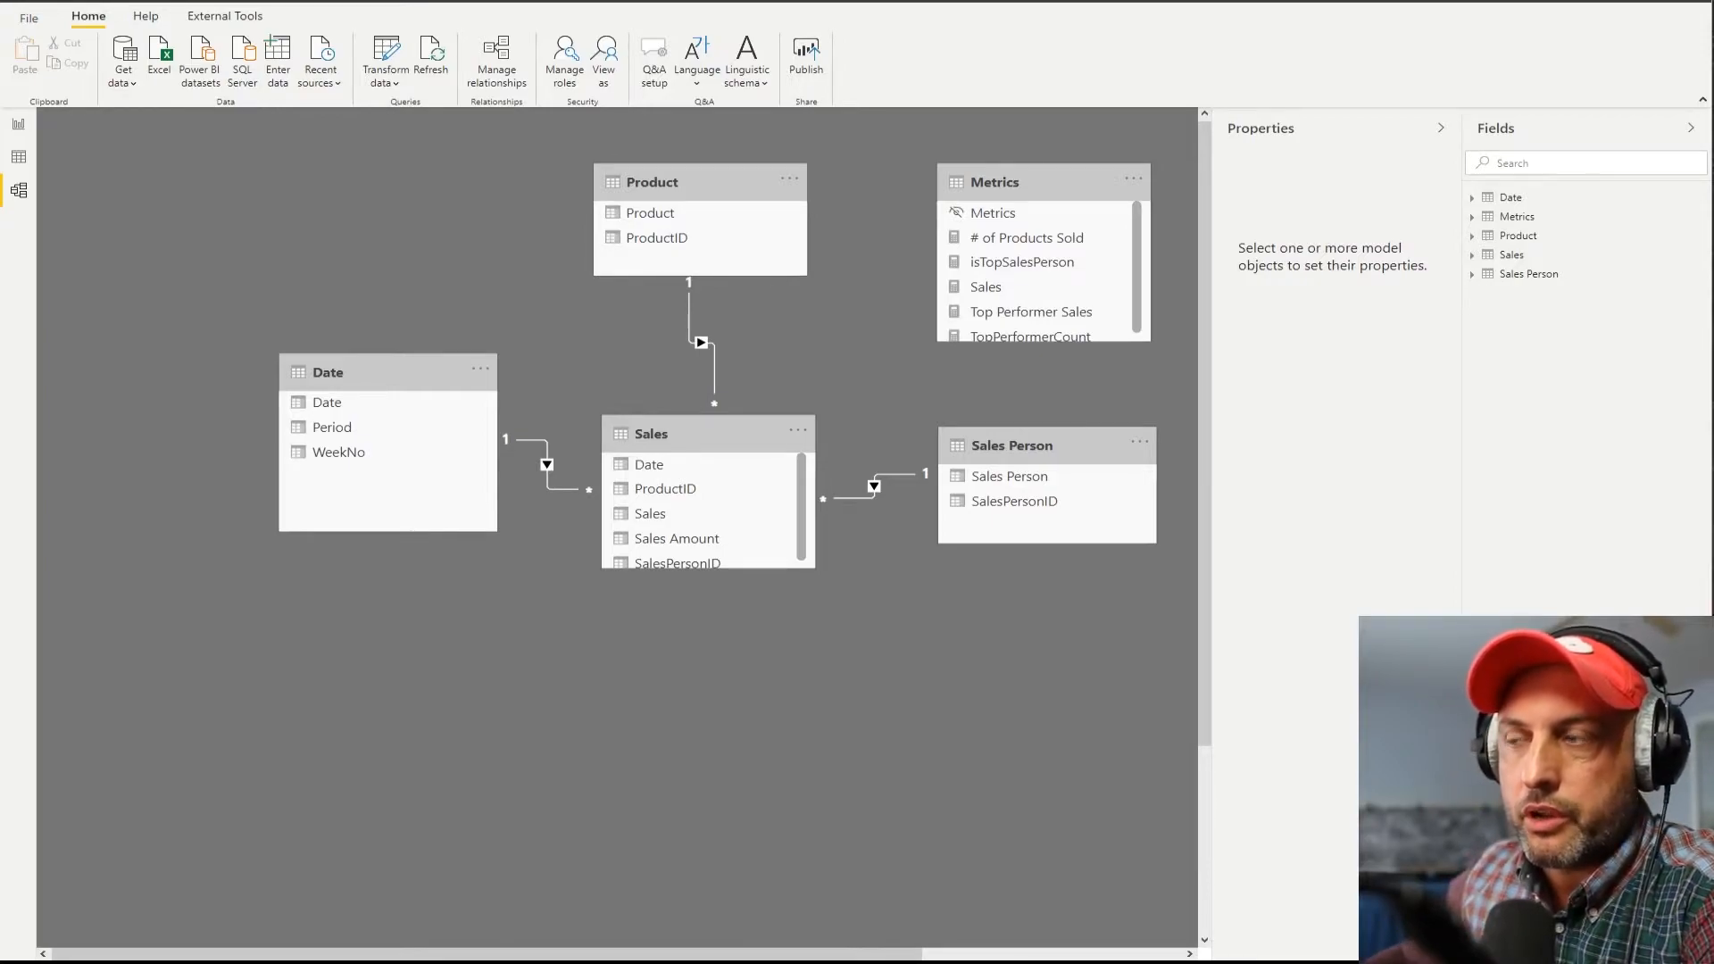
pyautogui.moveTo(984, 668)
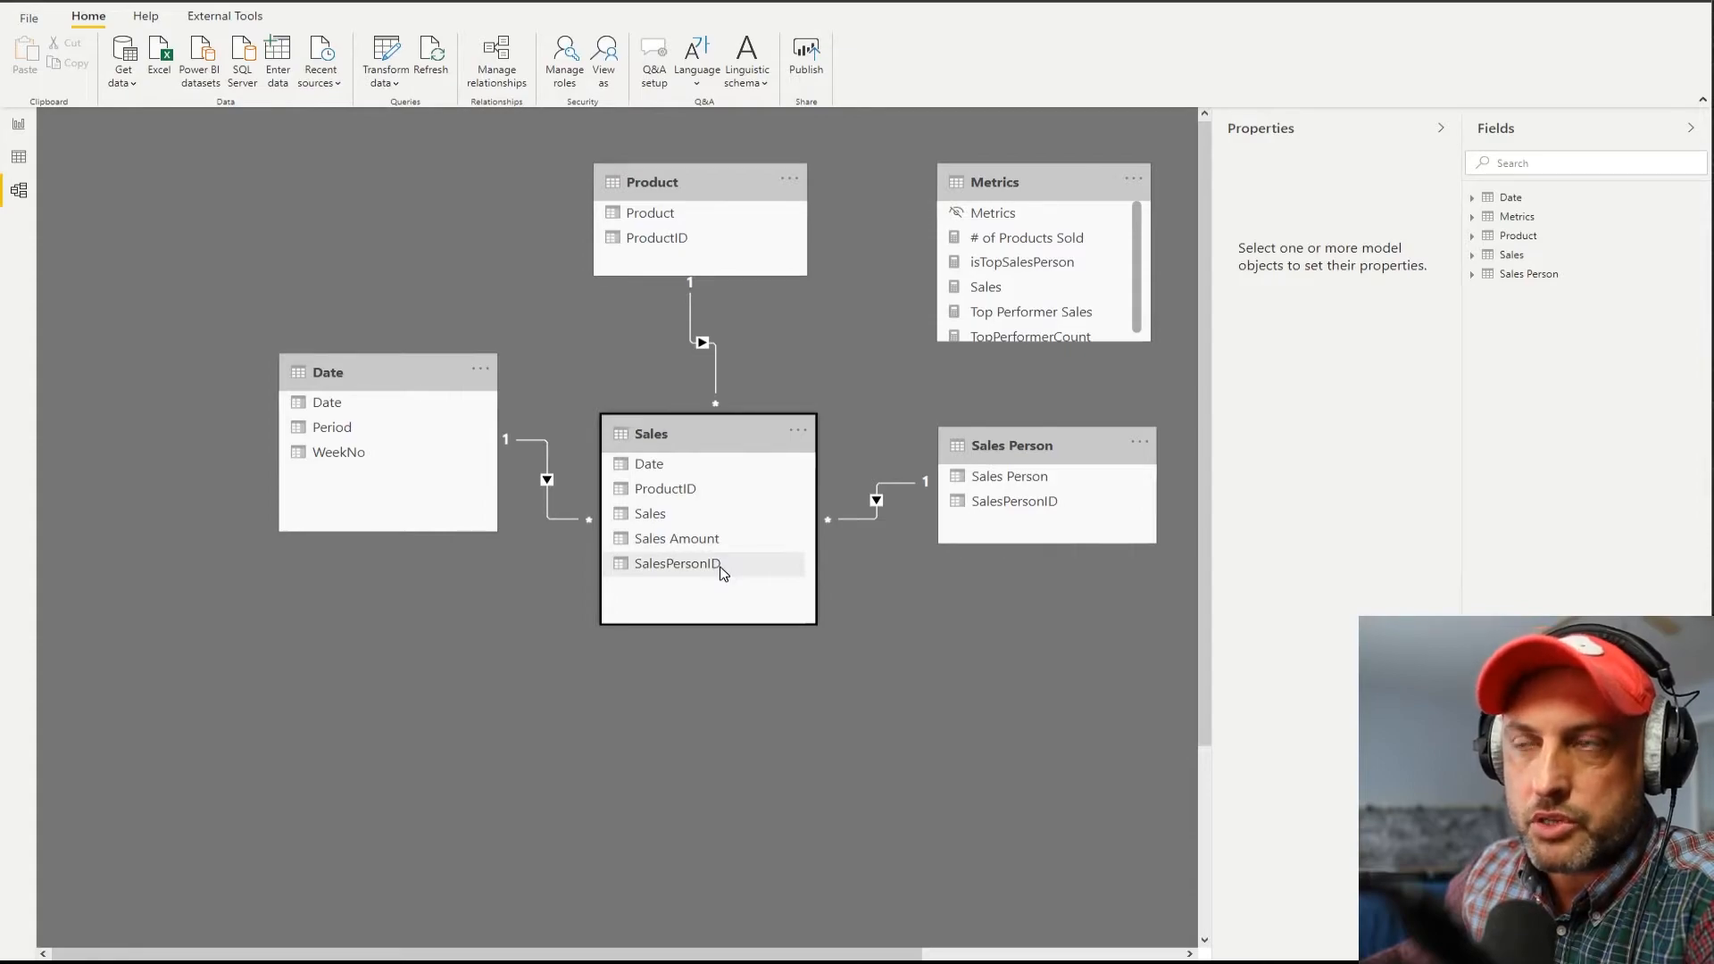
pyautogui.moveTo(375, 371)
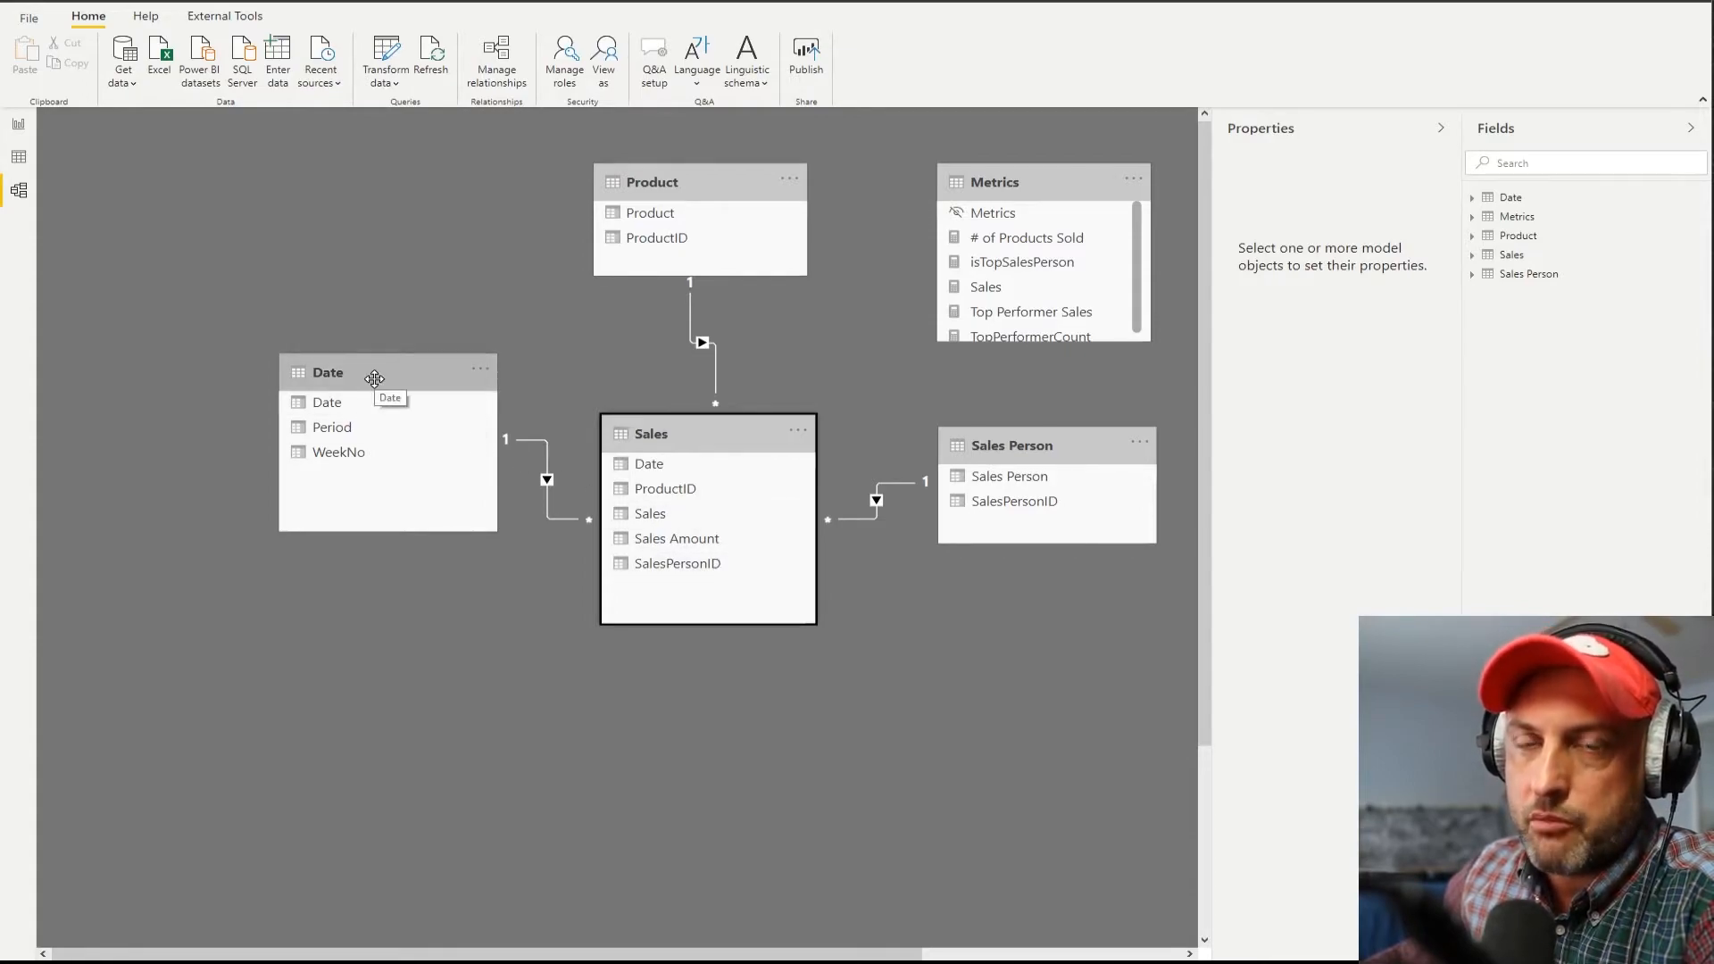
pyautogui.moveTo(695, 427)
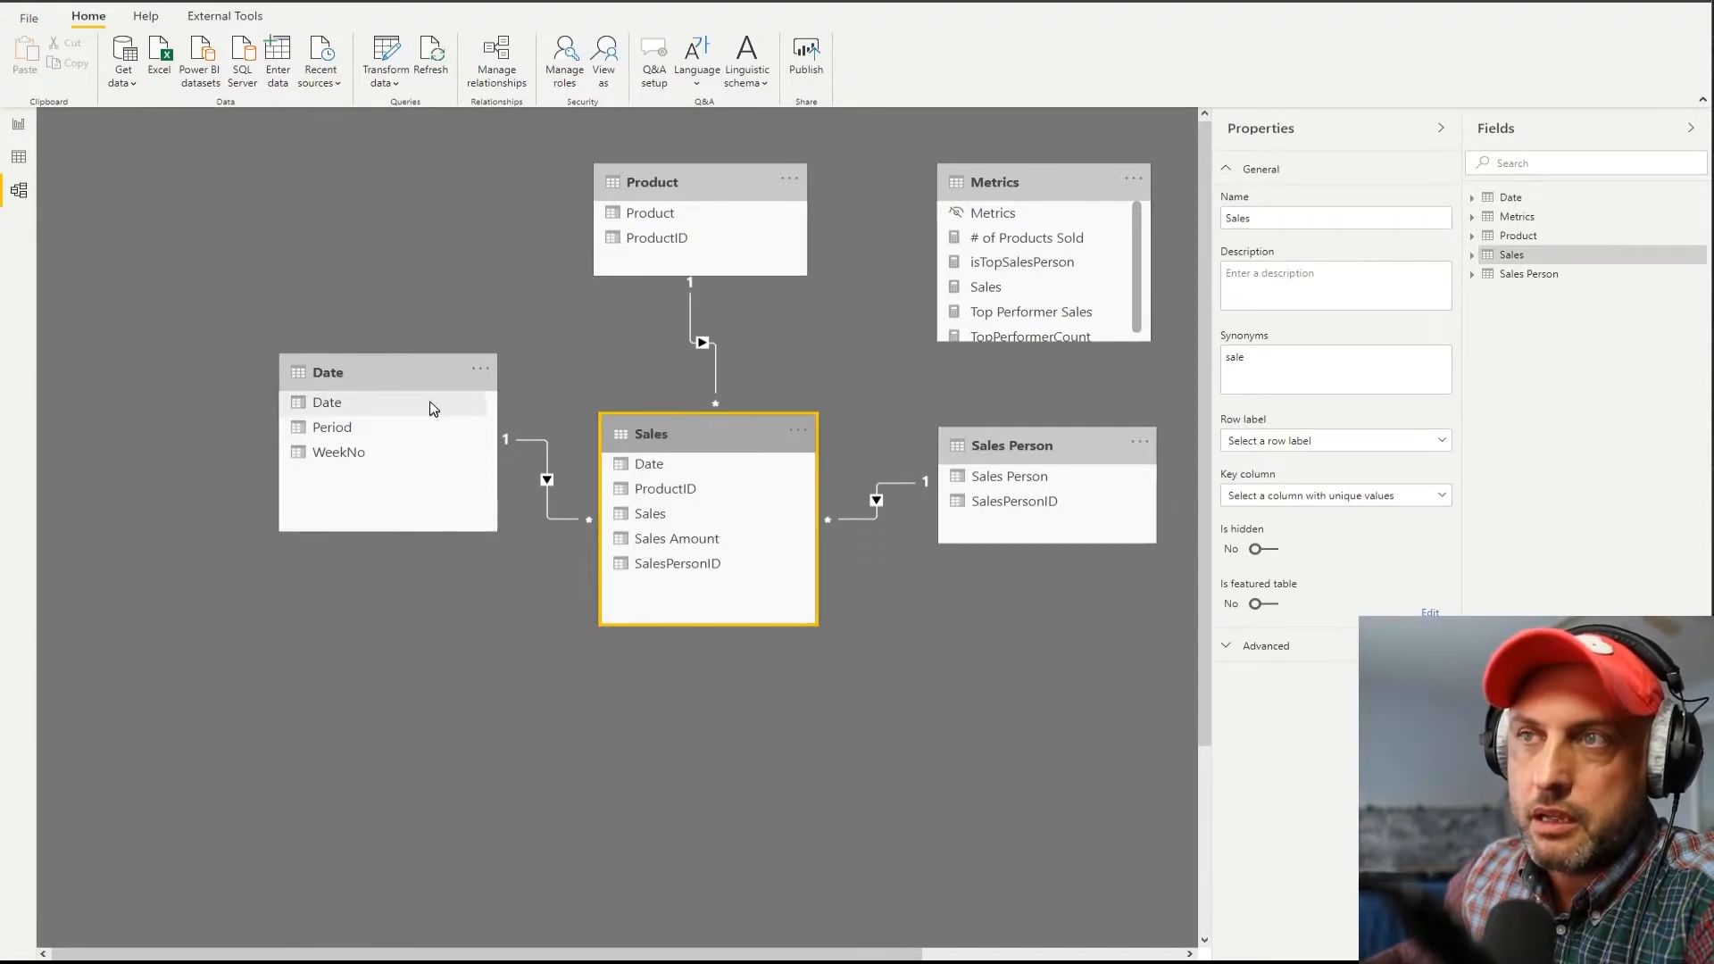
pyautogui.click(327, 371)
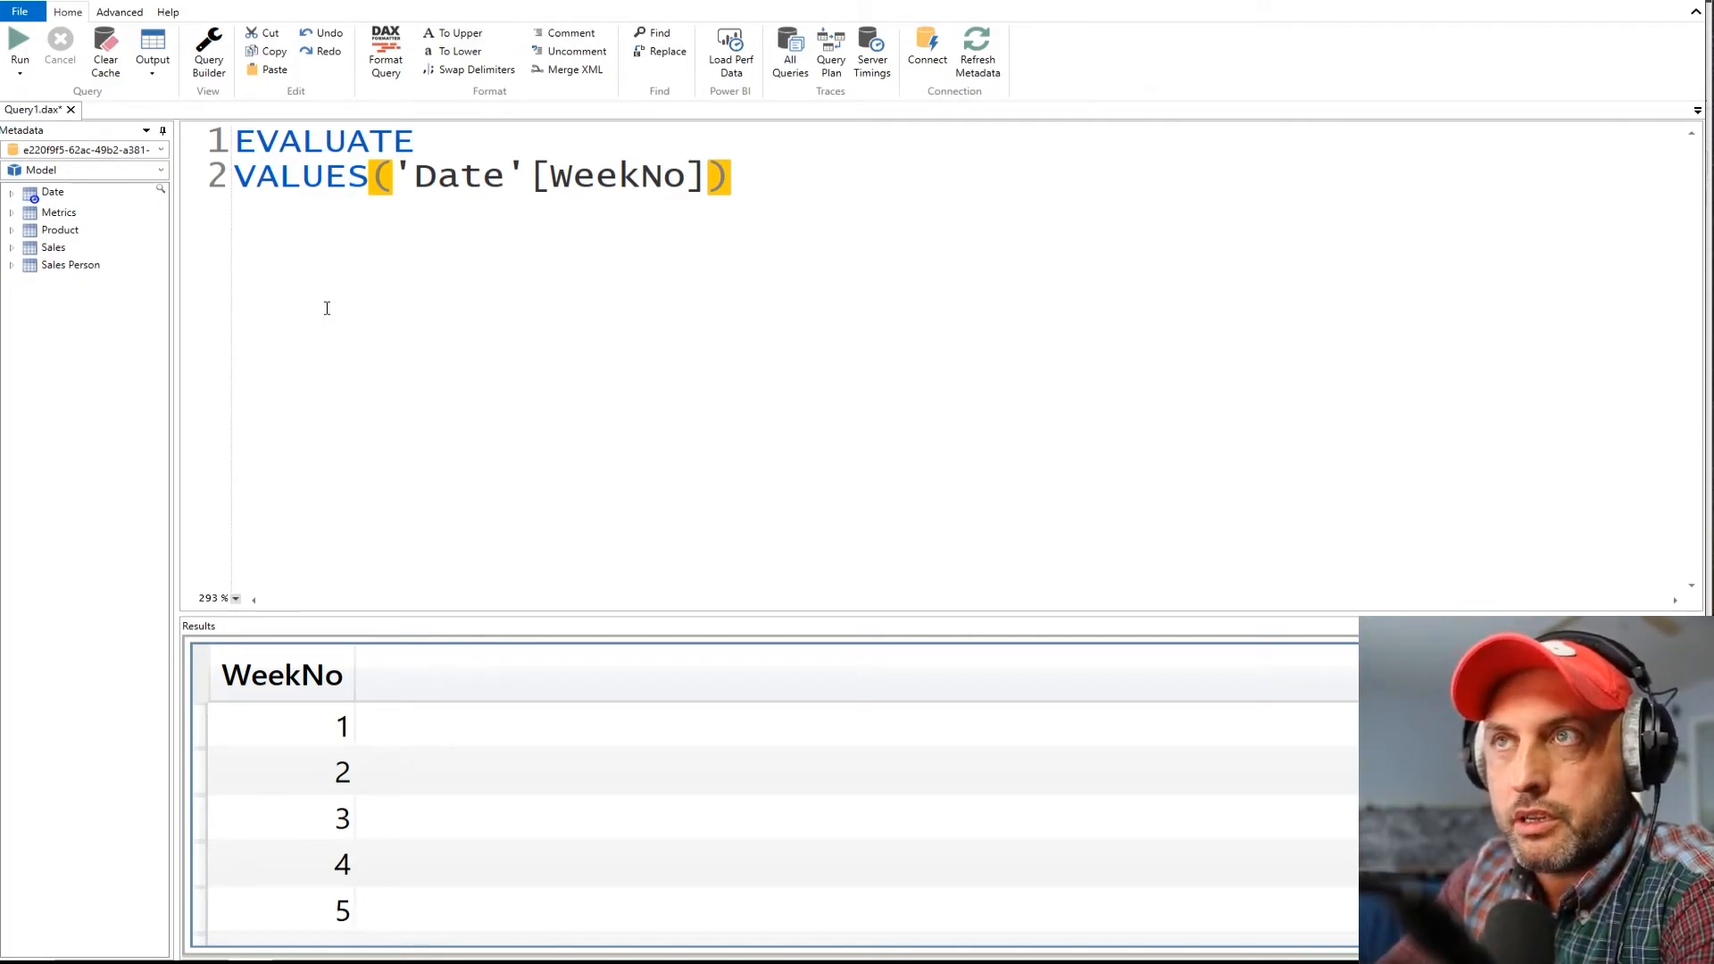
# Step: Review the EVALUATE VALUES('Date'[WeekNo]) results, scrolling through weeks 1 to 11
pyautogui.doubleClick(709, 177)
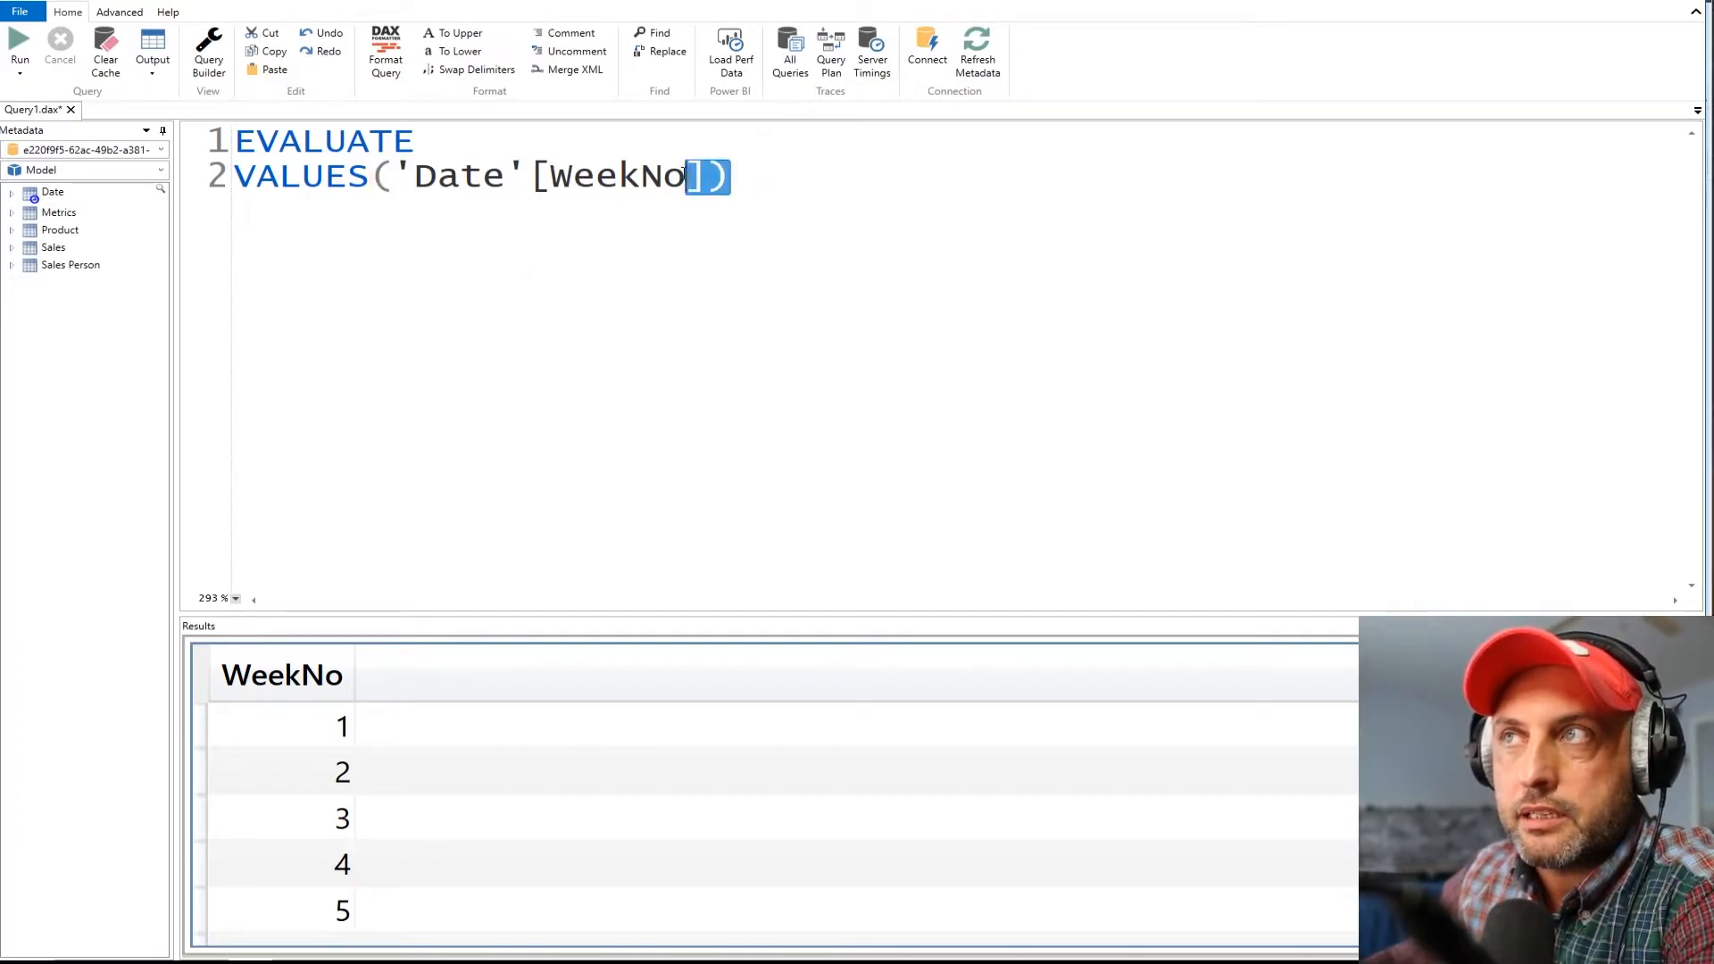
pyautogui.press('ctrl+a')
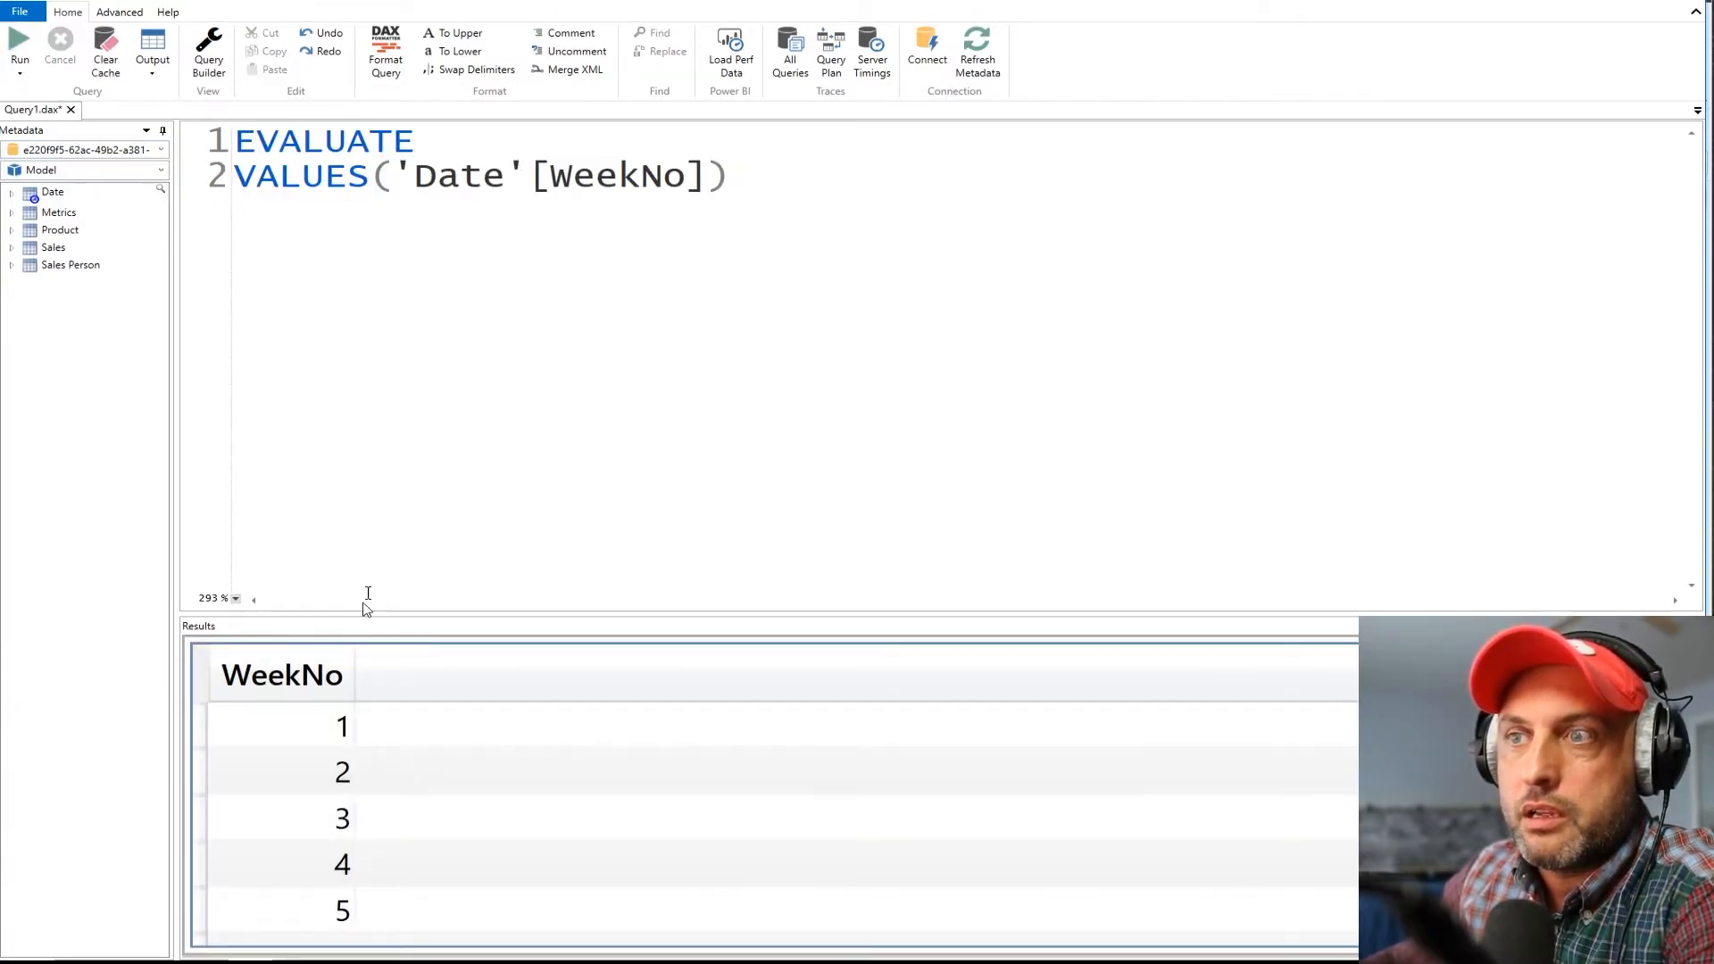
pyautogui.scroll(-3)
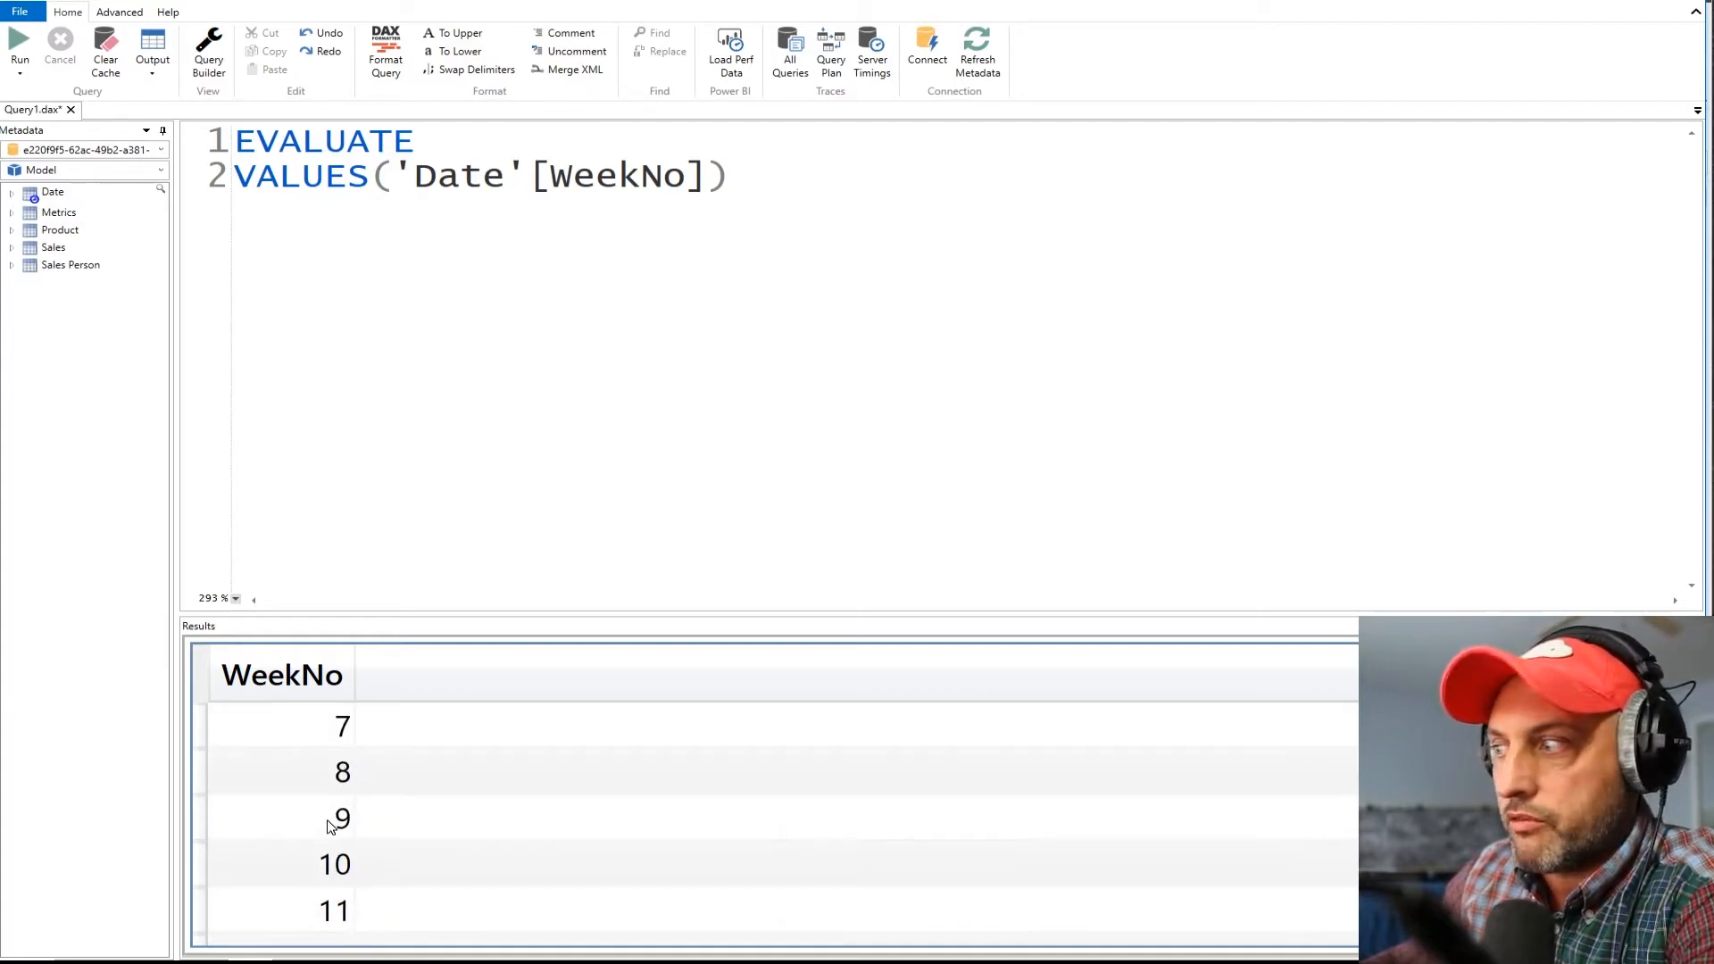
pyautogui.scroll(3)
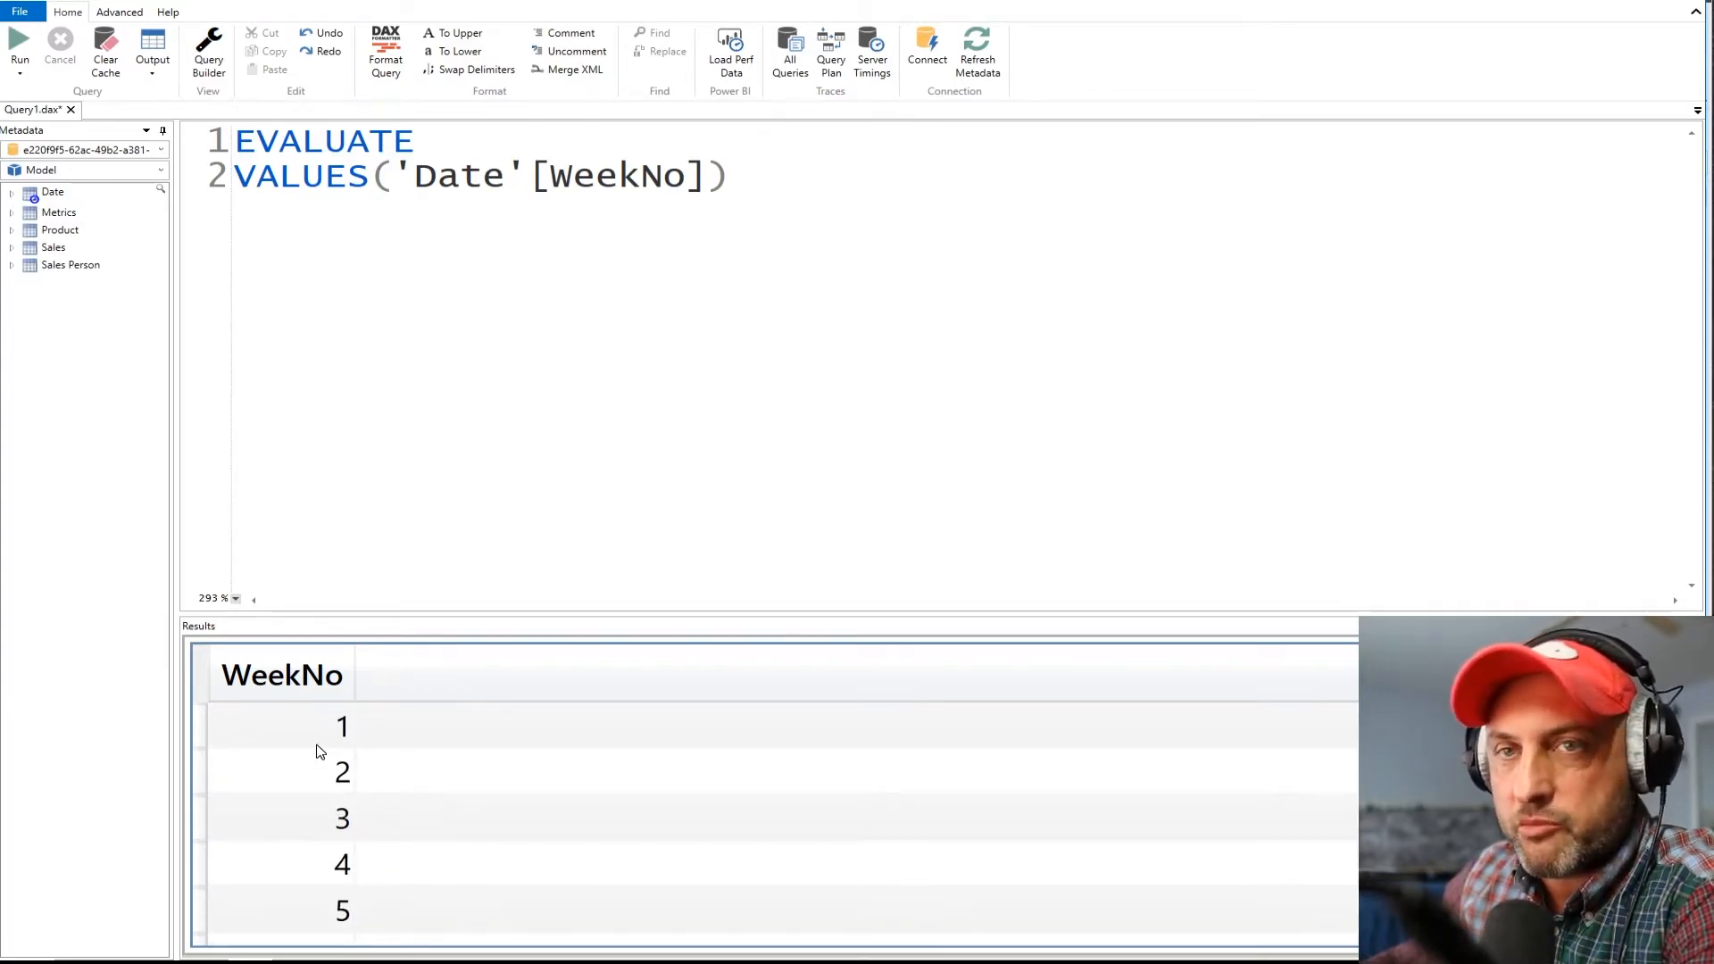
pyautogui.scroll(-3)
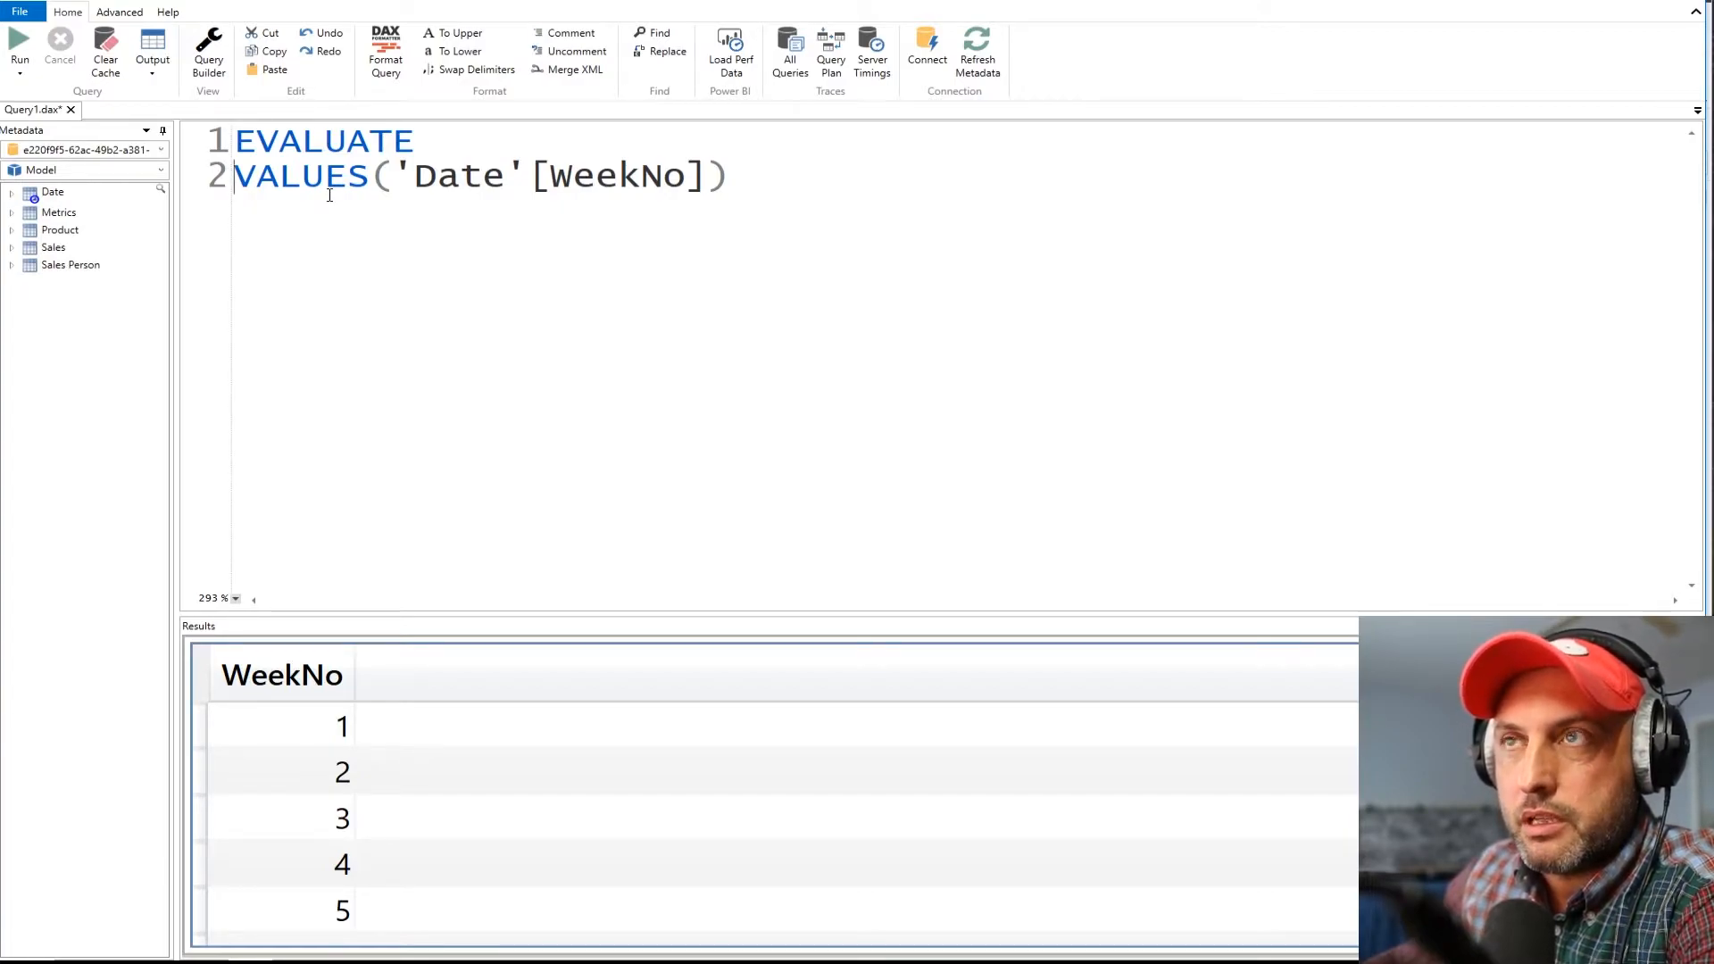
# Step: Wrap the week list in ADDCOLUMNS with a "Weekly Sales" column name argument
pyautogui.write('ADDCOLUMNS(')
pyautogui.write('SUM(Sales[Sales Amount]')
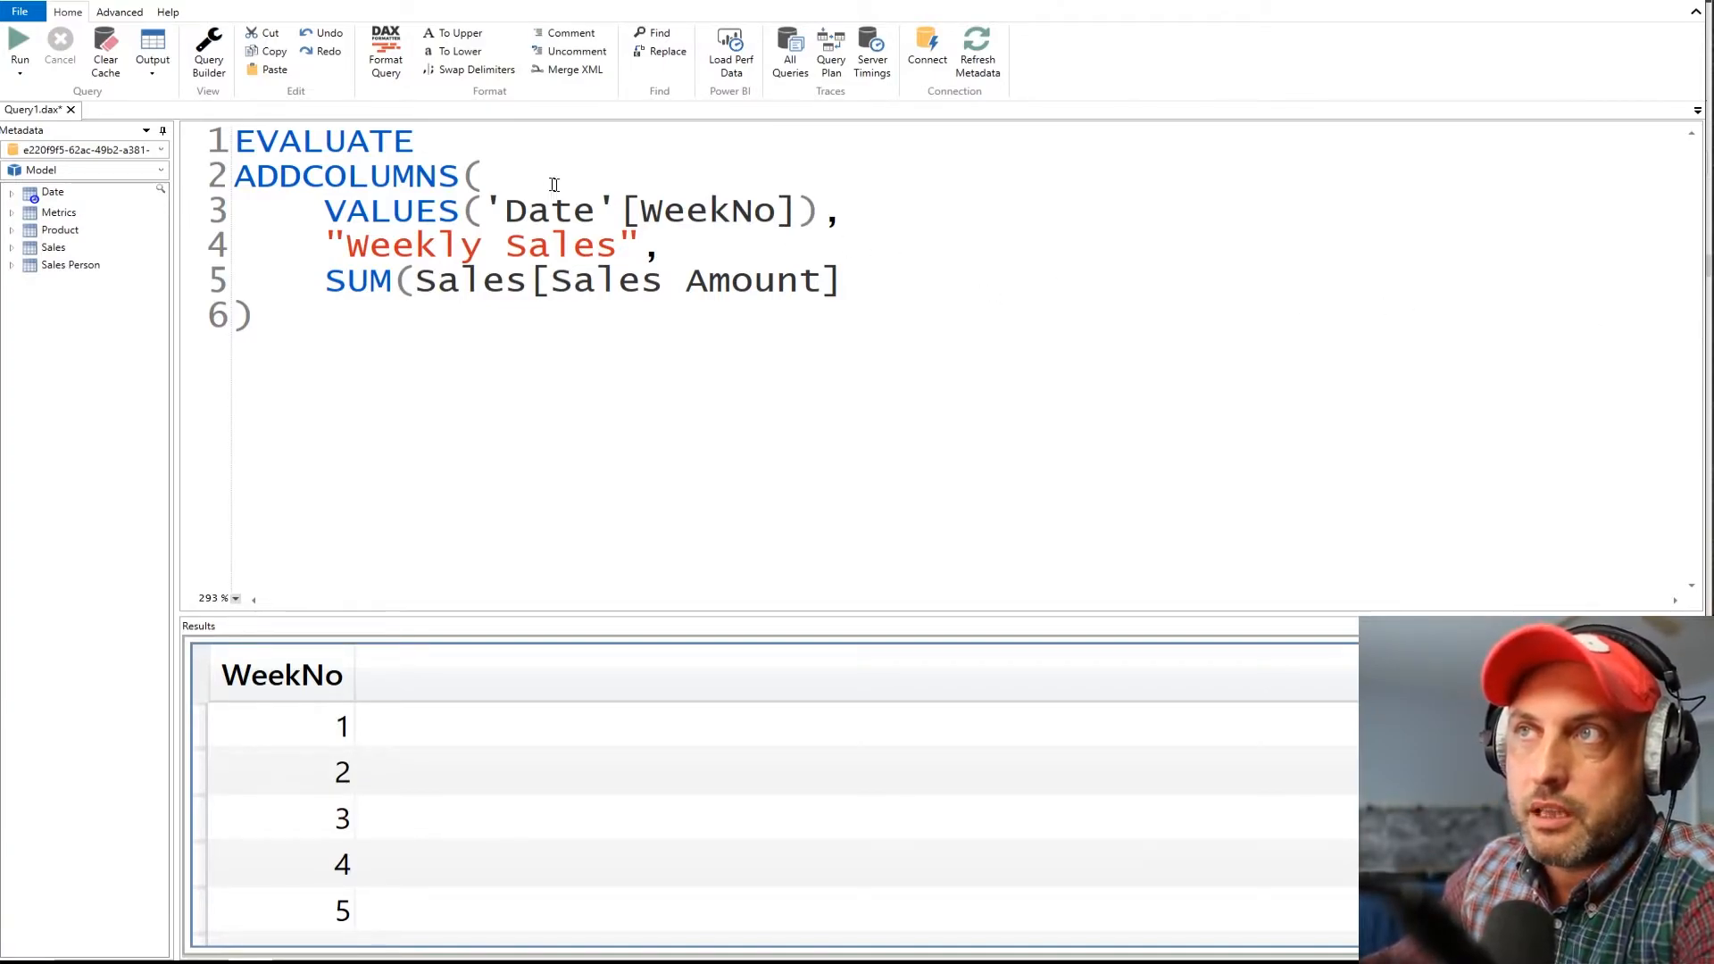
pyautogui.doubleClick(345, 177)
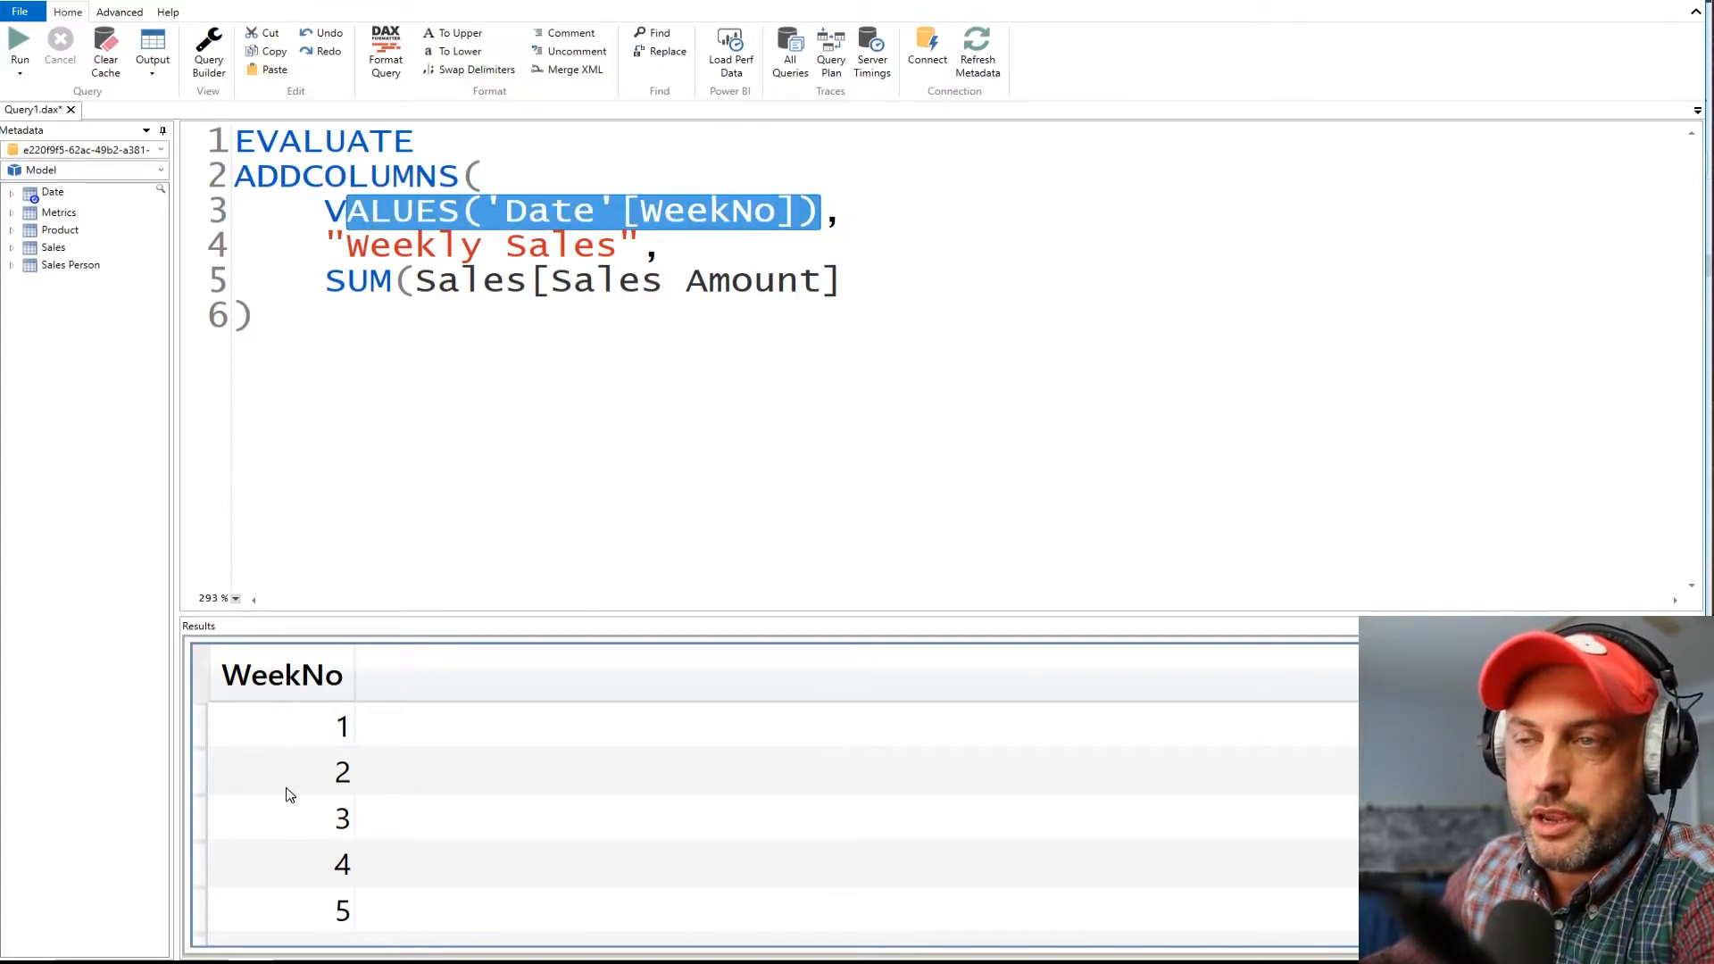
pyautogui.moveTo(309, 762)
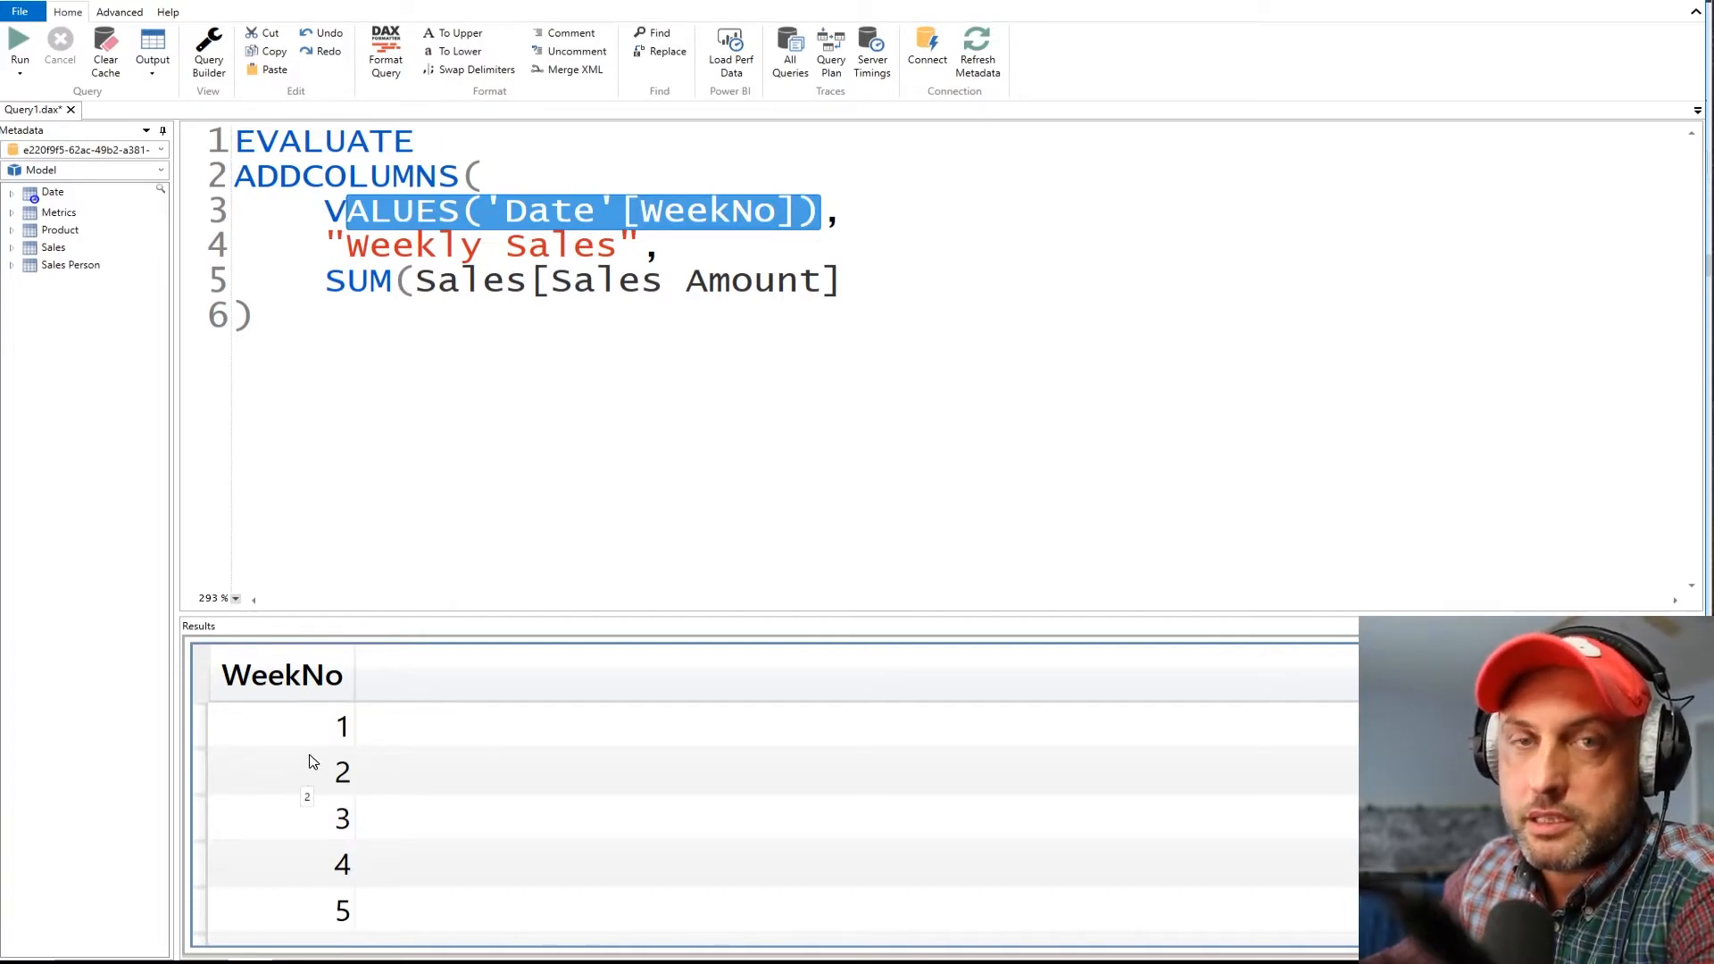
pyautogui.moveTo(402, 684)
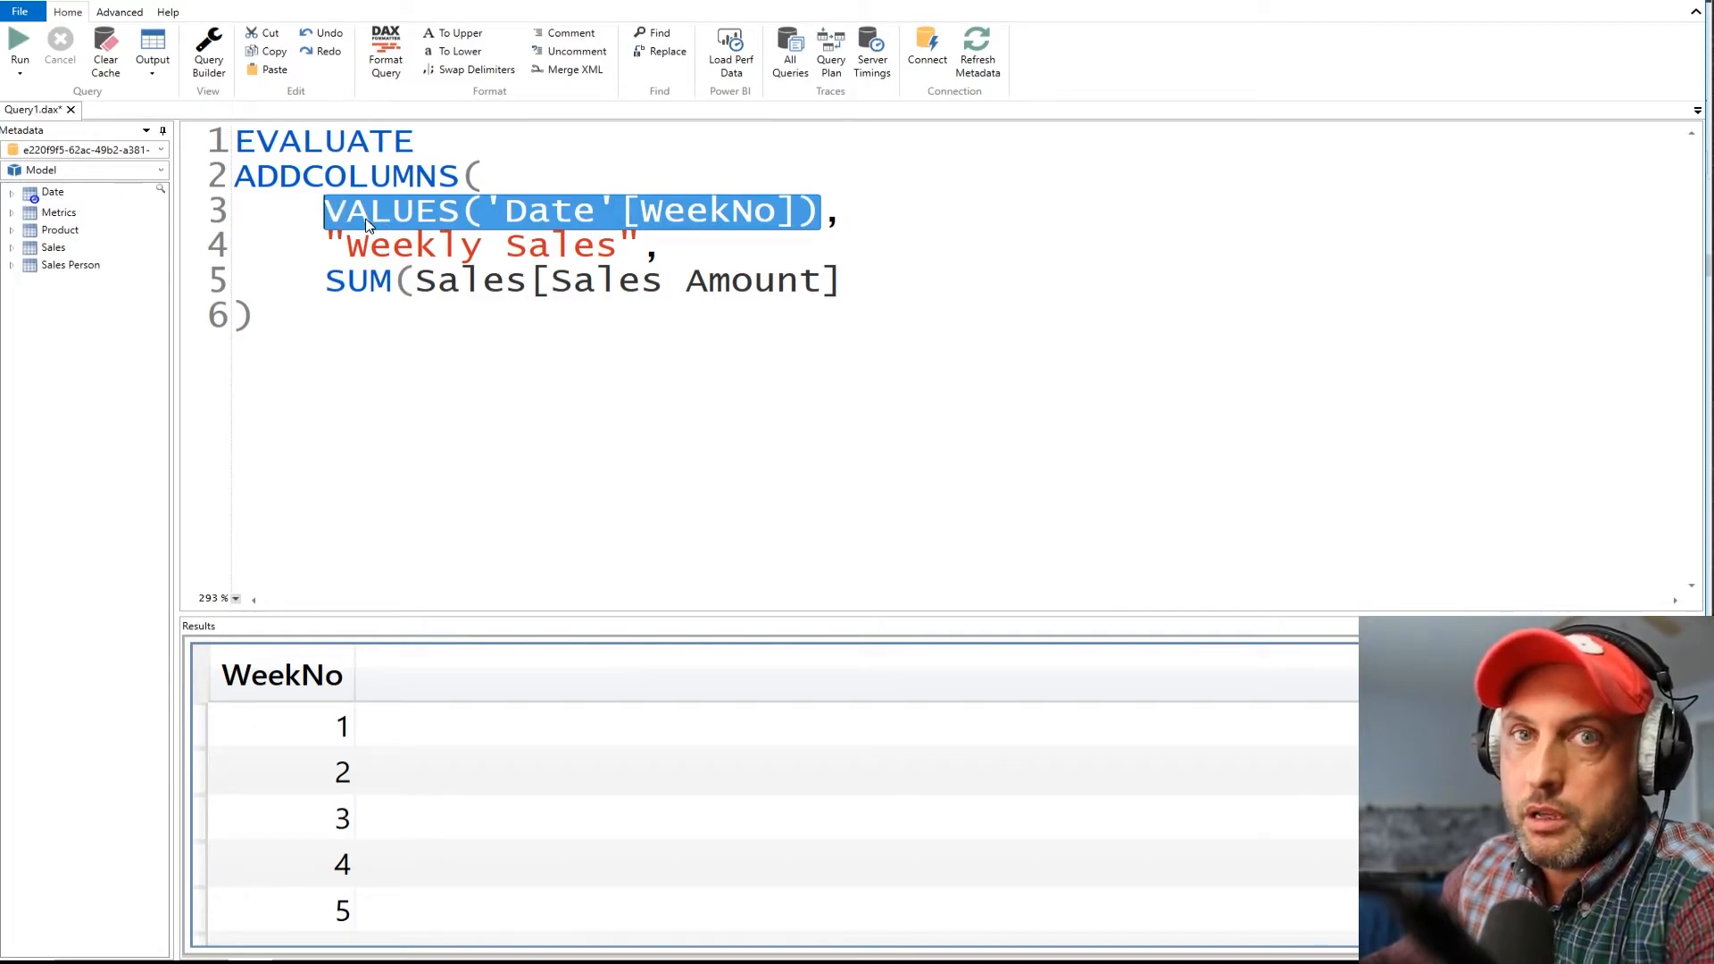
pyautogui.click(550, 210)
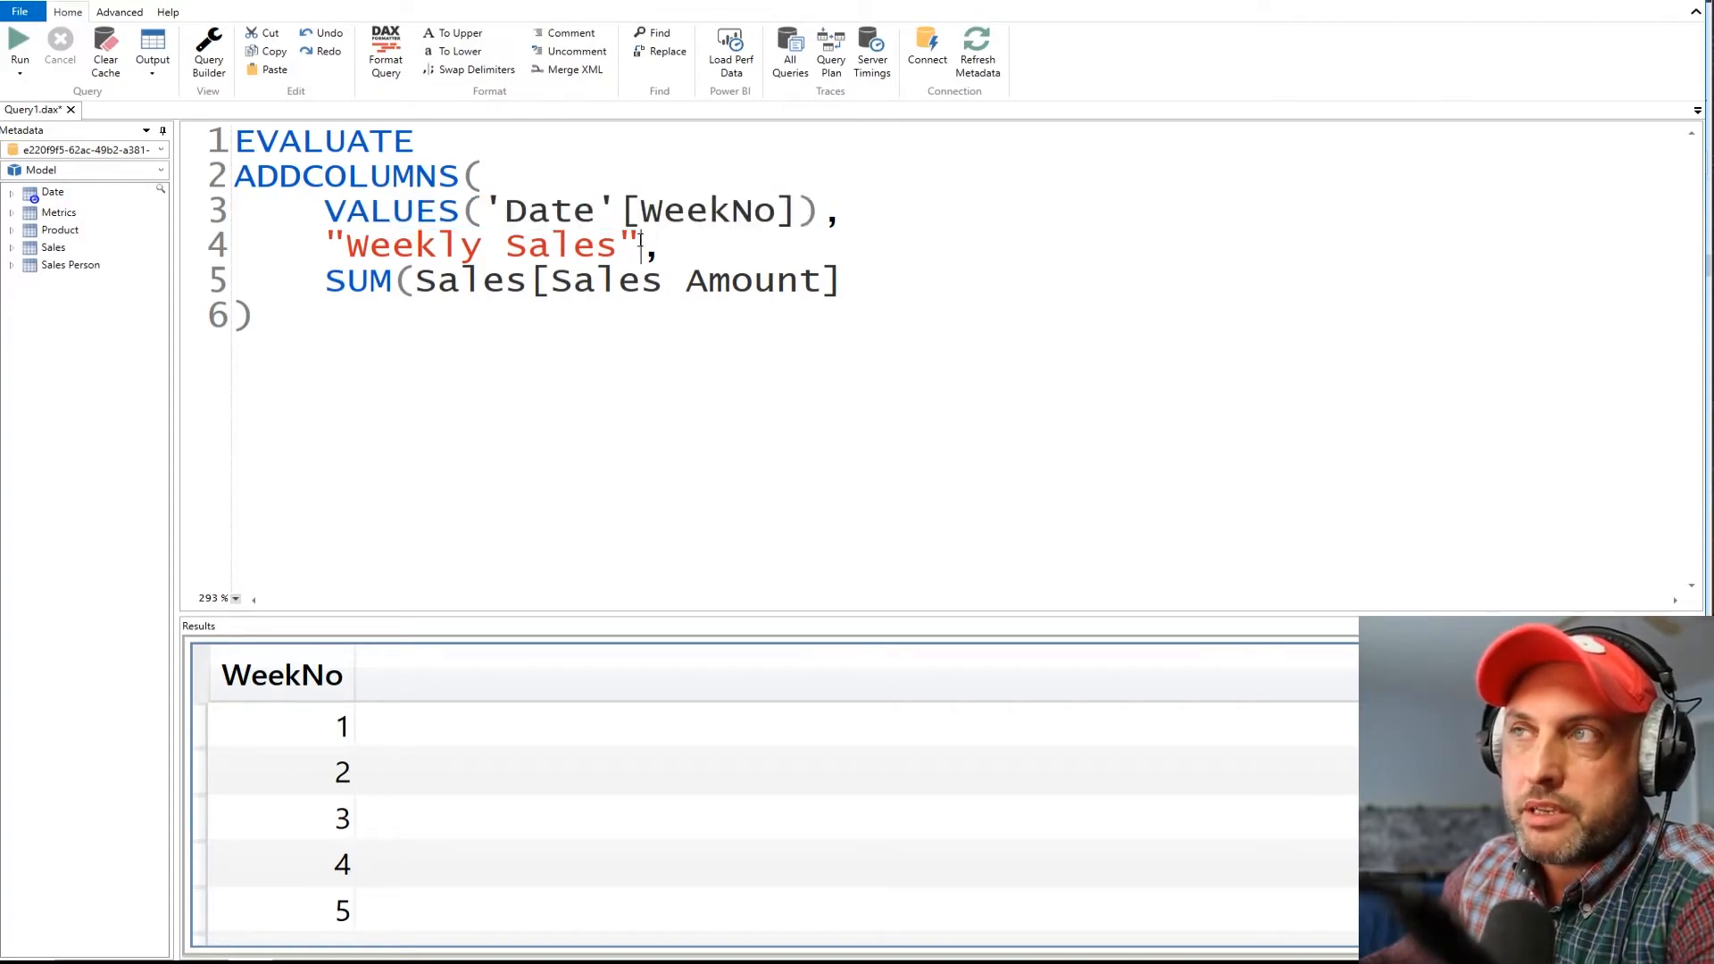
pyautogui.doubleClick(481, 245)
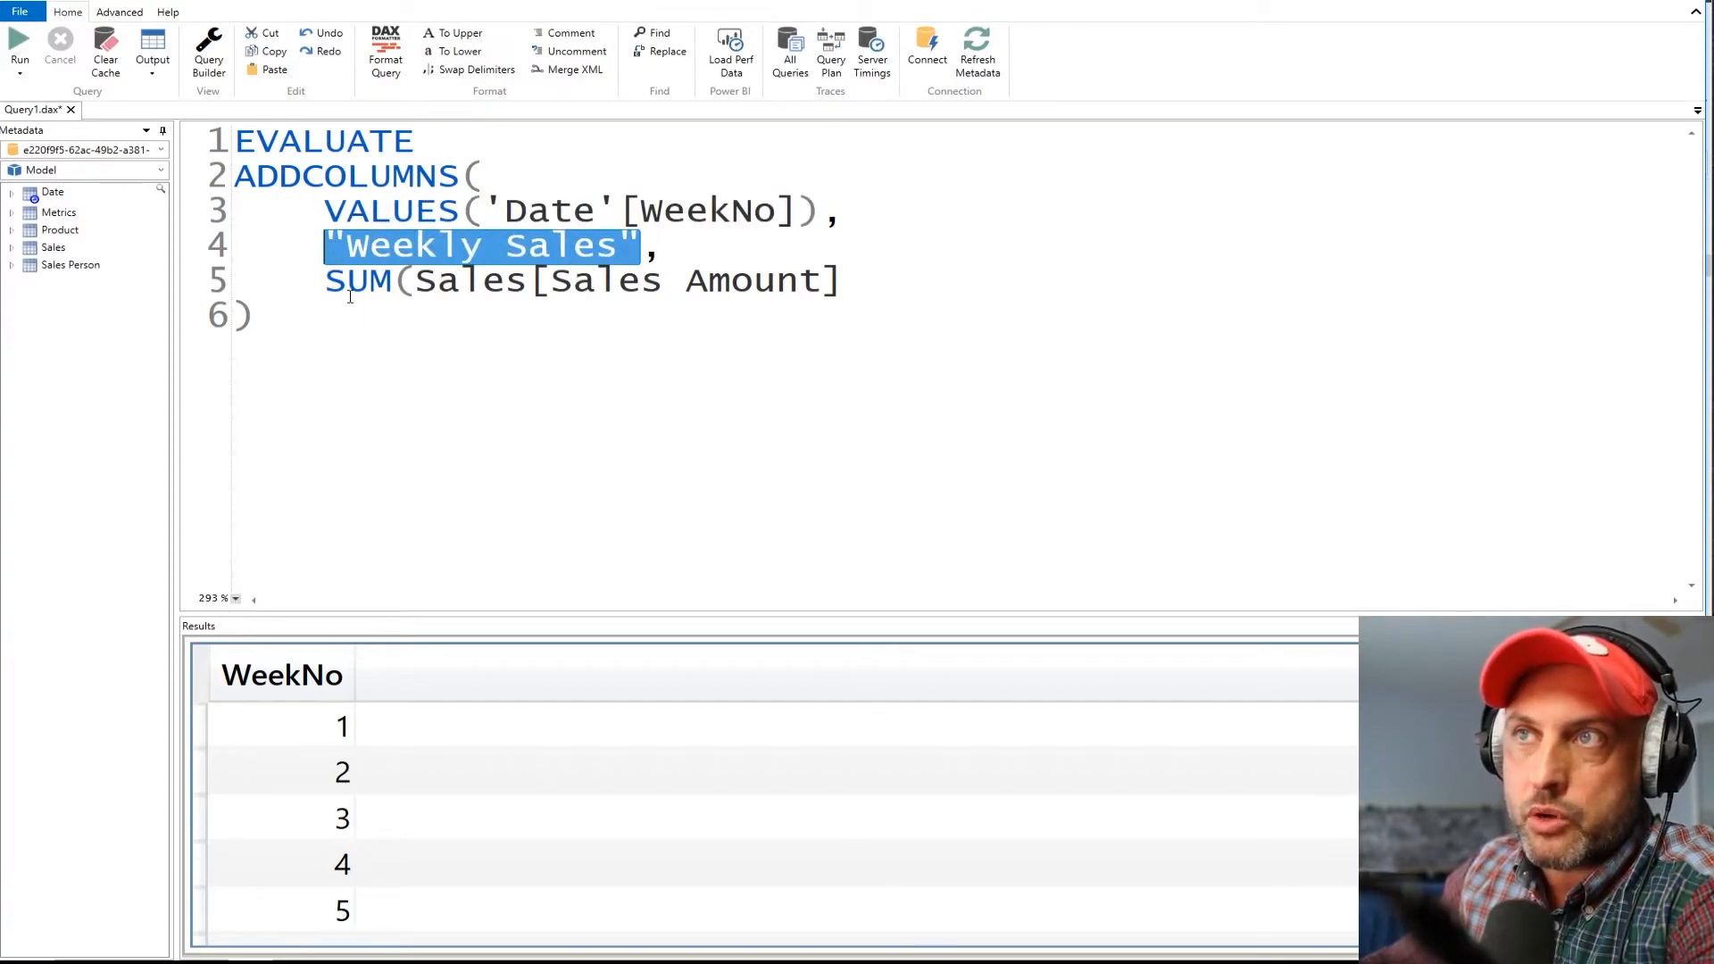
pyautogui.click(660, 244)
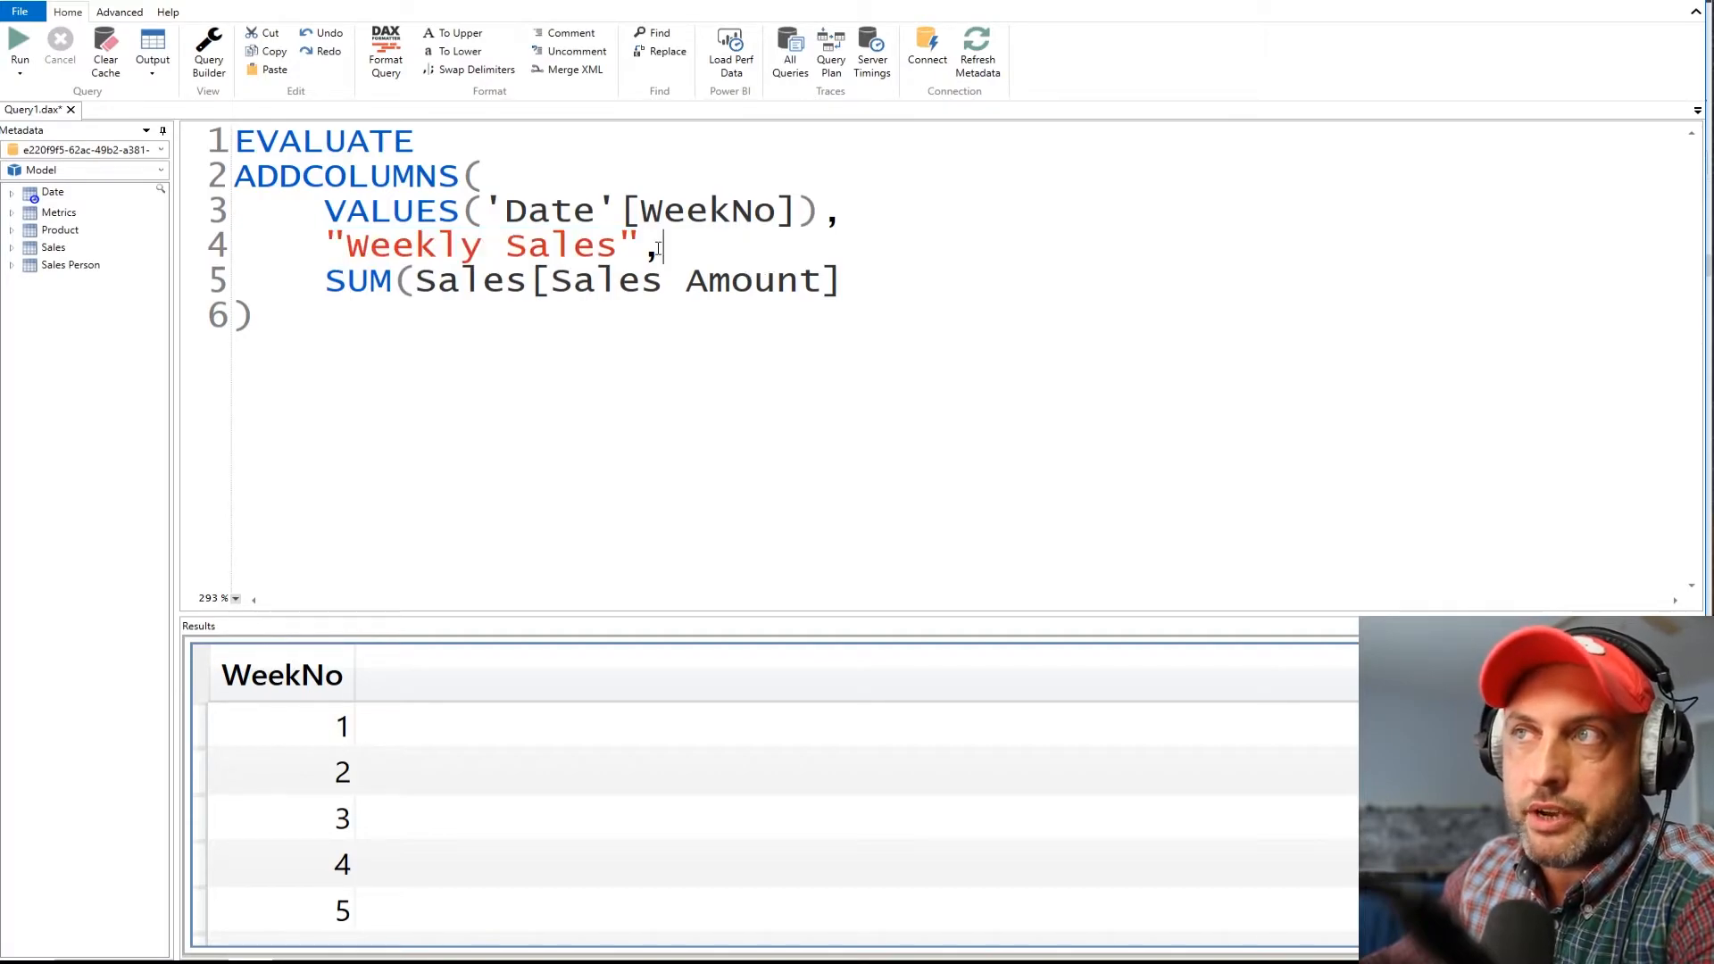
pyautogui.doubleClick(485, 244)
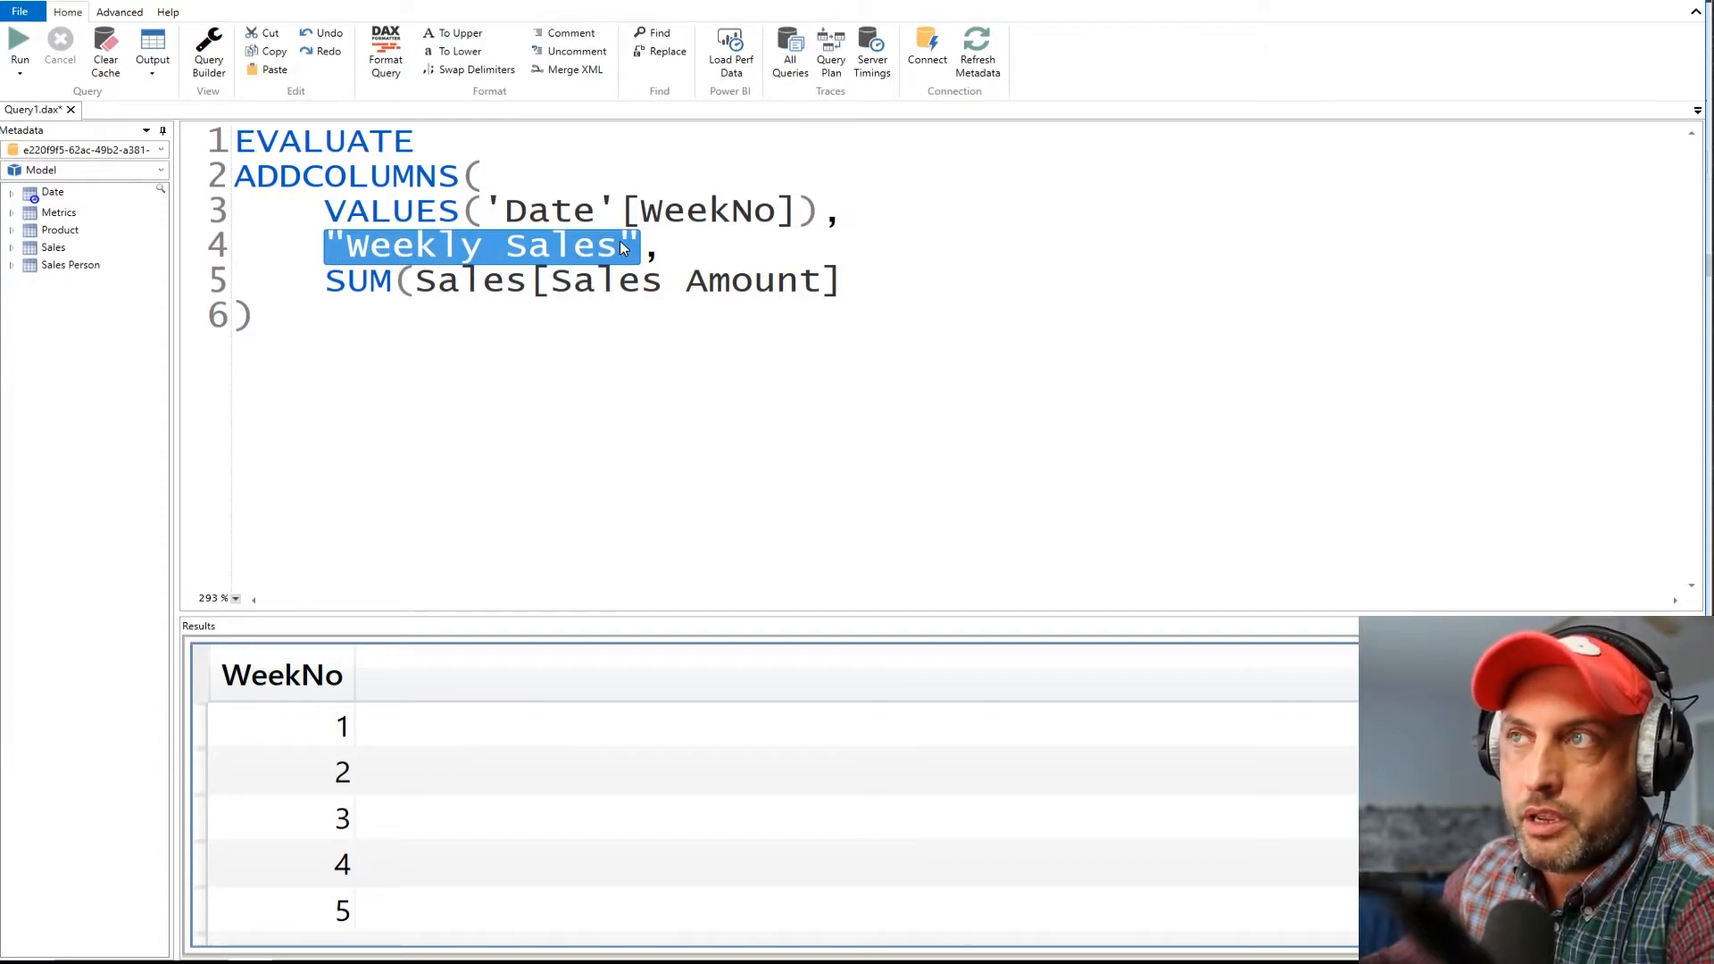
# Step: Define Weekly Sales as SUM(Sales[Sales Amount]) and run it, getting 442158 for every week
pyautogui.doubleClick(695, 281)
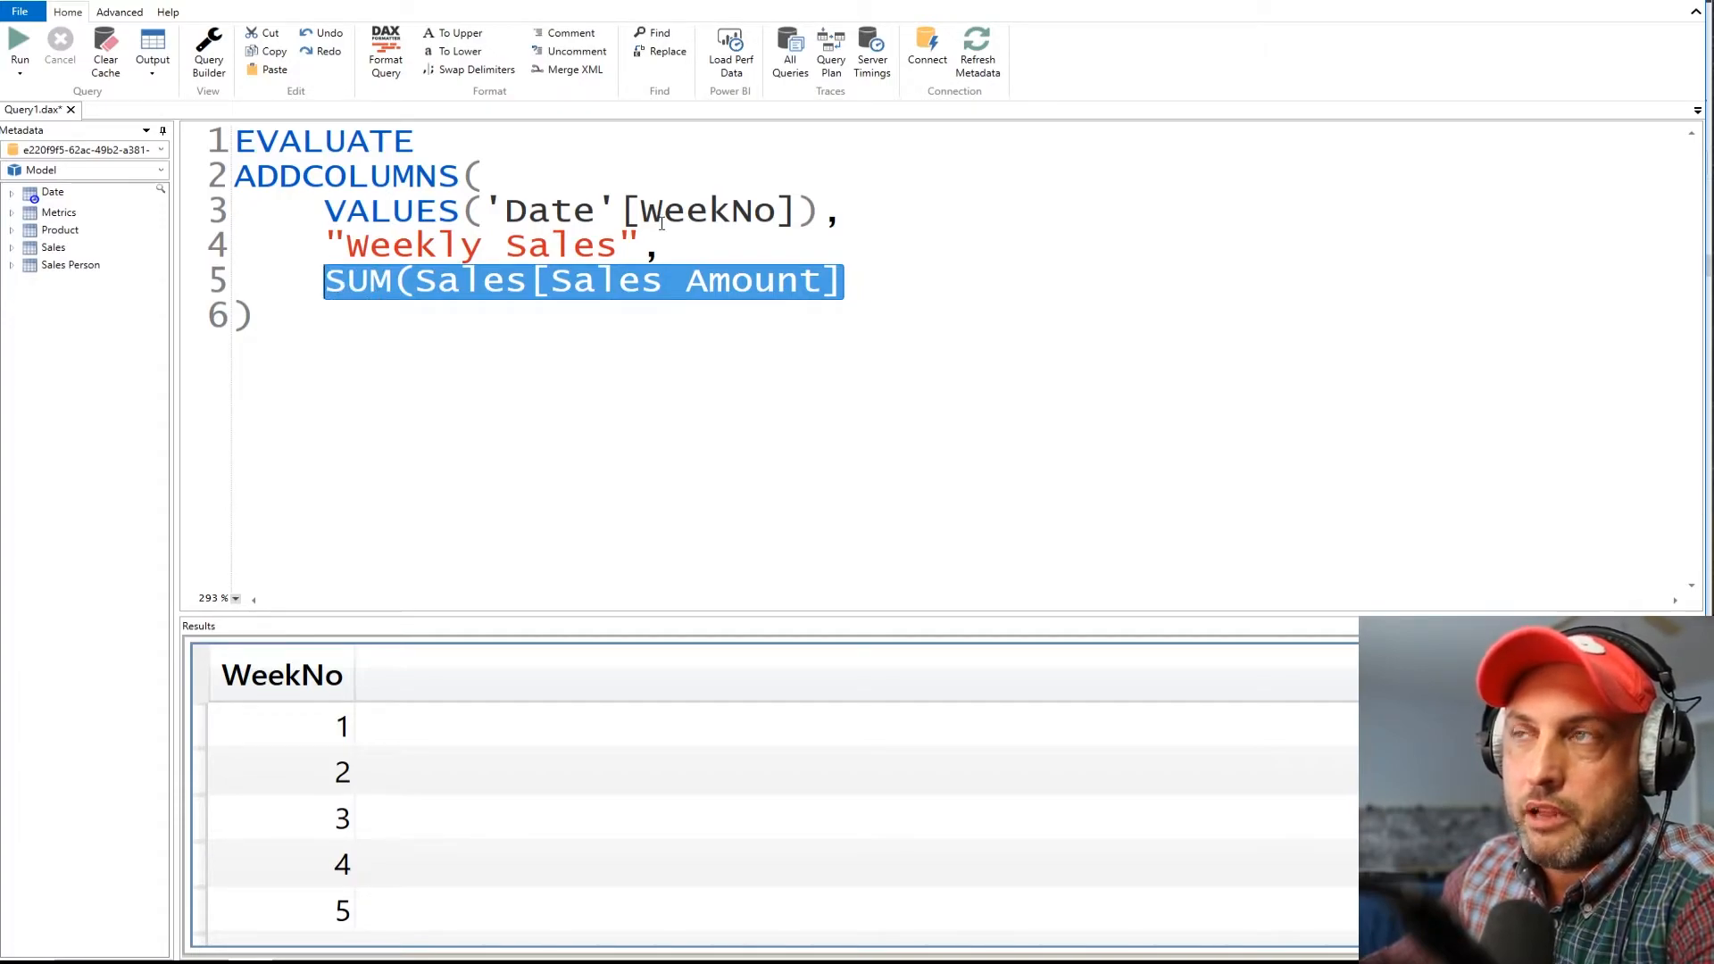
pyautogui.click(709, 211)
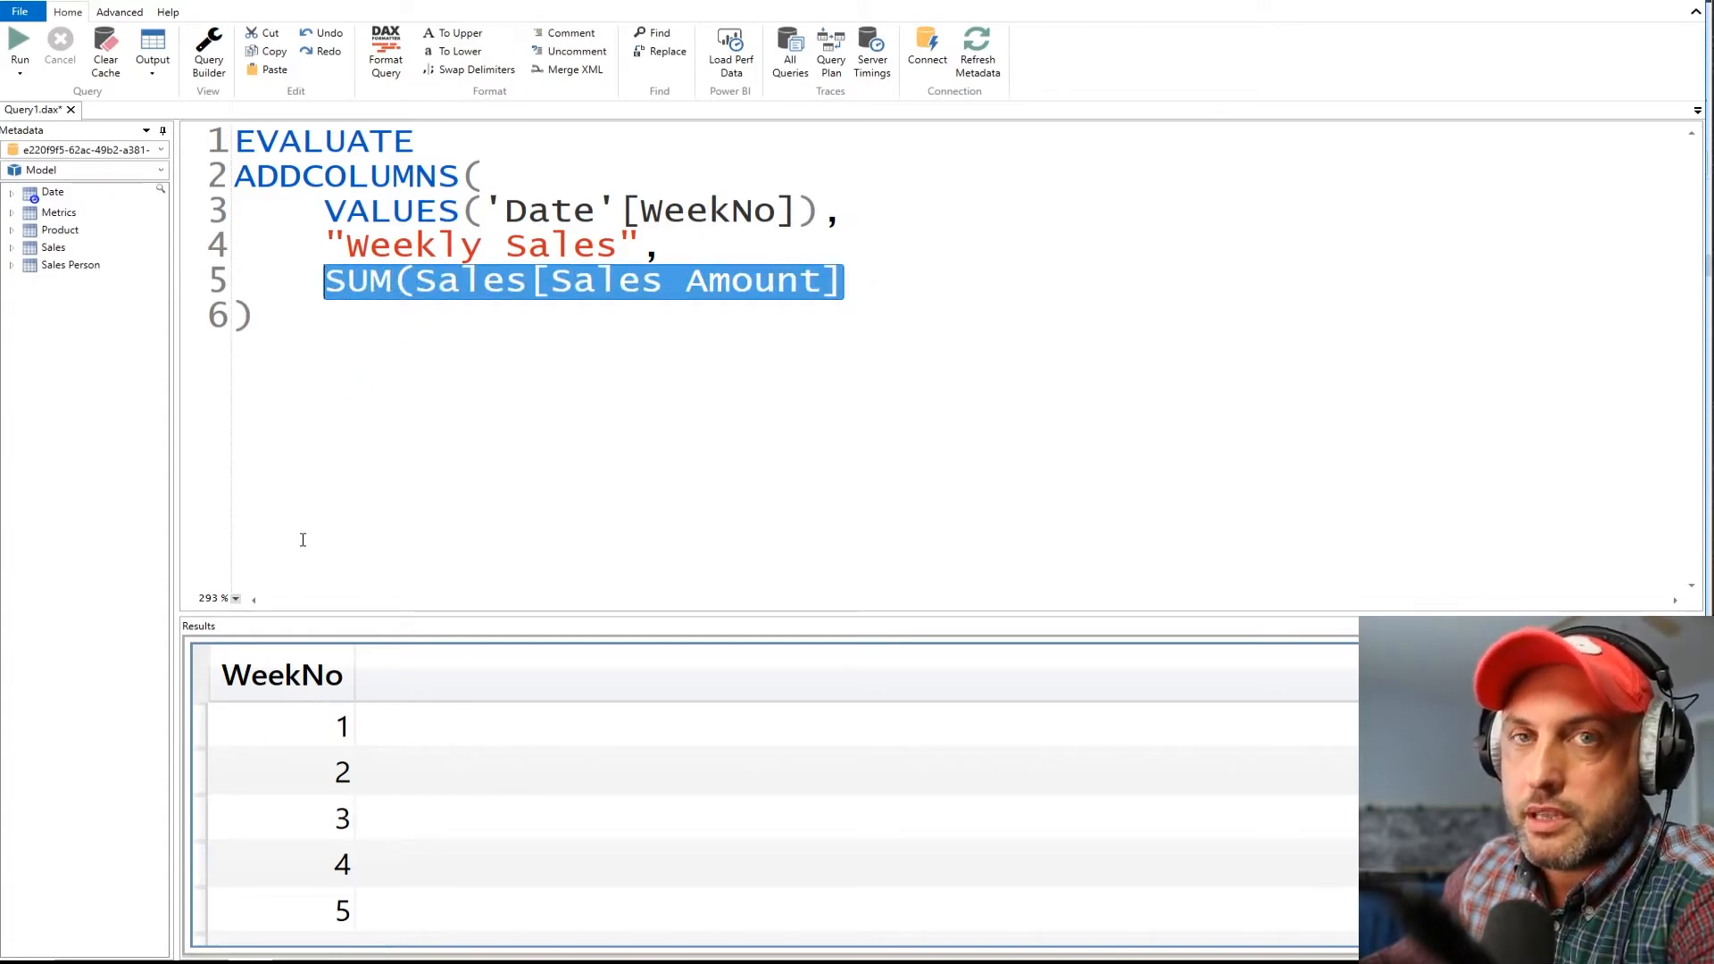
pyautogui.click(18, 42)
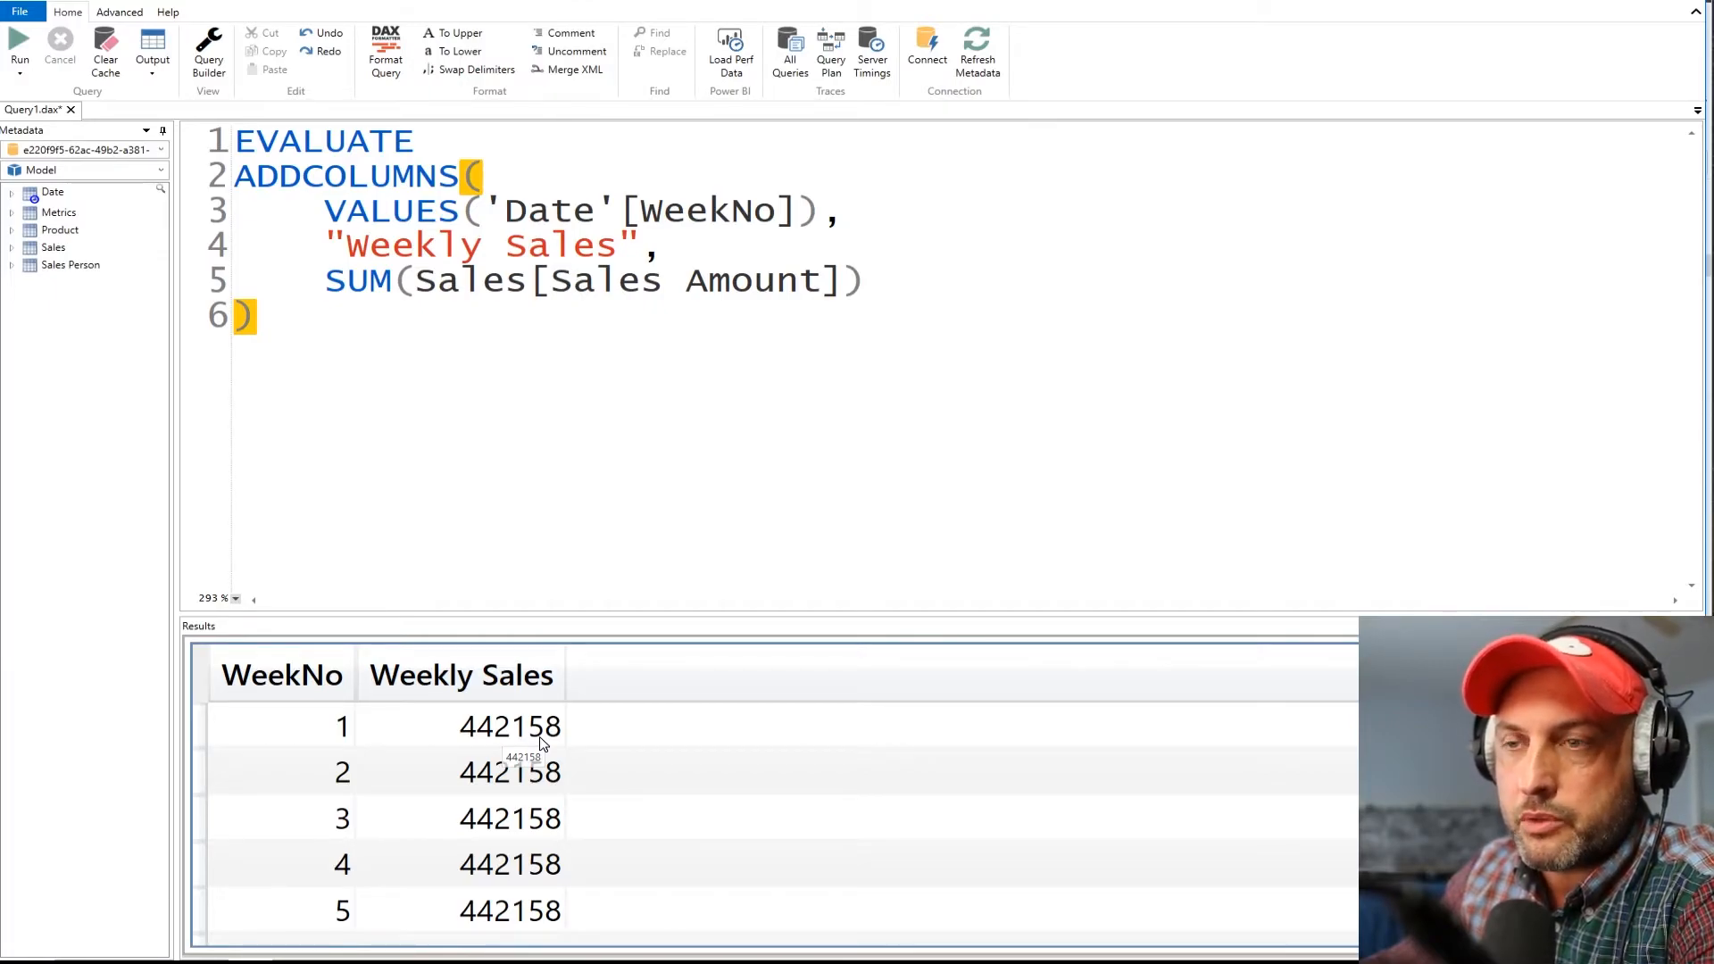
pyautogui.moveTo(311, 729)
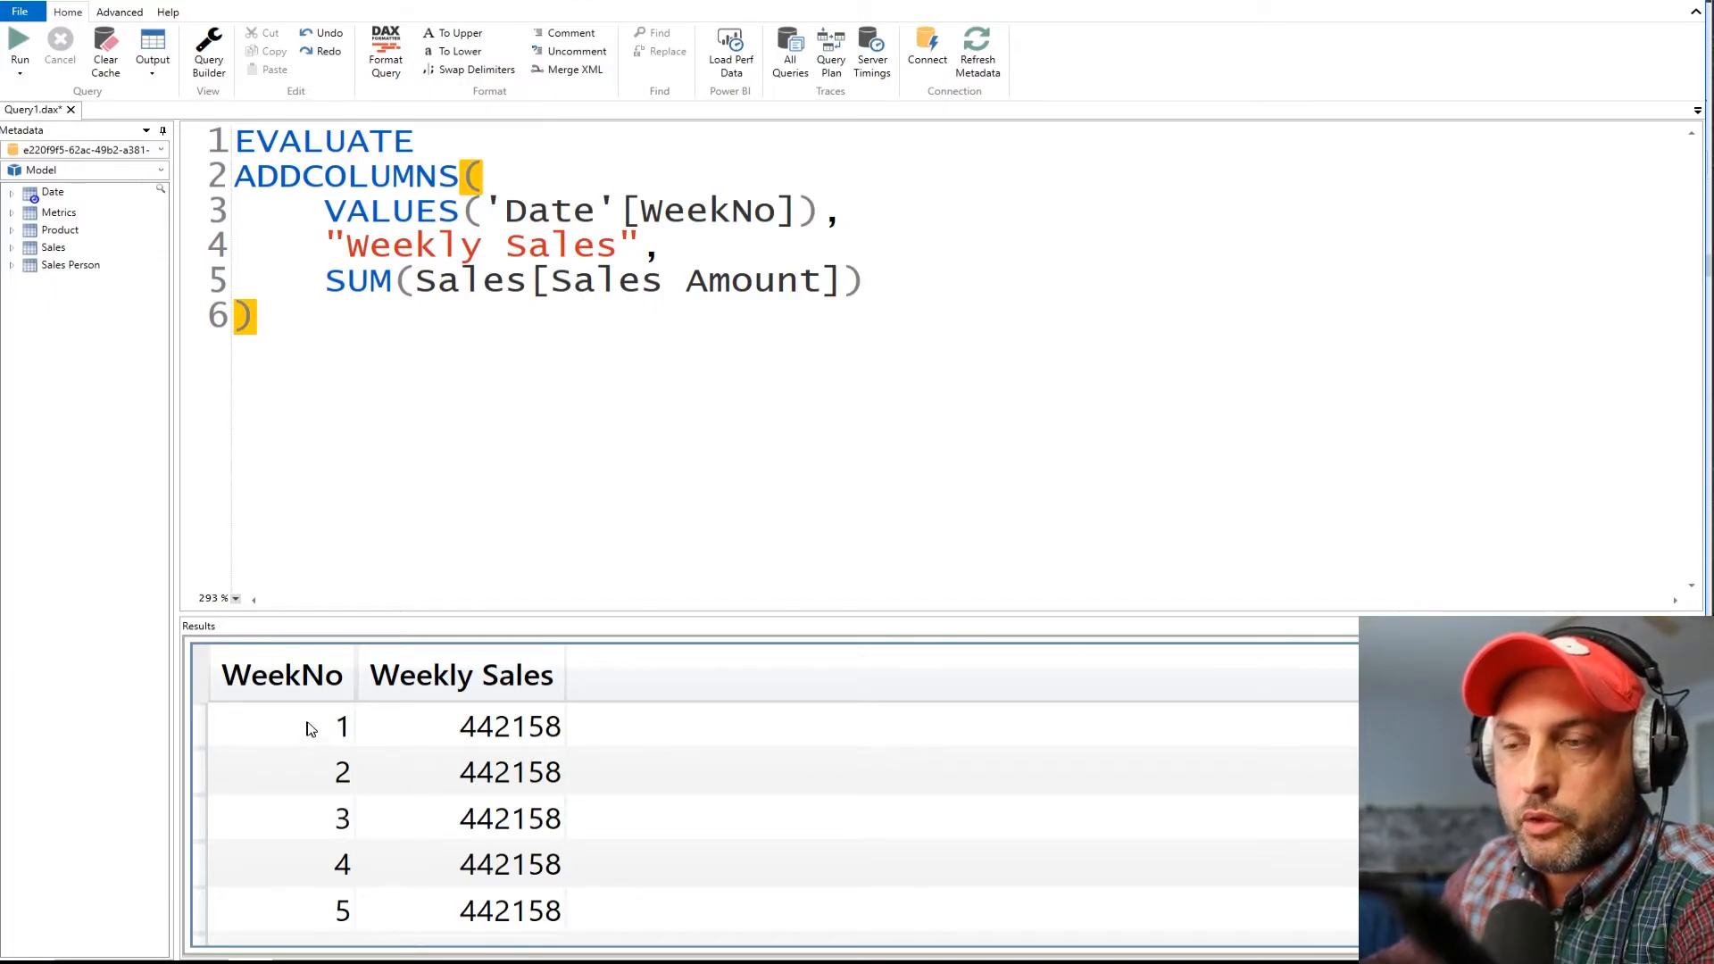
pyautogui.moveTo(241, 774)
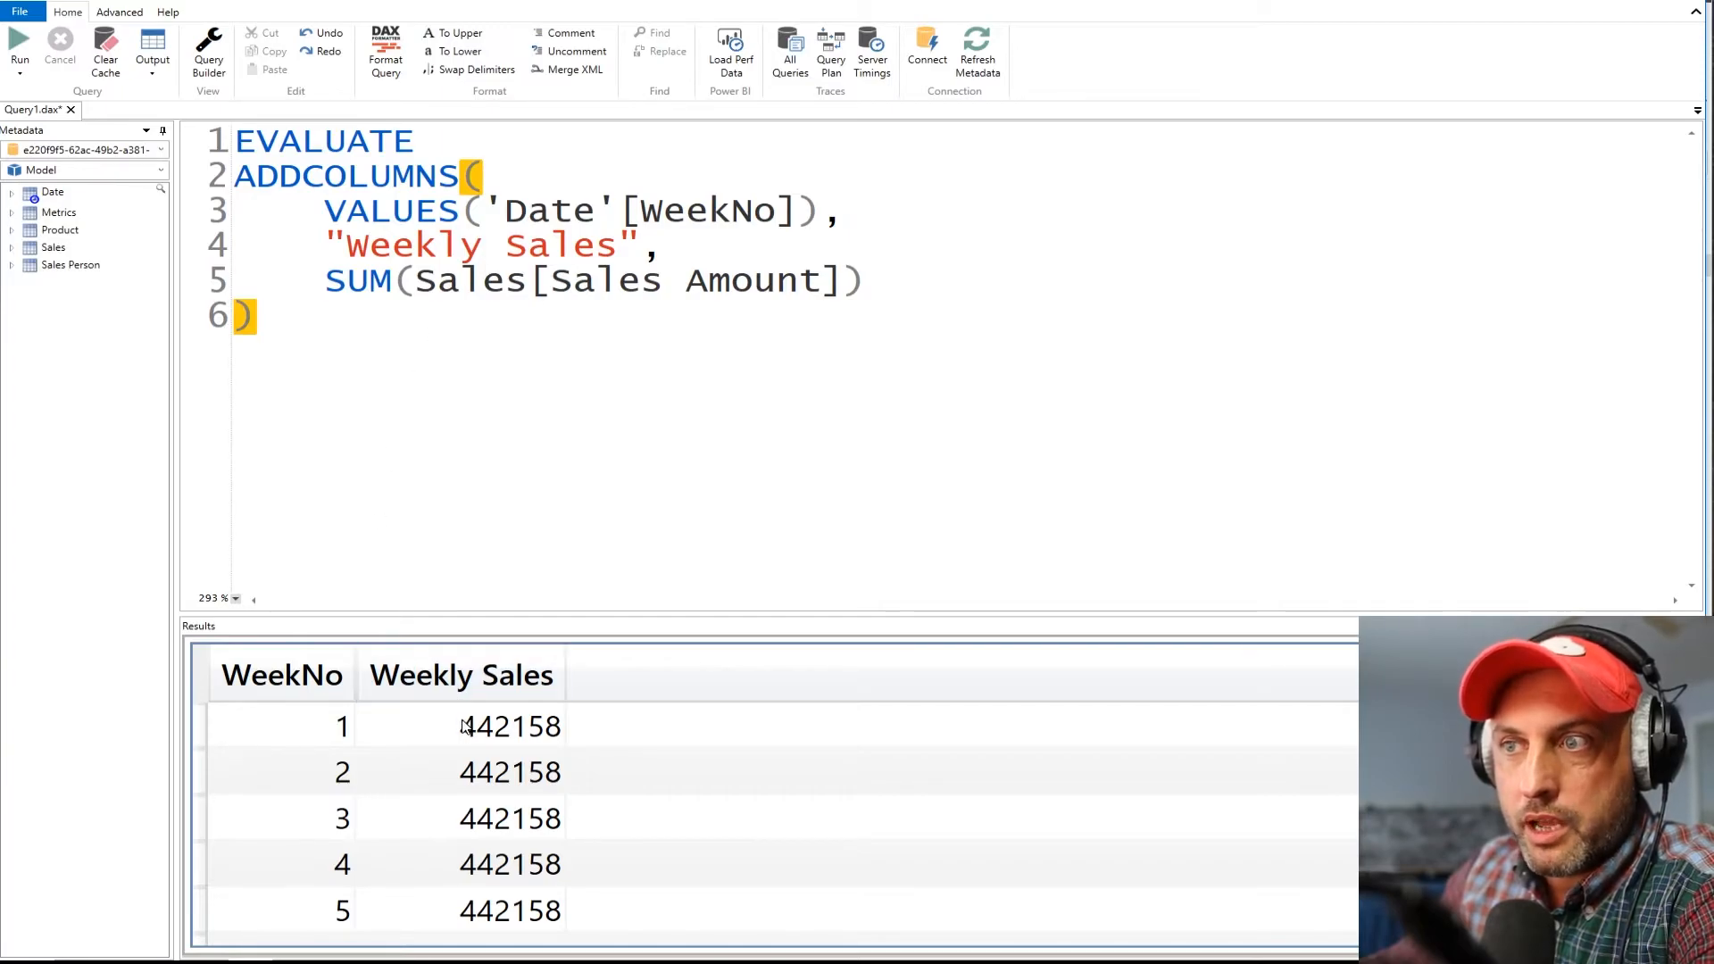
pyautogui.scroll(-3)
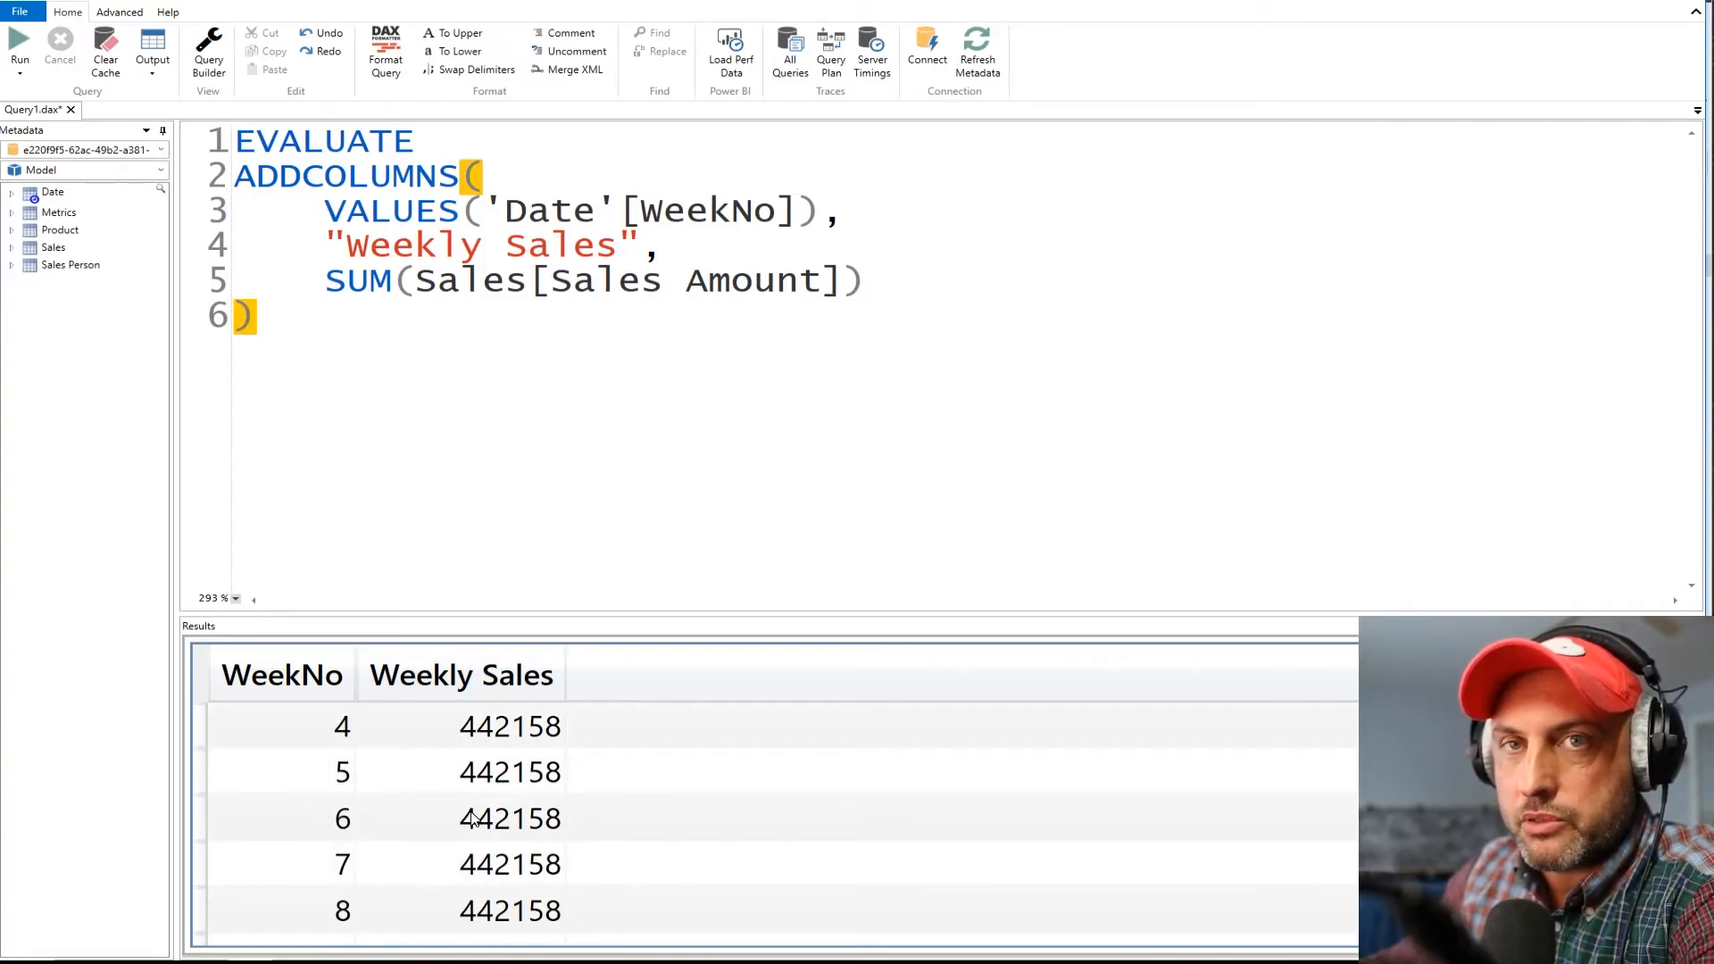
pyautogui.scroll(3)
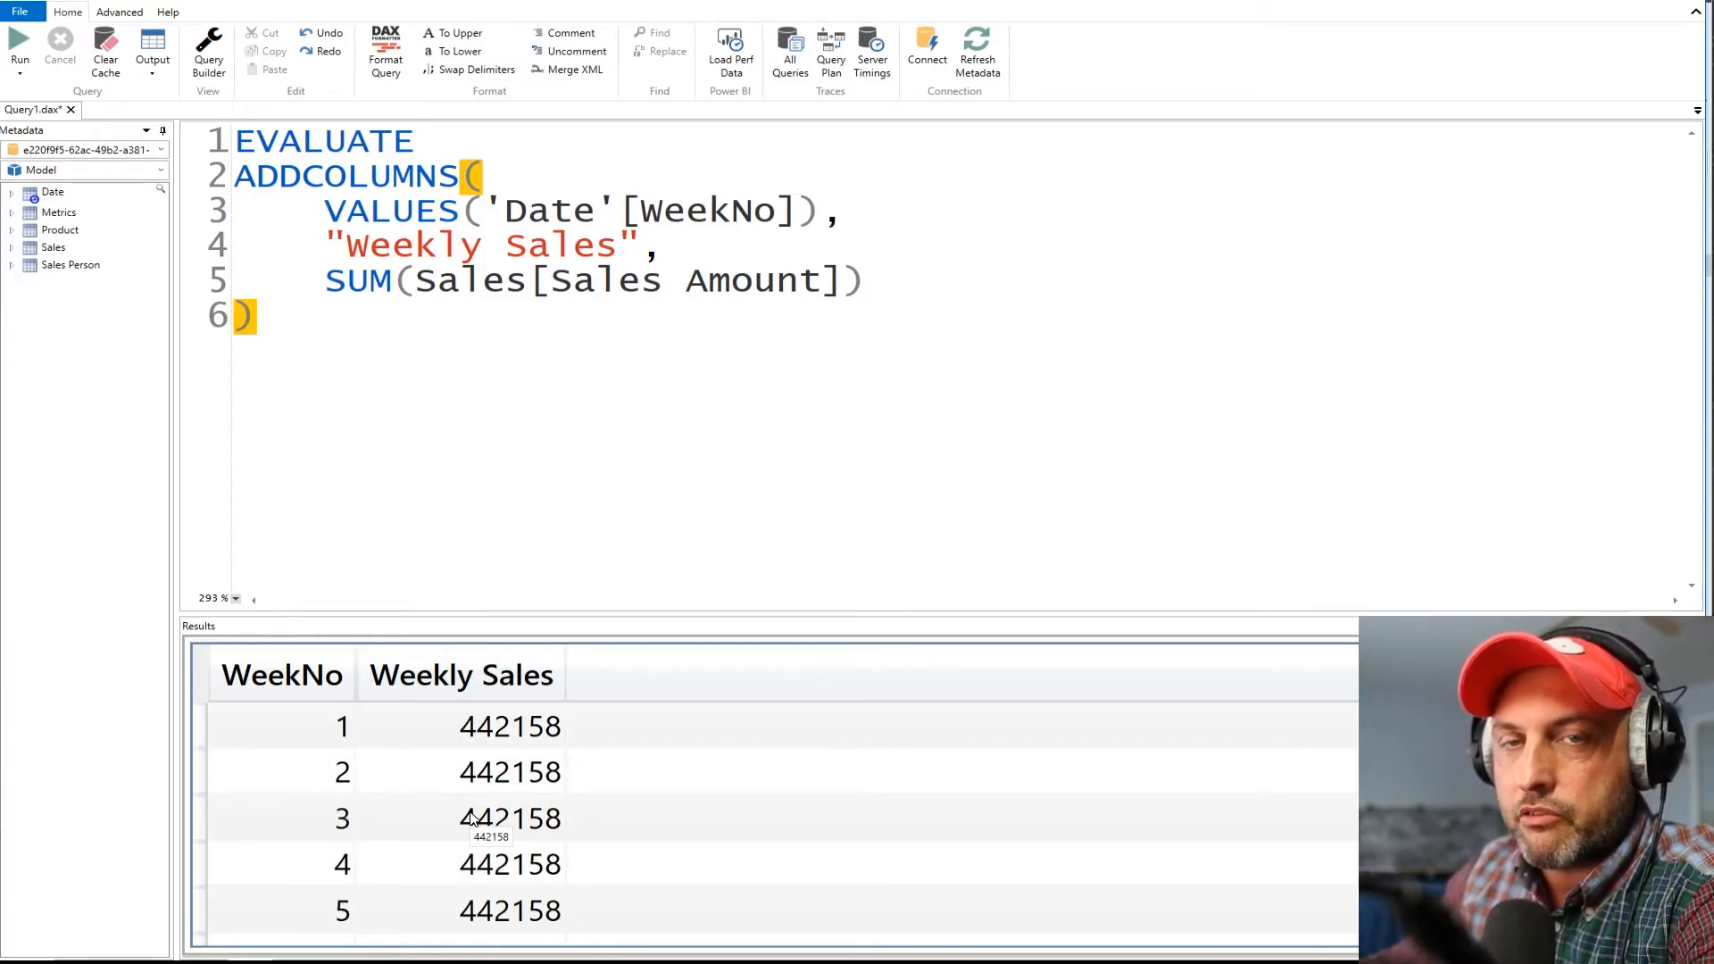
pyautogui.moveTo(464, 808)
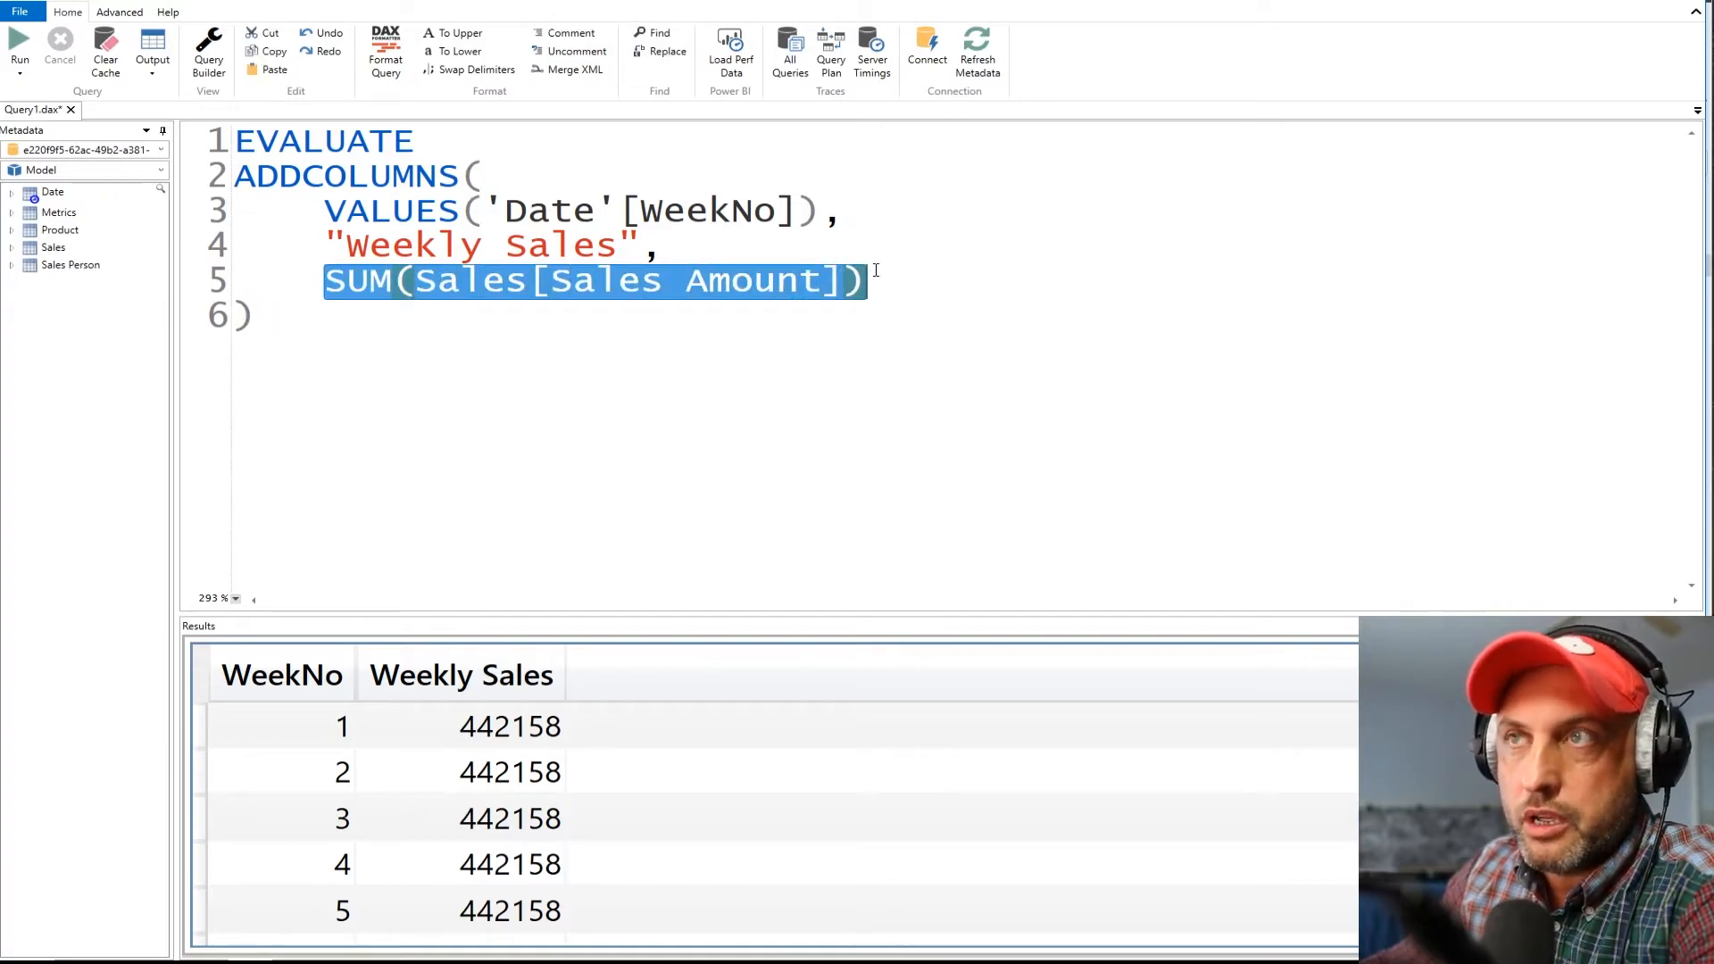
pyautogui.moveTo(869, 275)
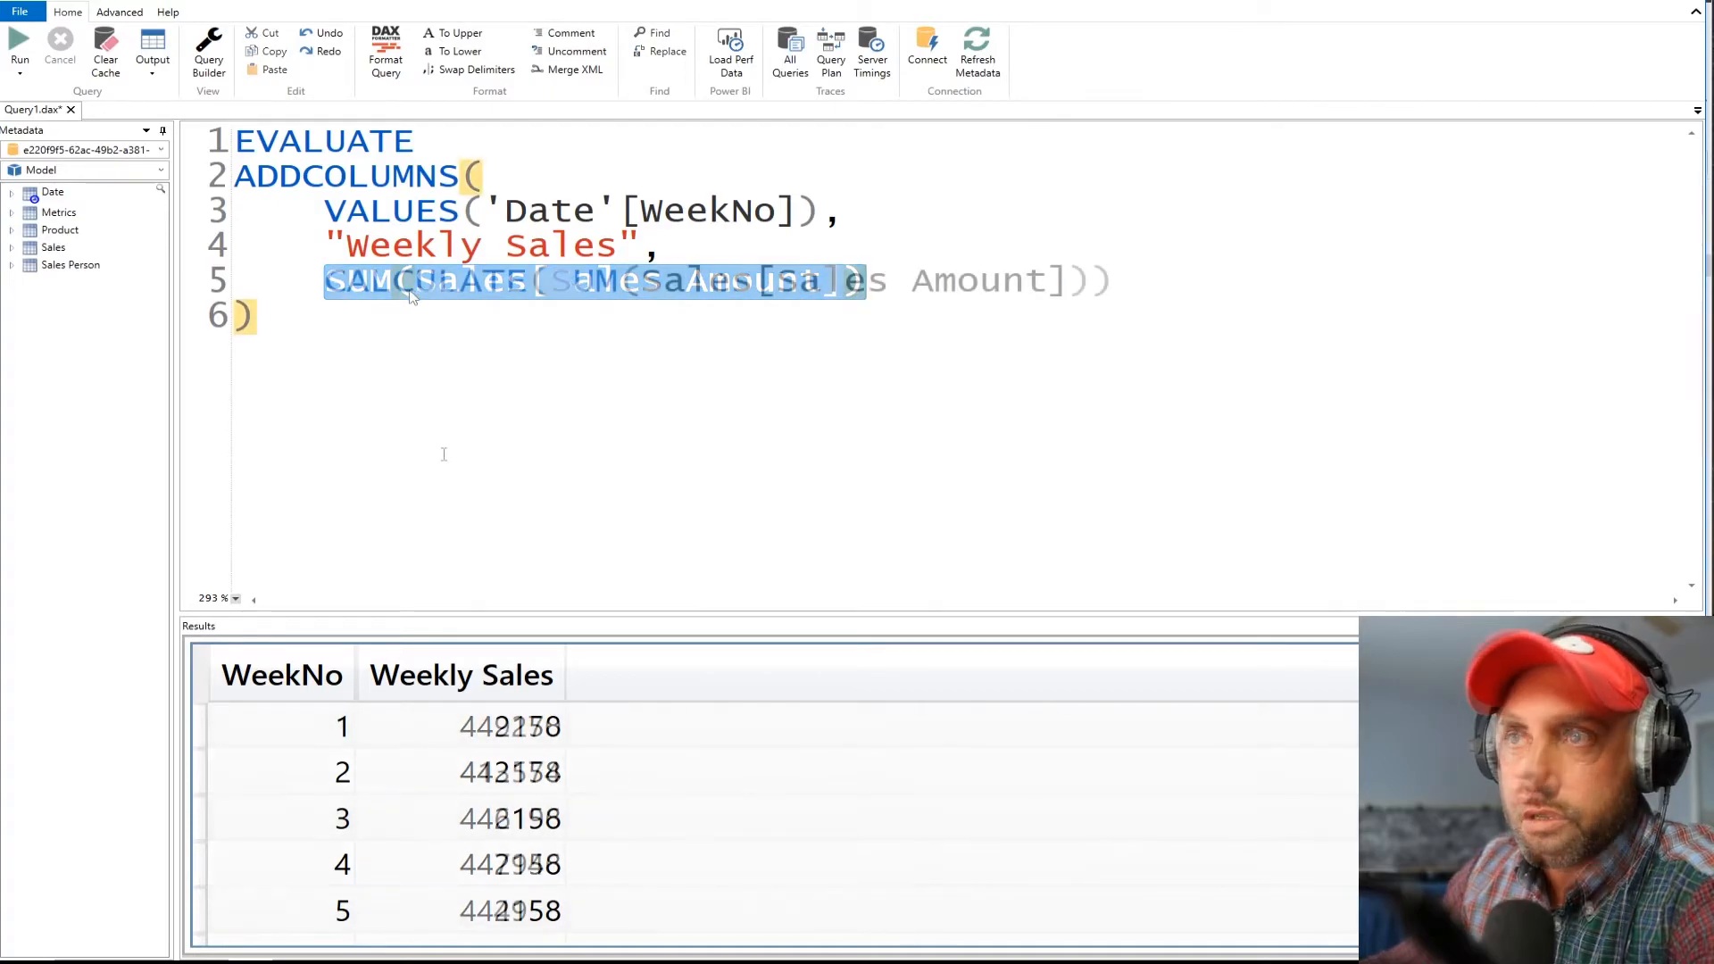
# Step: Rerun Weekly Sales wrapped in CALCULATE, returning per-week totals like 9270 and 13574
pyautogui.click(18, 50)
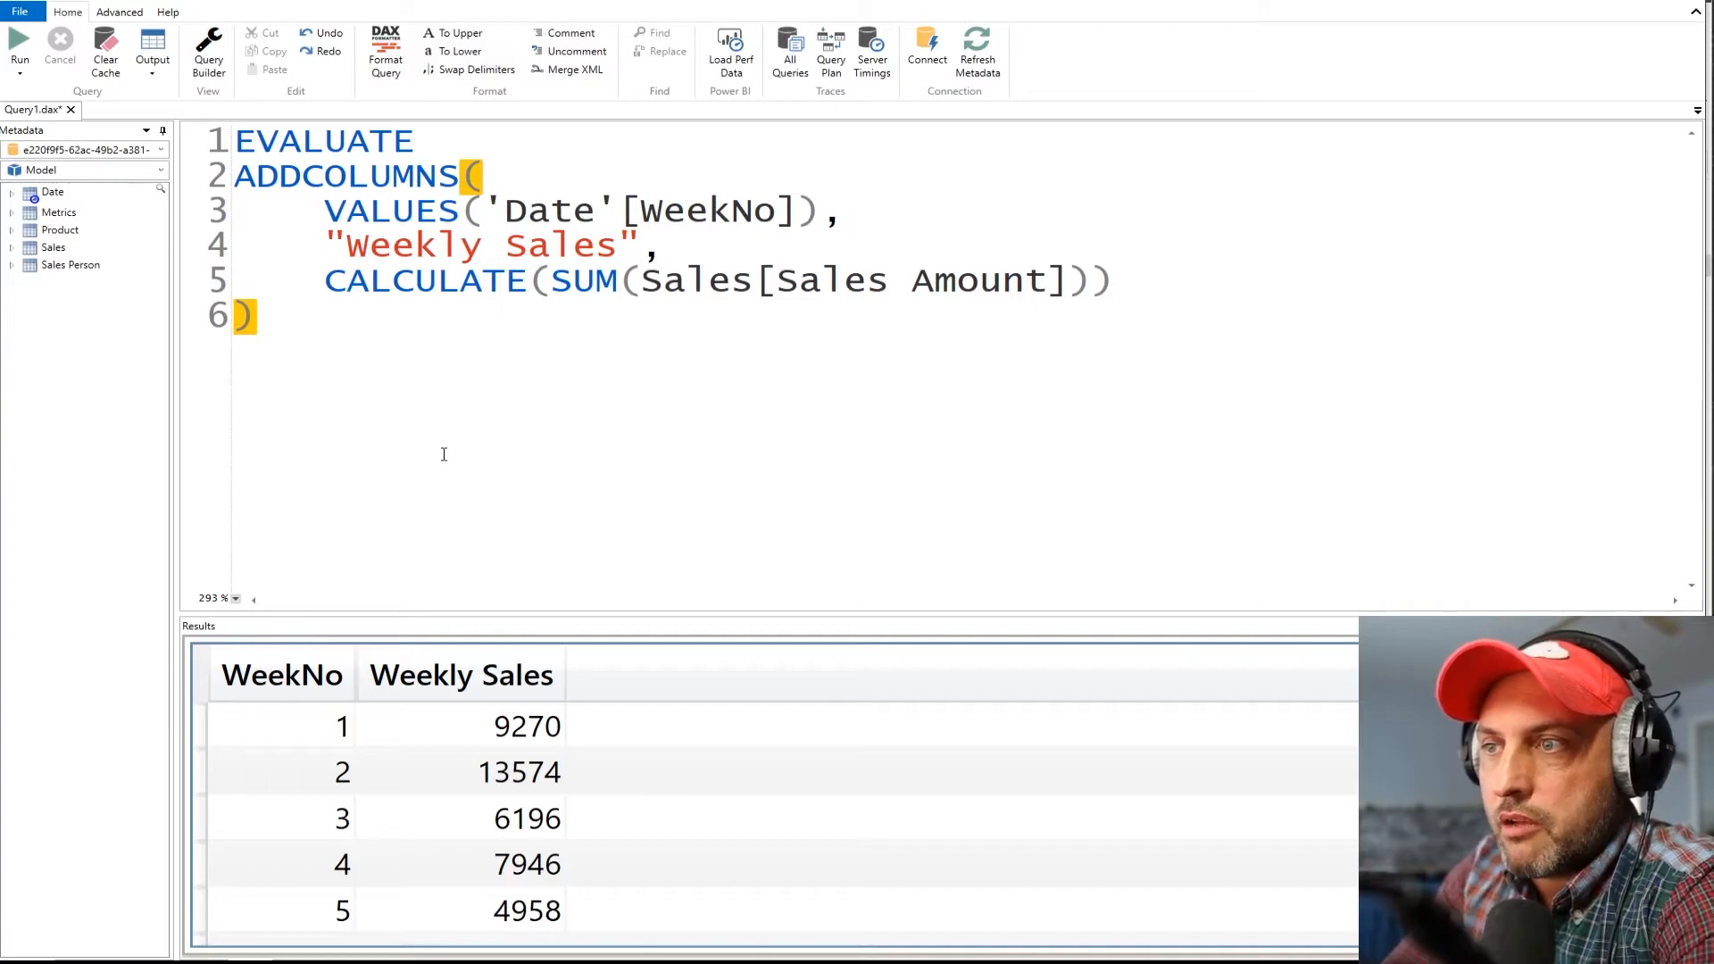
pyautogui.moveTo(475, 819)
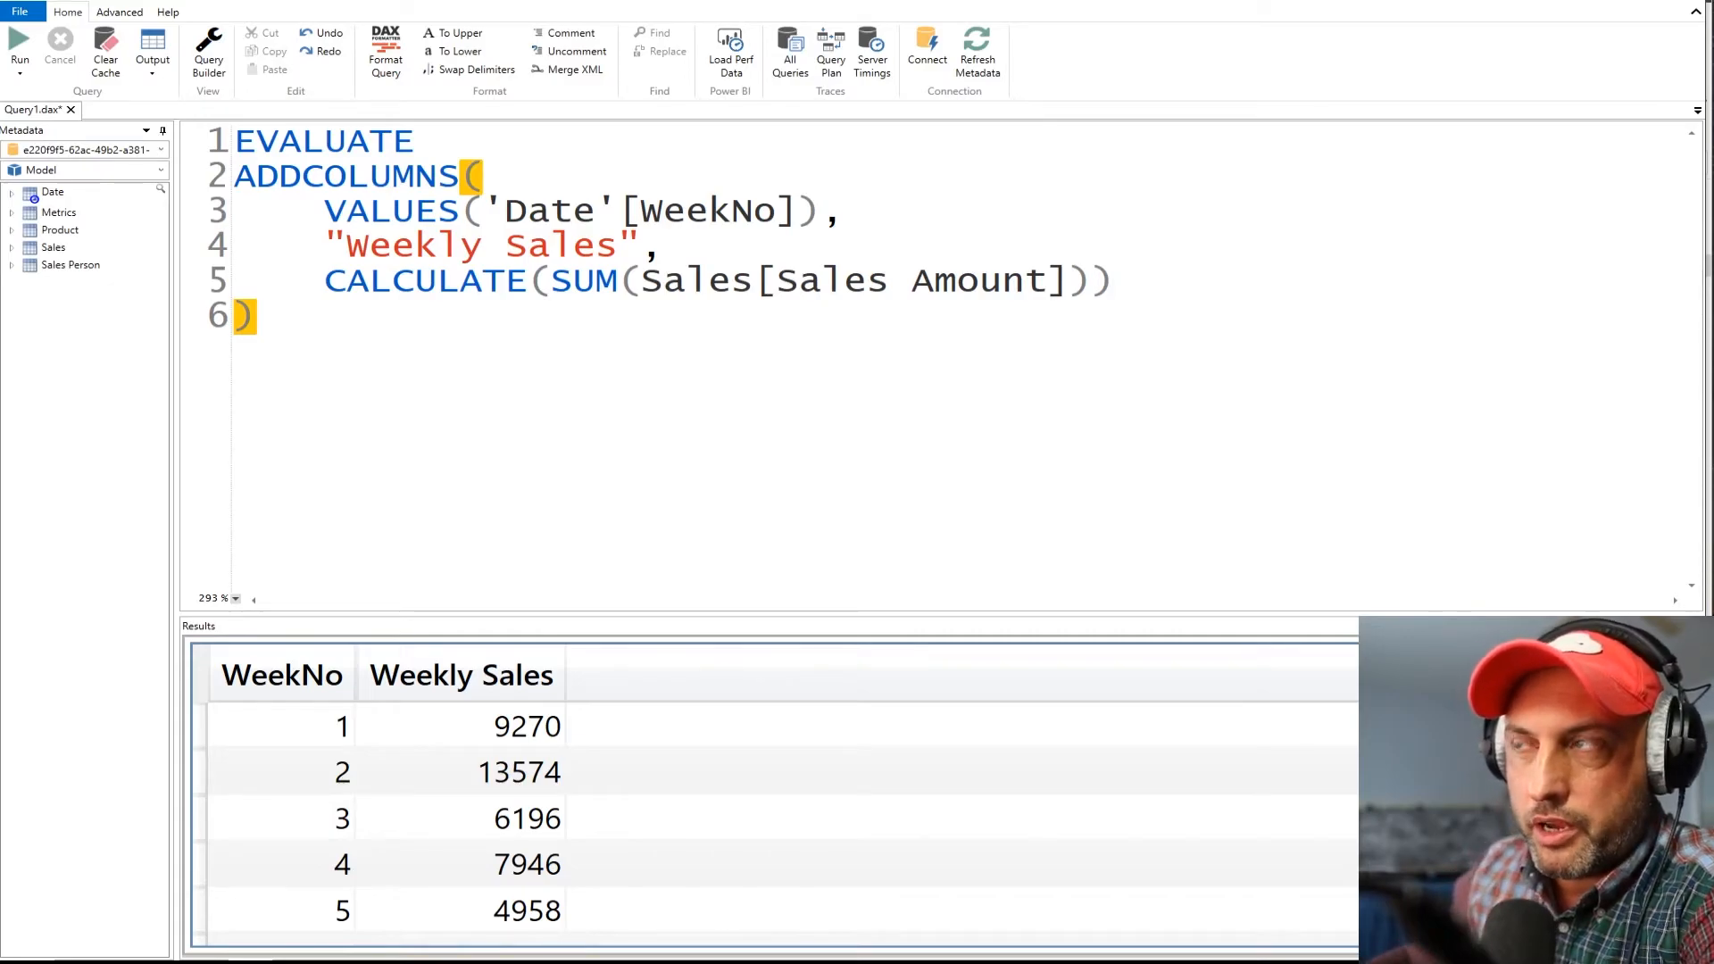
pyautogui.moveTo(1089, 460)
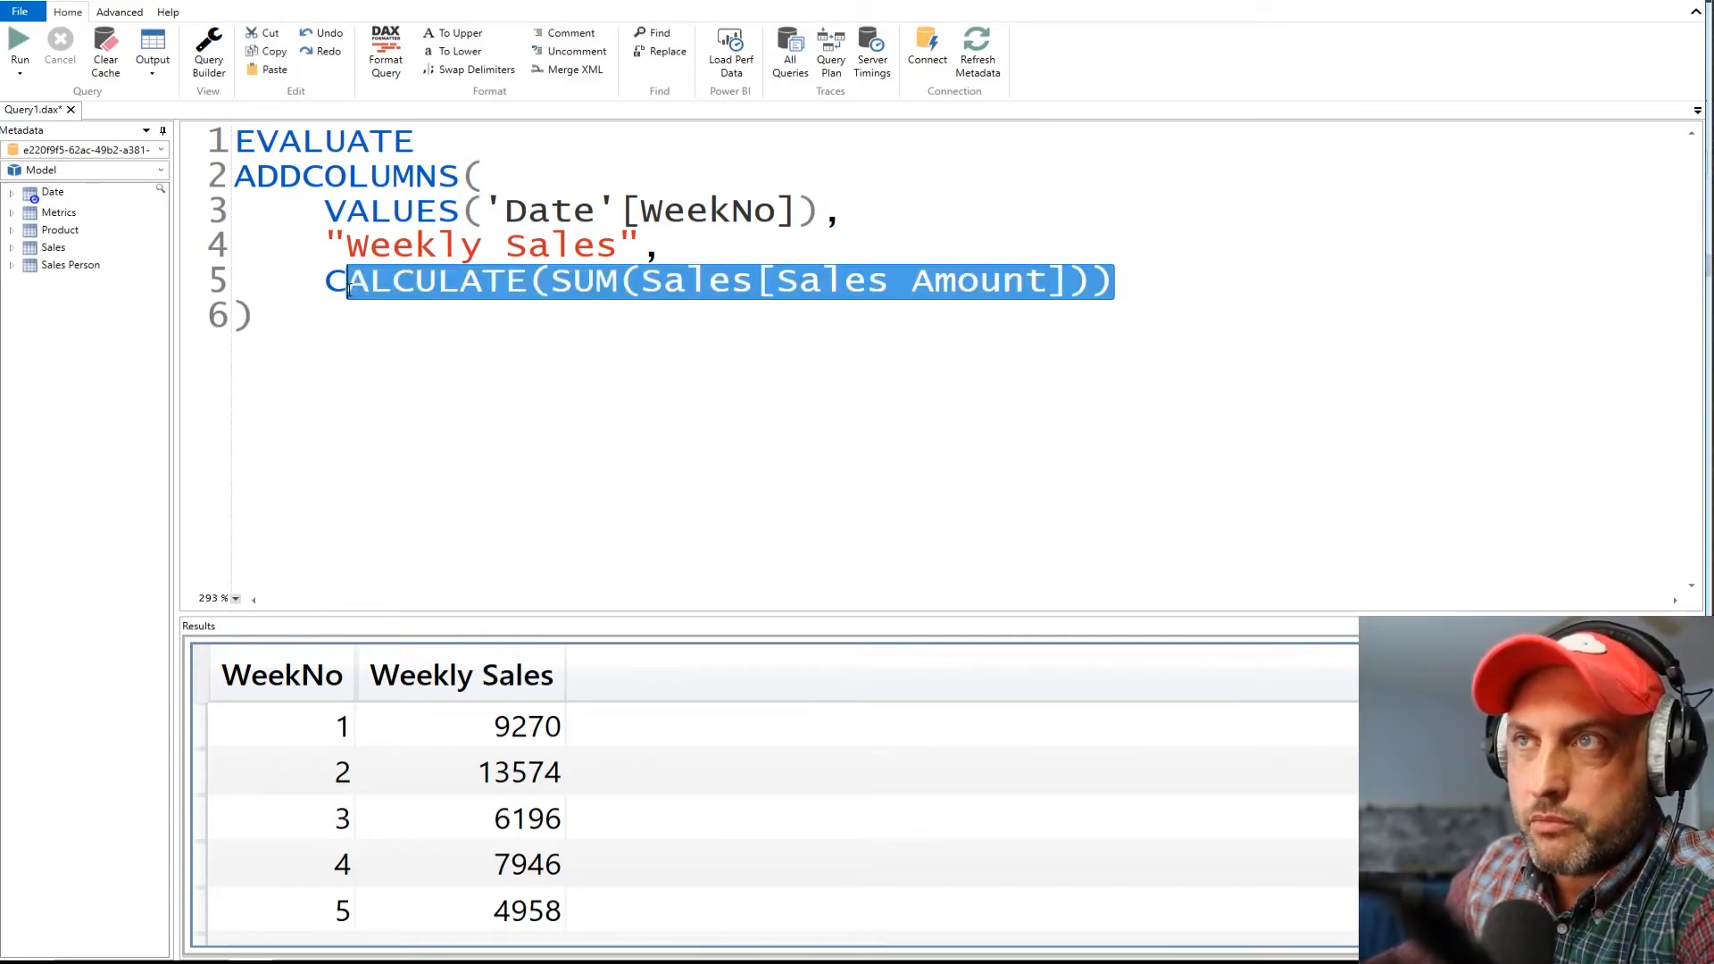
# Step: Replace the CALCULATE(SUM(...)) expression with the [Sales] measure, keeping the weekly totals
pyautogui.write('[Sales]')
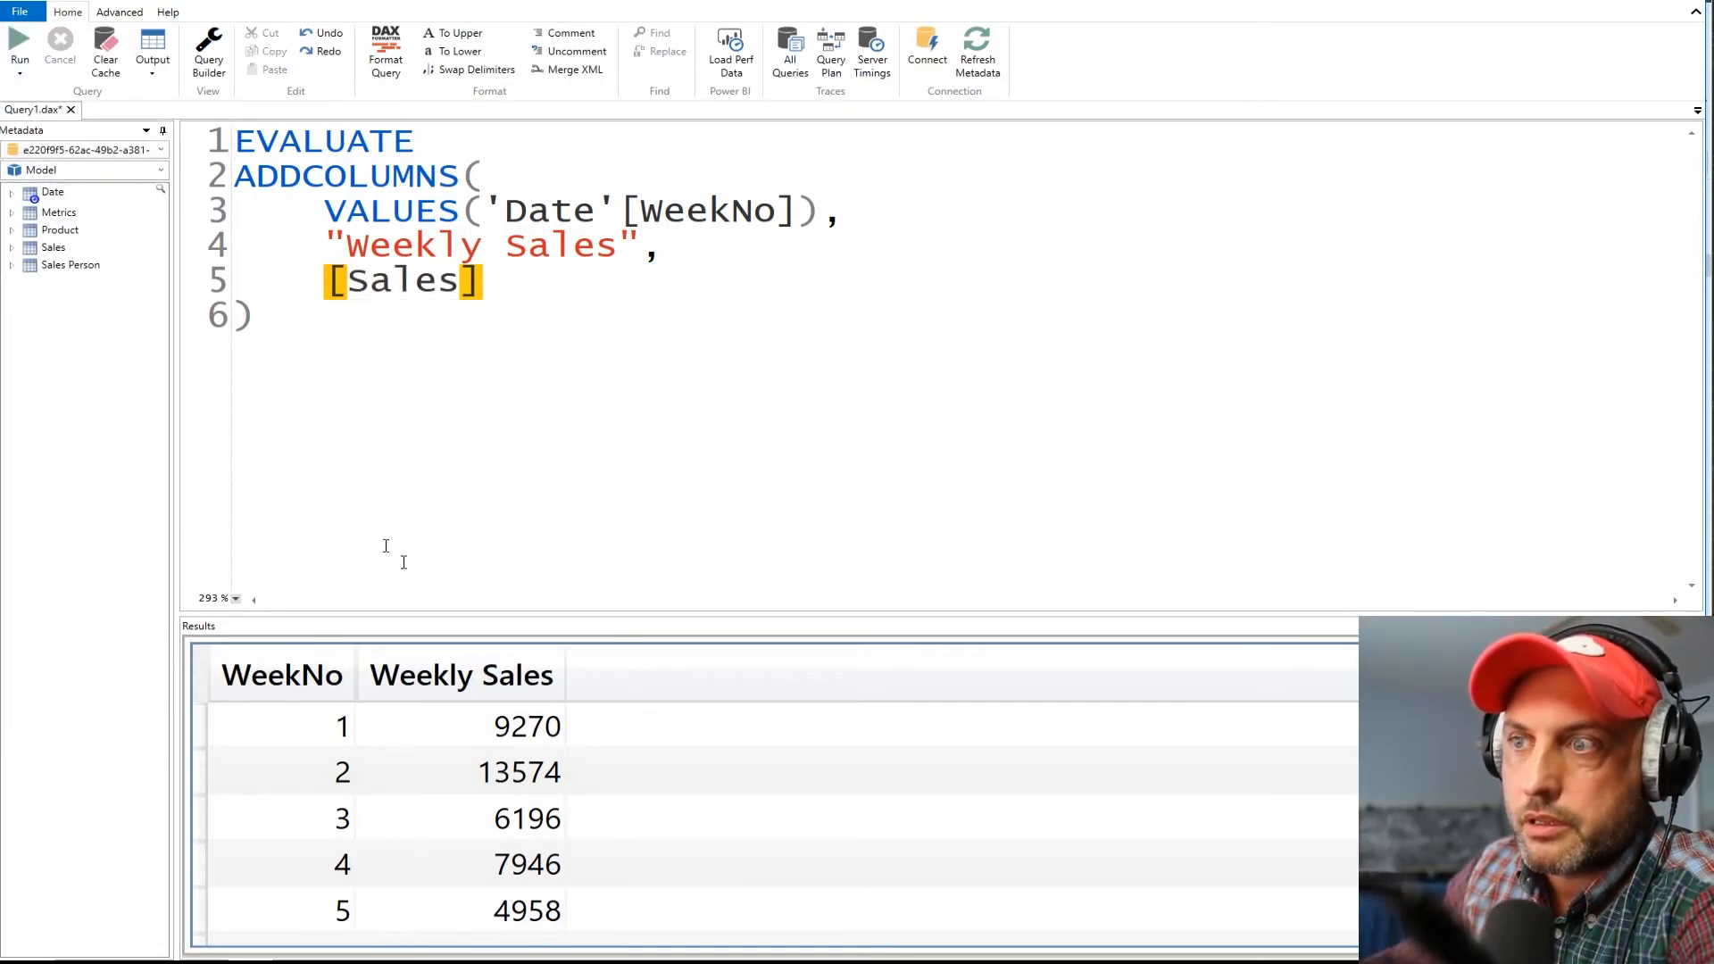
pyautogui.moveTo(500, 819)
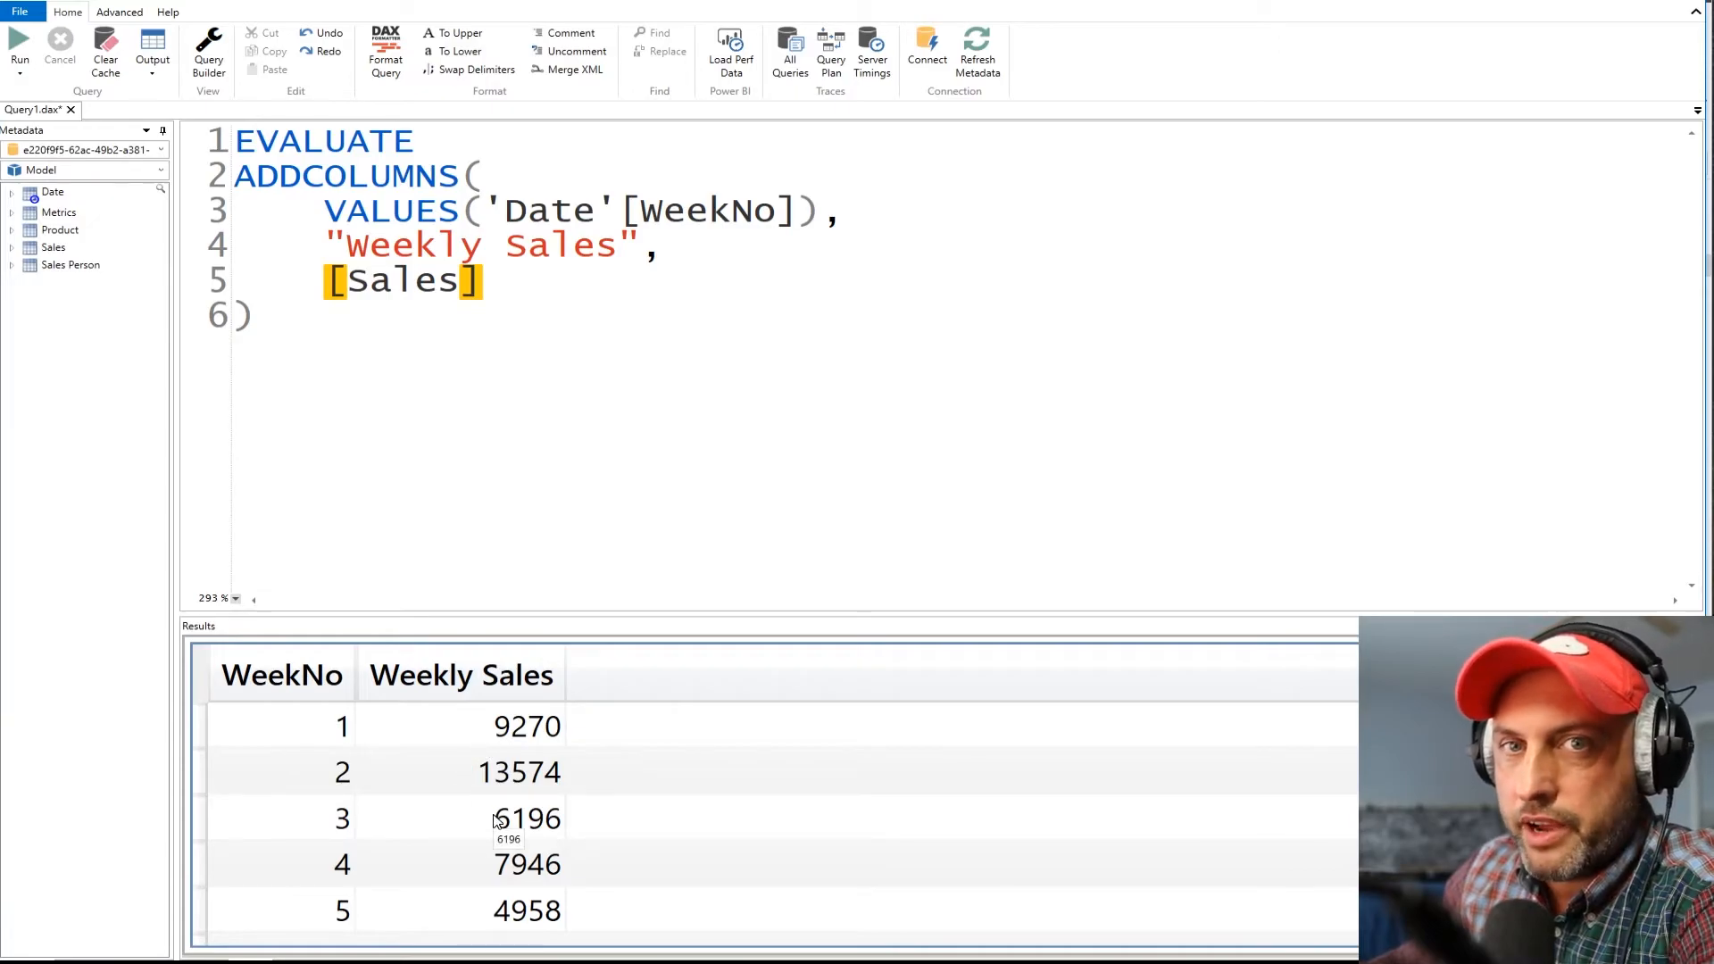
pyautogui.moveTo(493, 761)
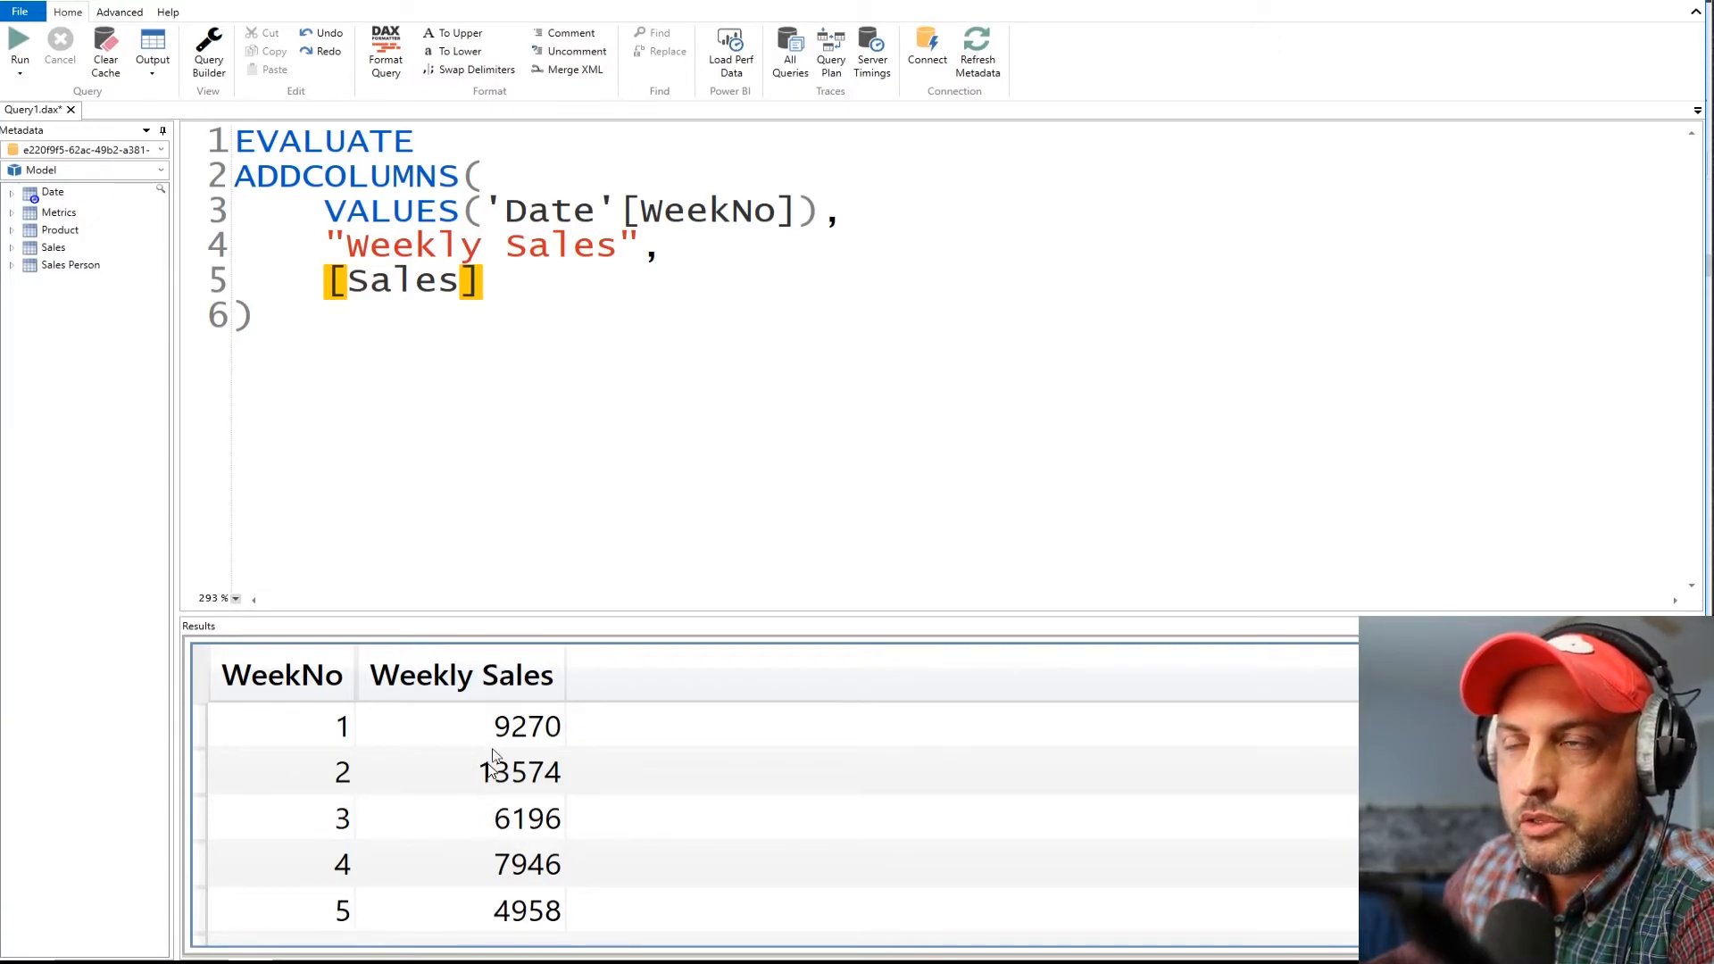
pyautogui.doubleClick(402, 280)
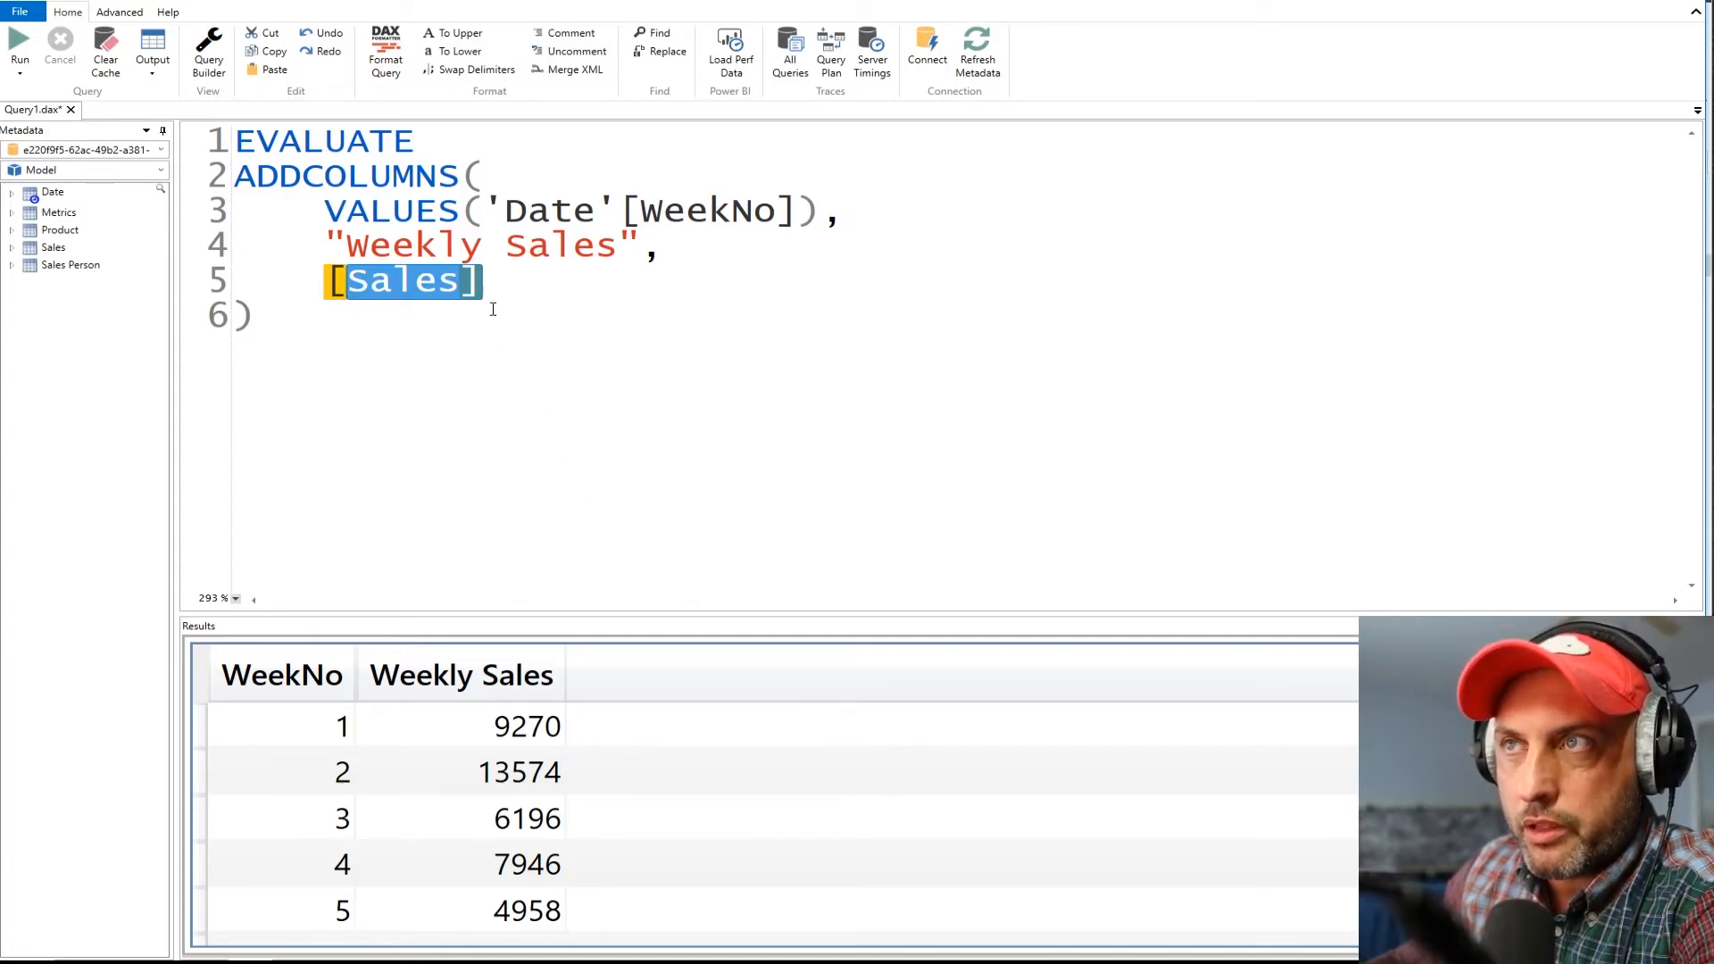
pyautogui.click(480, 281)
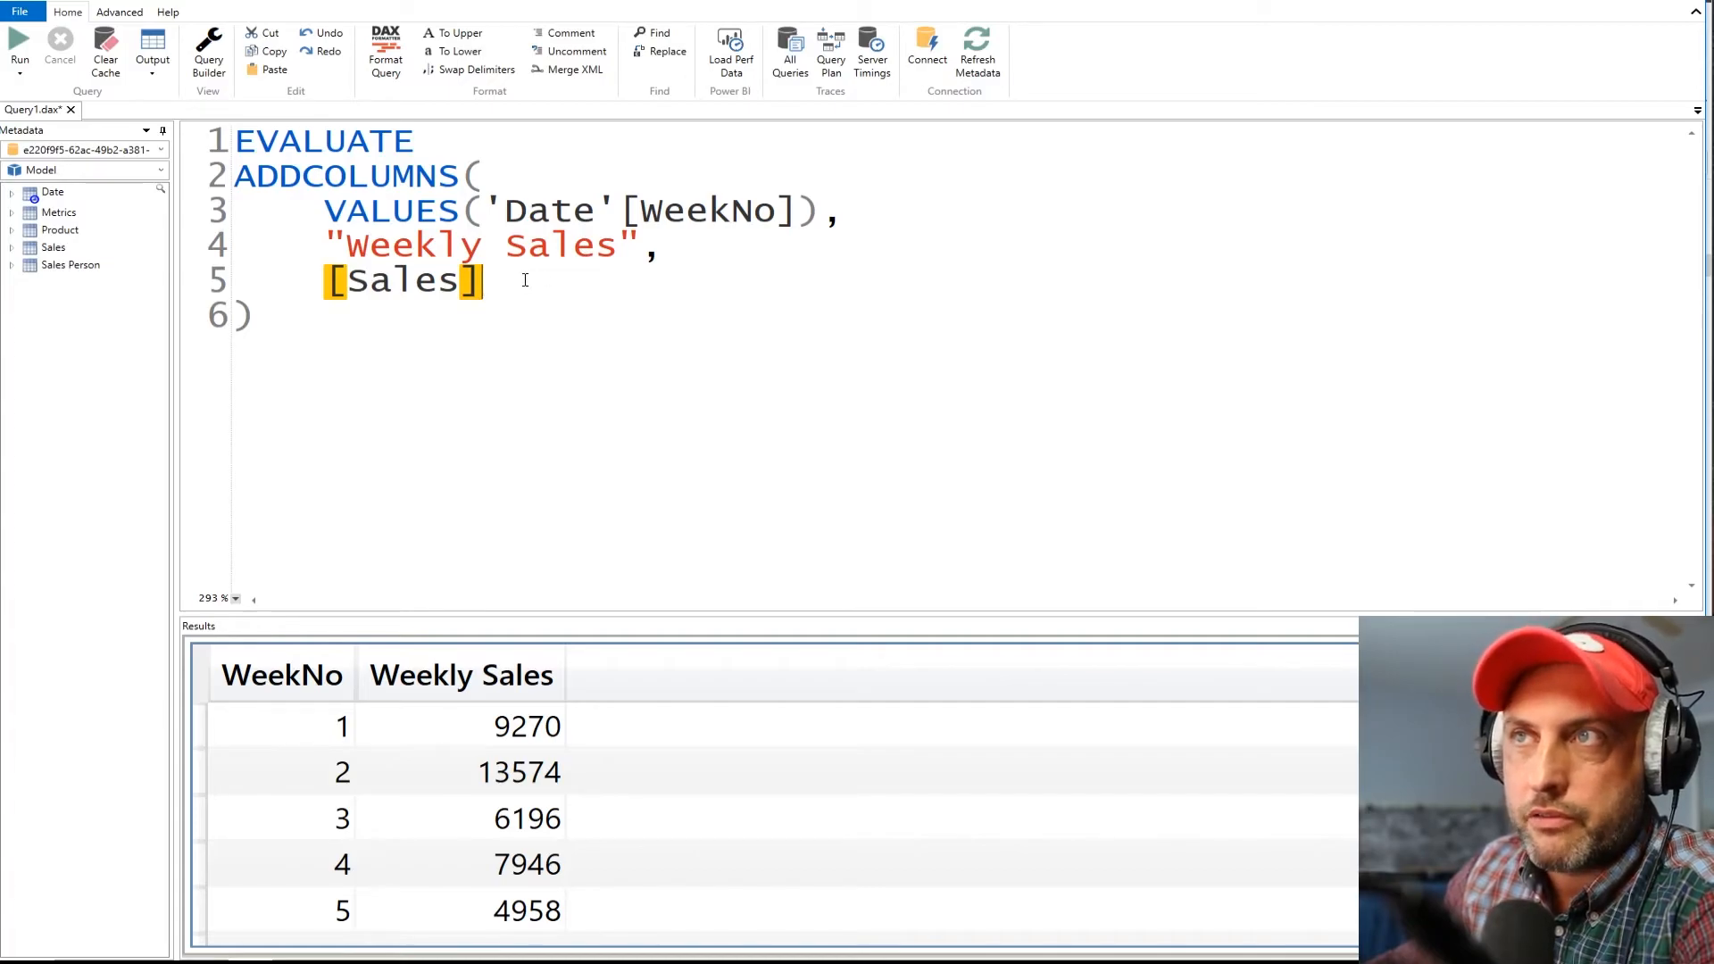
pyautogui.moveTo(525, 275)
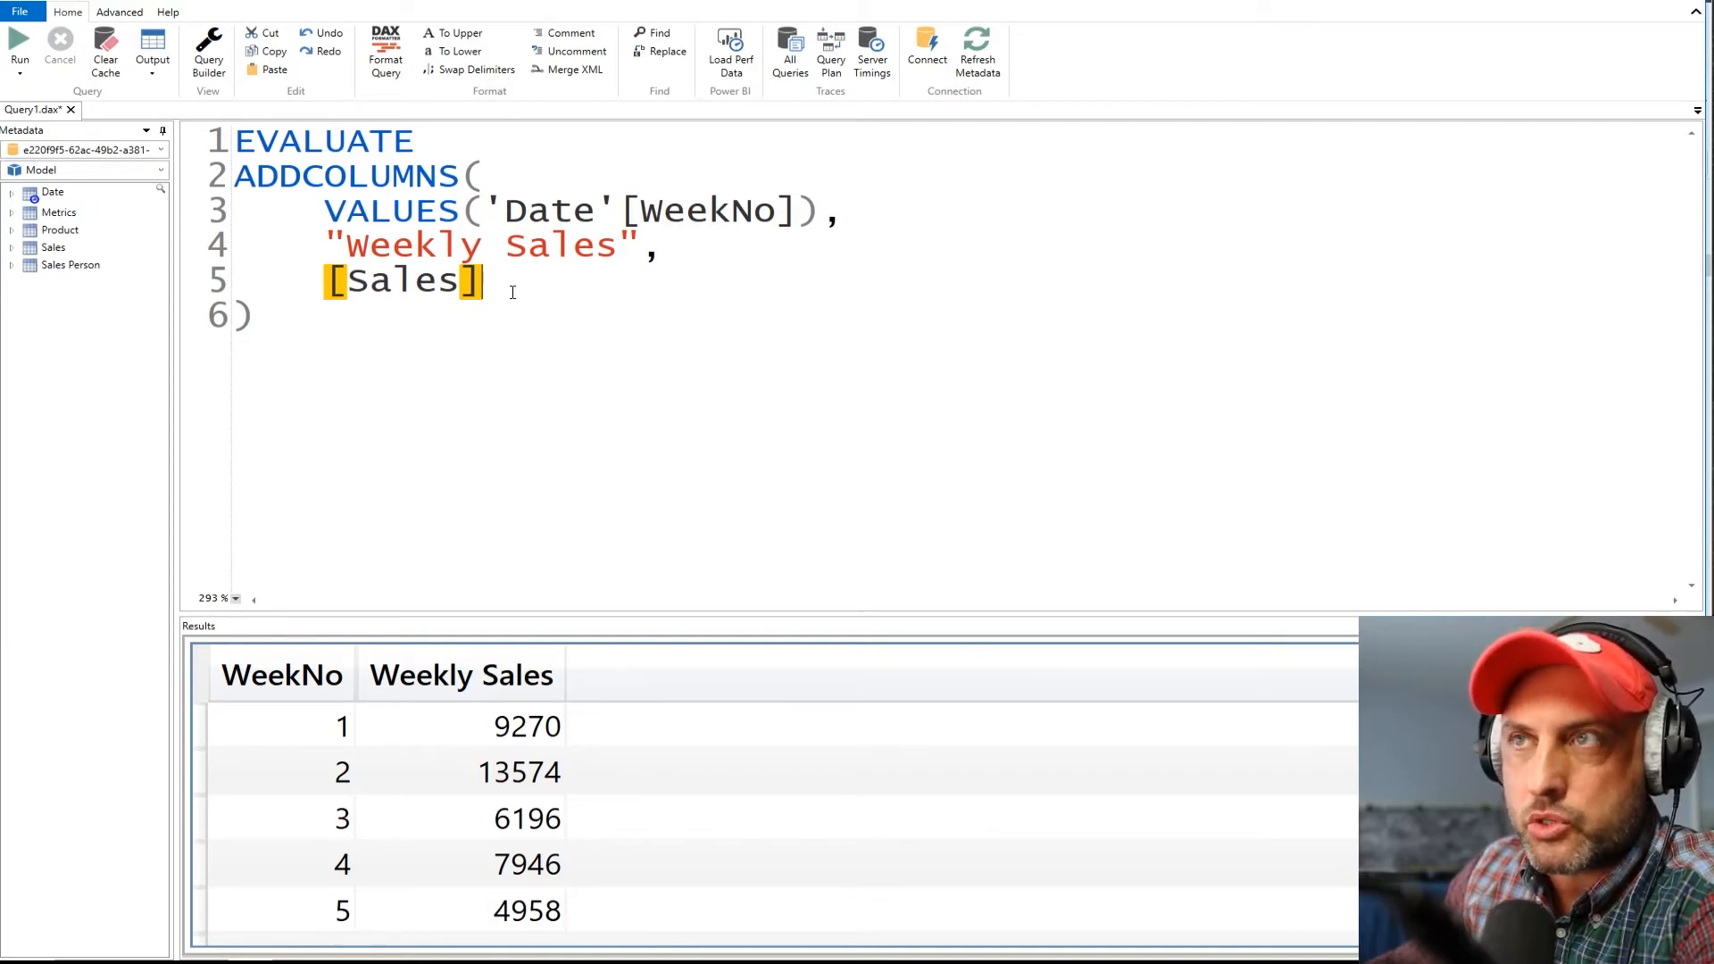
# Step: Add a "Distinct Products Sold" column as DISTINCTCOUNT(Sales[ProductID]), returning 5 per week
pyautogui.write(',')
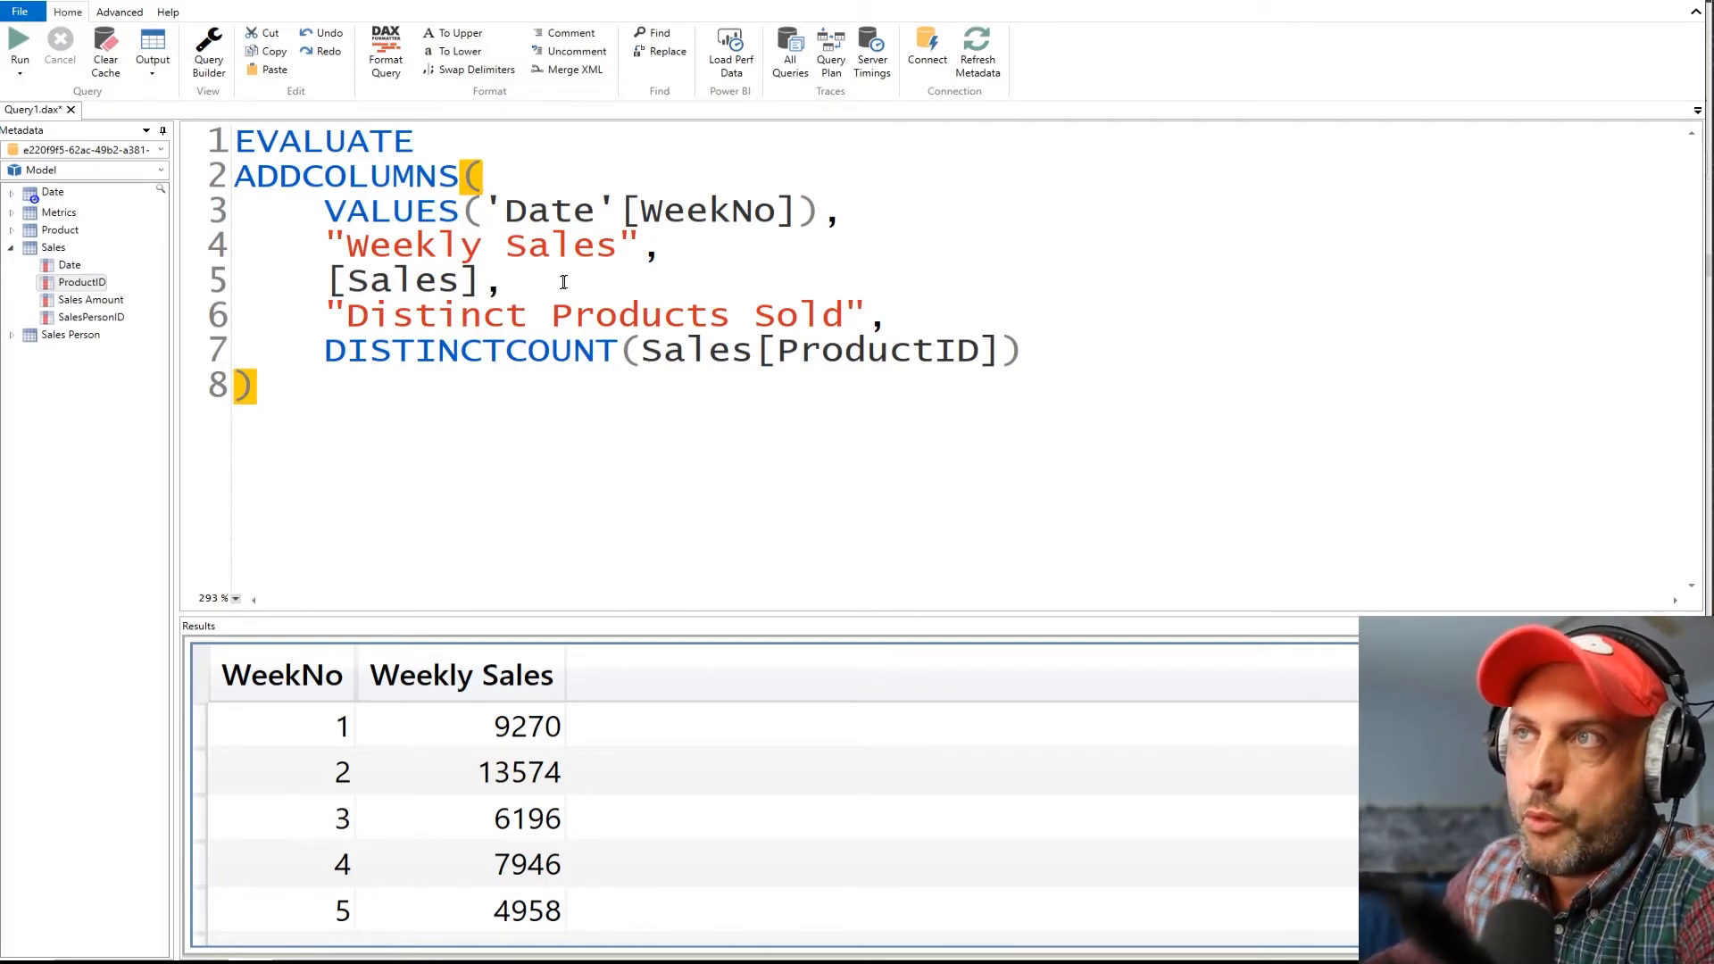
pyautogui.moveTo(325, 244); pyautogui.dragTo(500, 280)
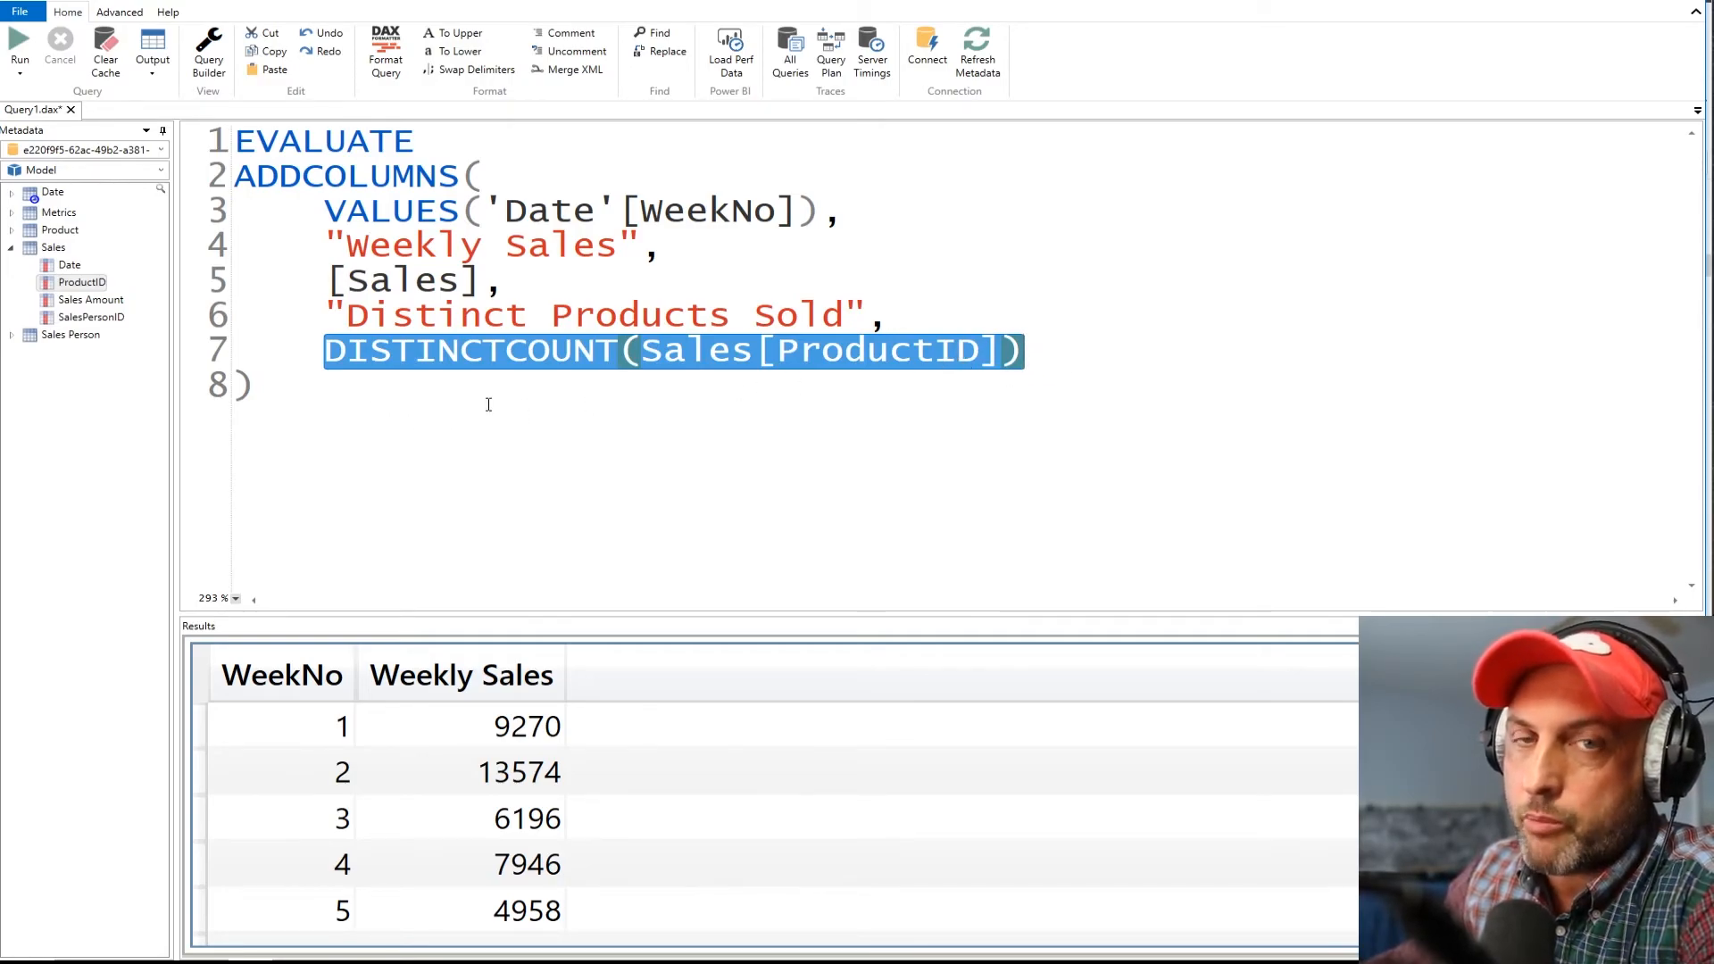
pyautogui.click(18, 43)
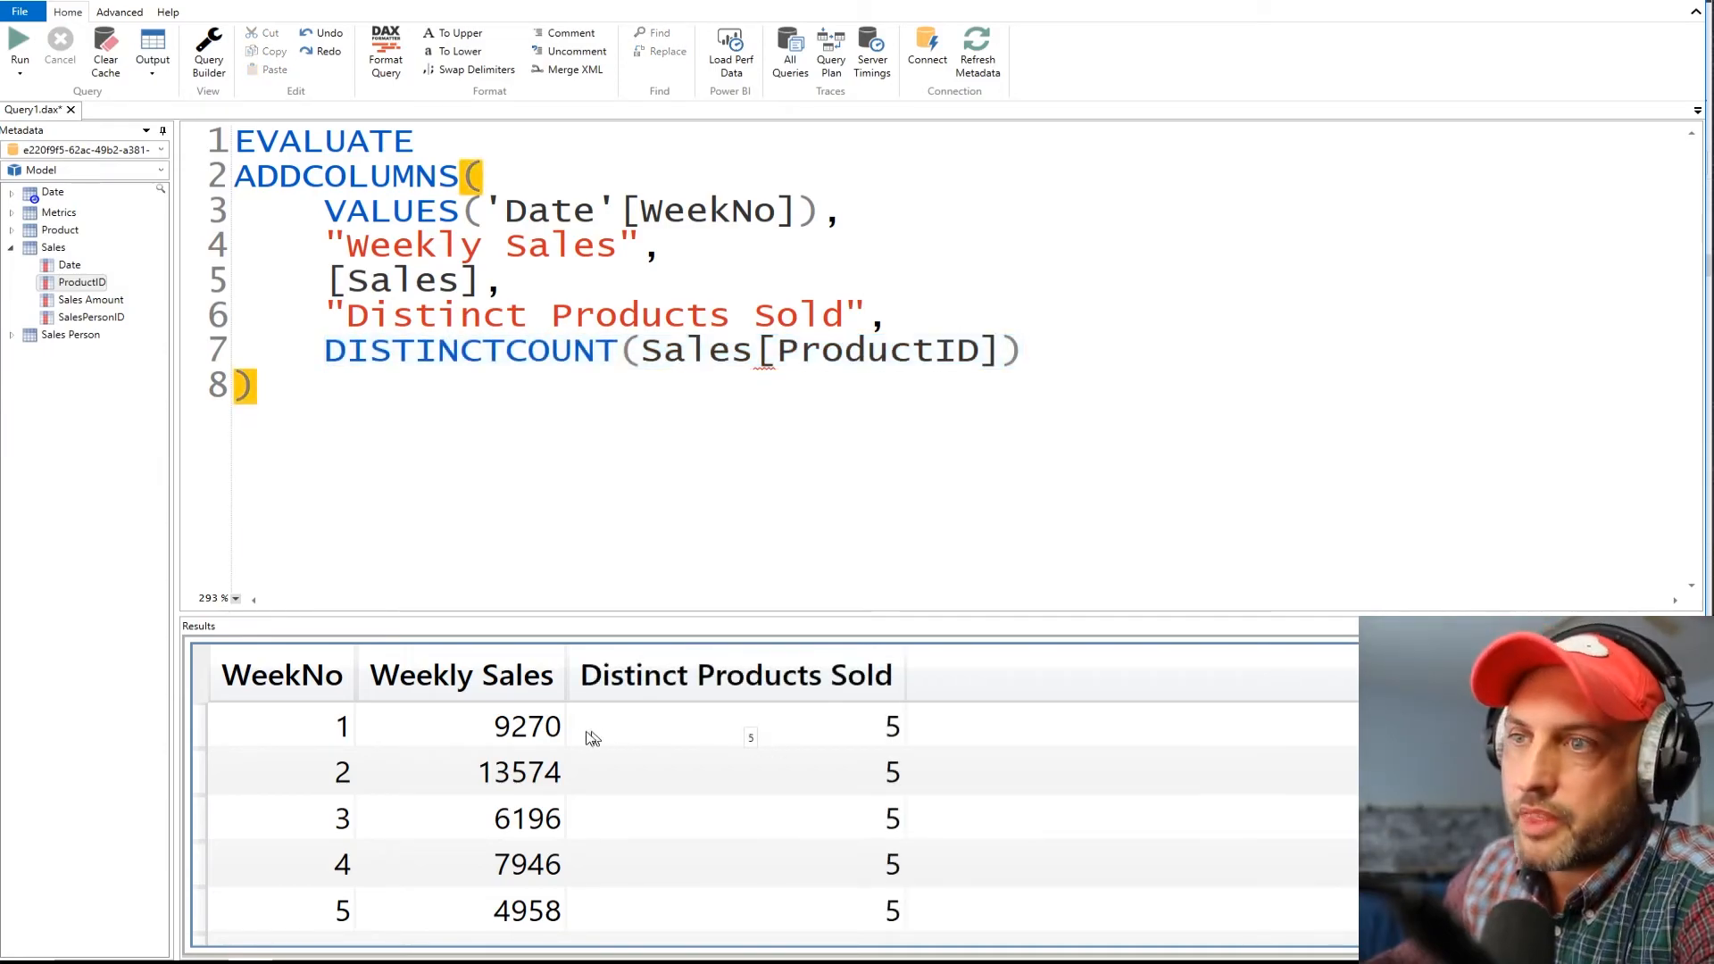
pyautogui.scroll(-3)
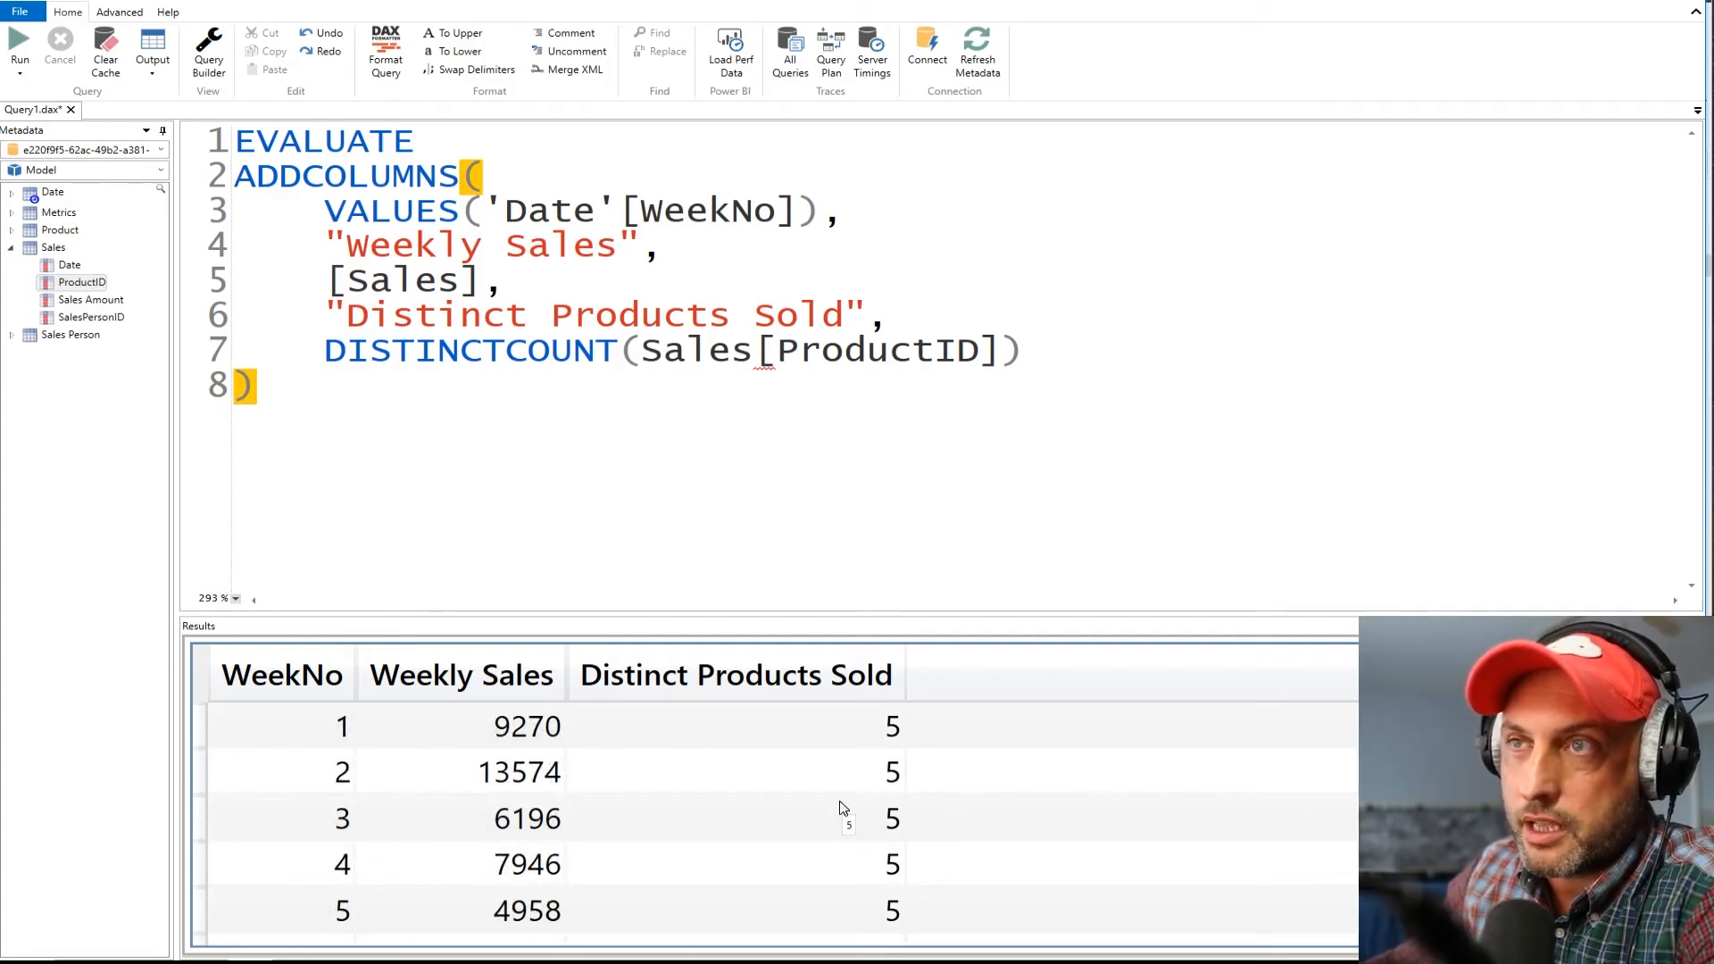
pyautogui.moveTo(818, 780)
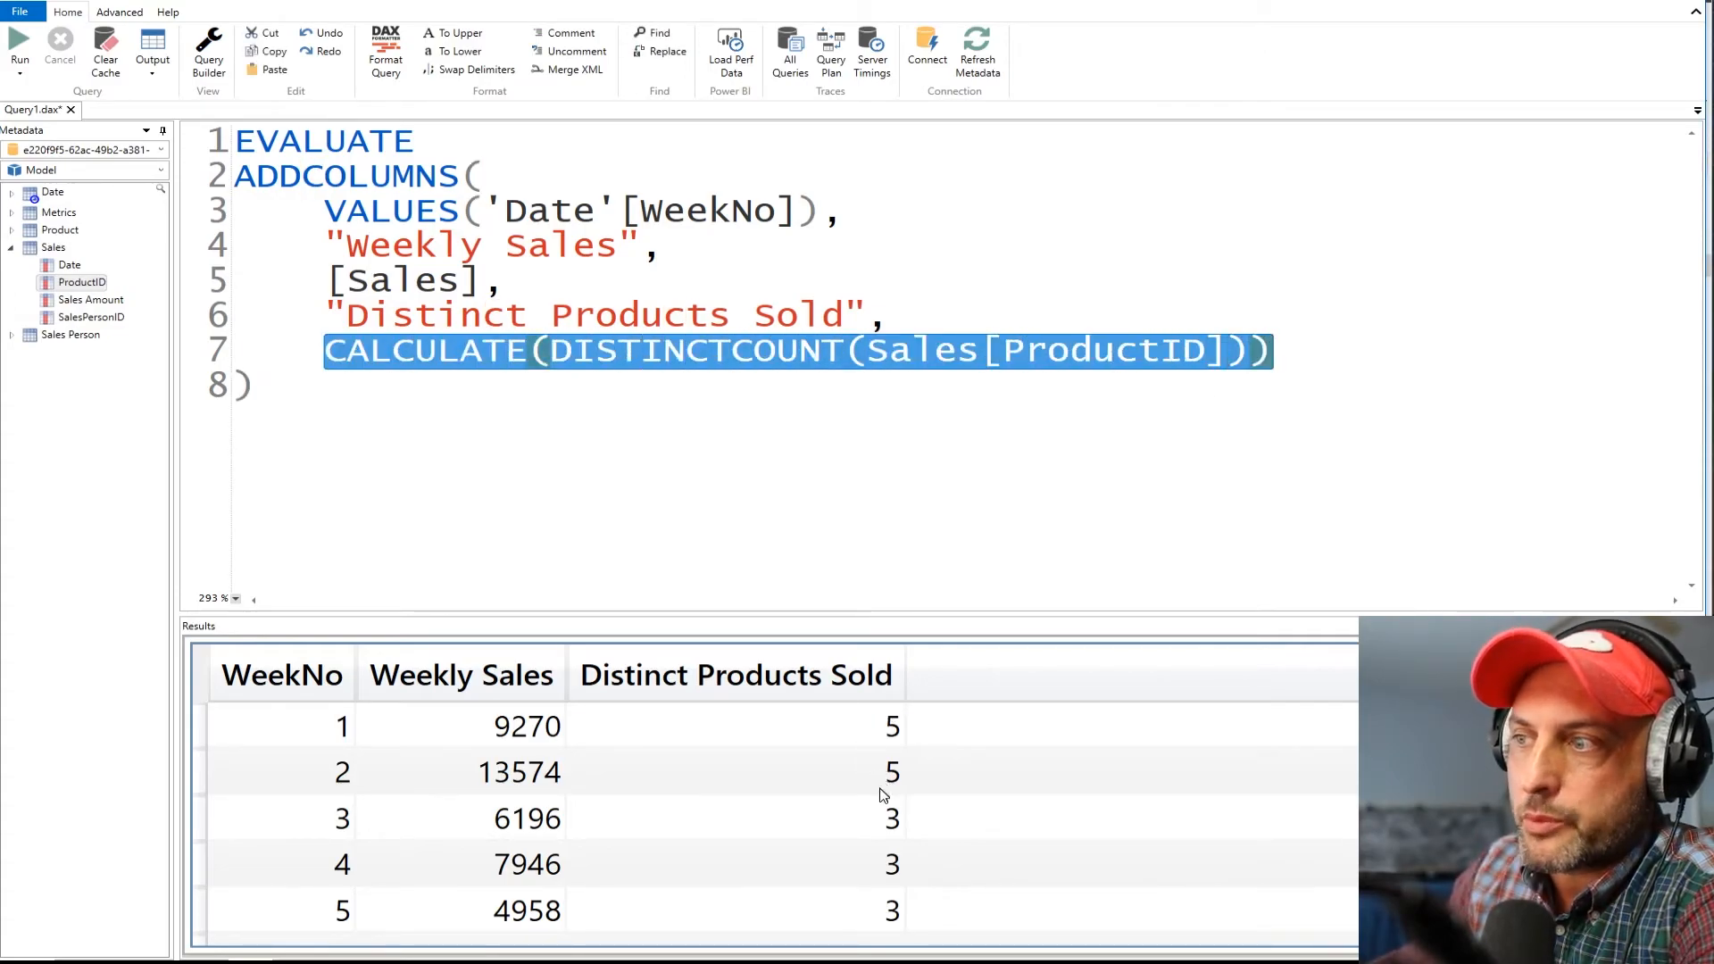
# Step: Scroll the results to check each week now shows its own distinct product count, e.g. 3 or 4
pyautogui.scroll(-3)
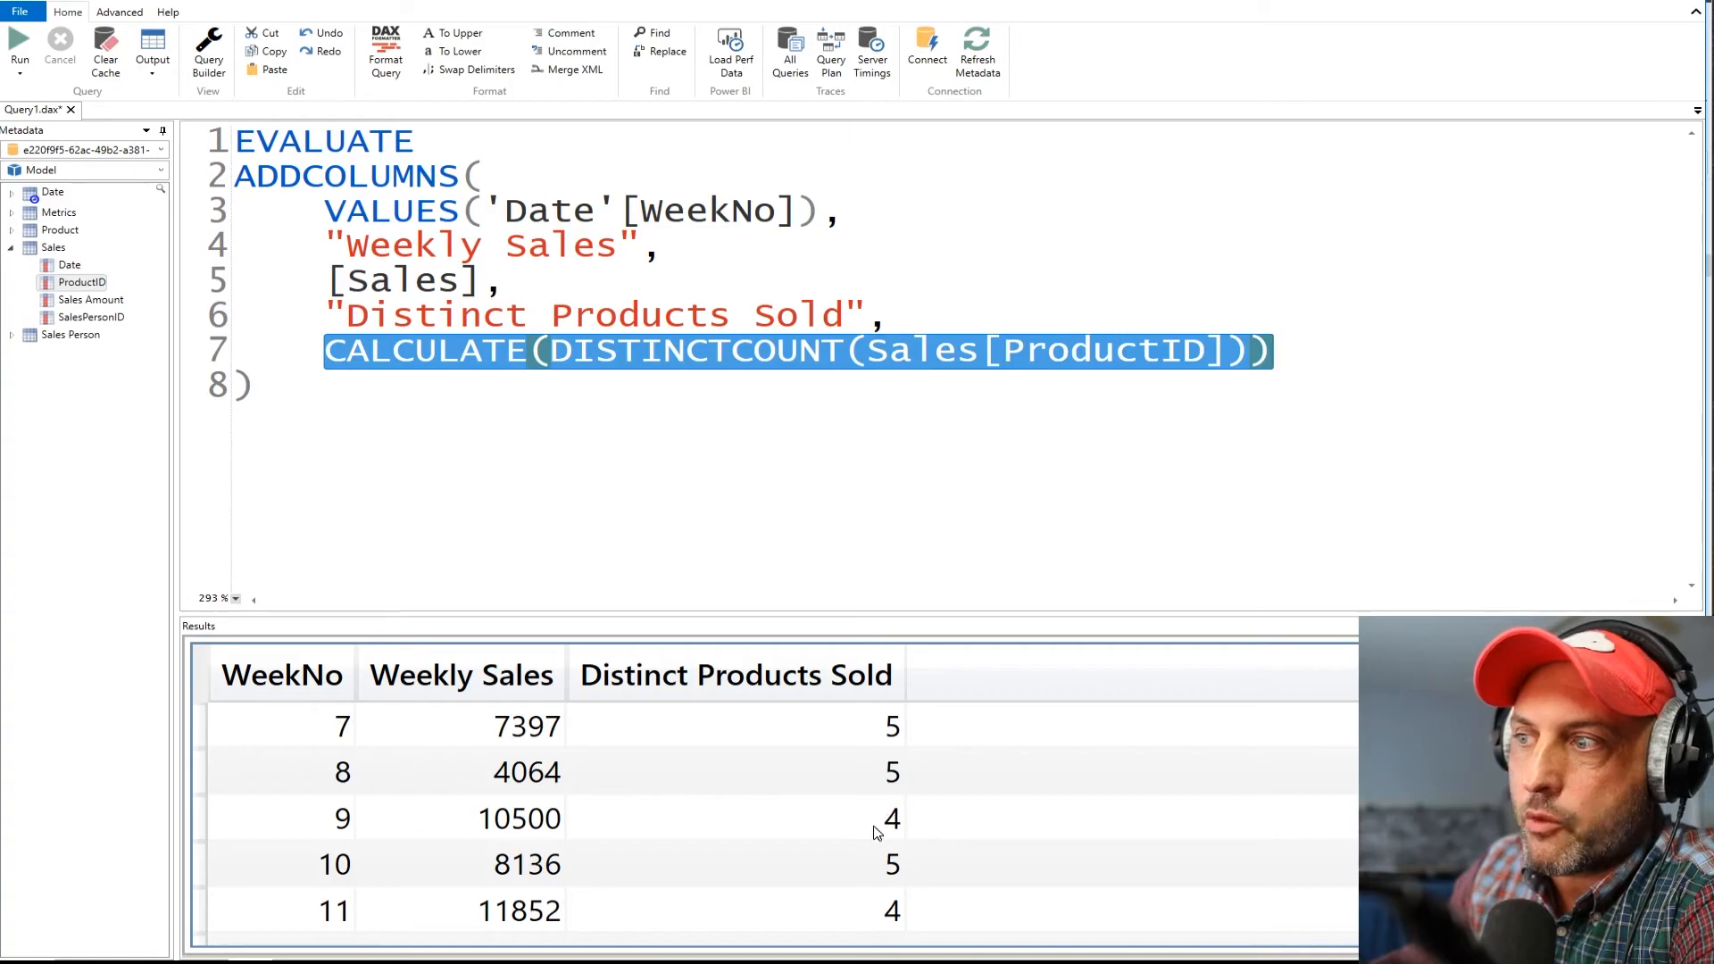